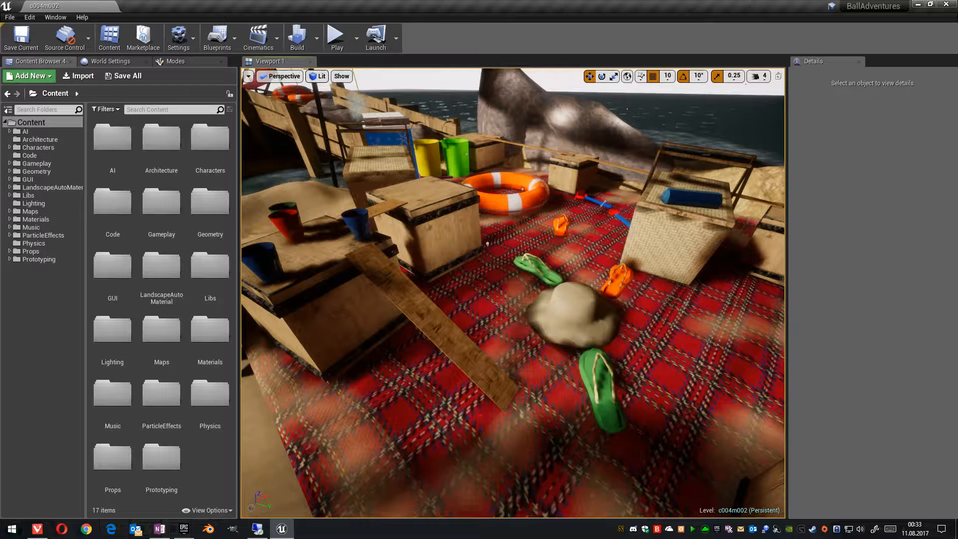
Start a lighting-only build of the beach picnic level from the Build dropdown
{"action": "left_click", "coordinate": [315, 38]}
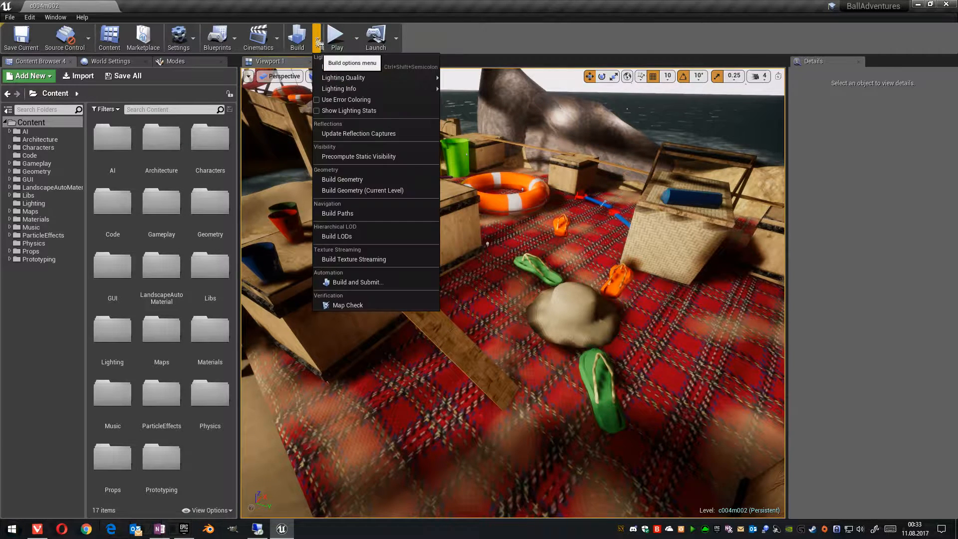
{"action": "mouse_move", "coordinate": [346, 66]}
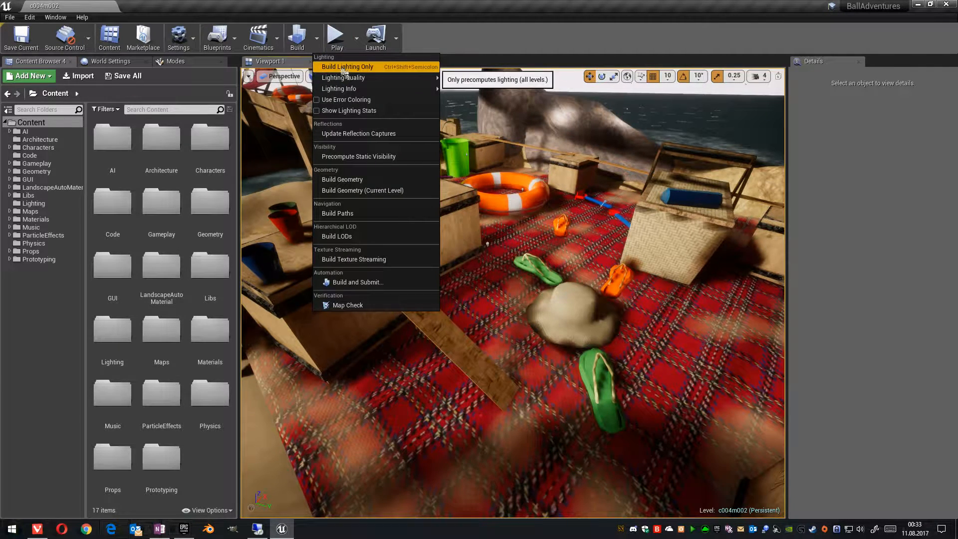
{"action": "left_click", "coordinate": [347, 66]}
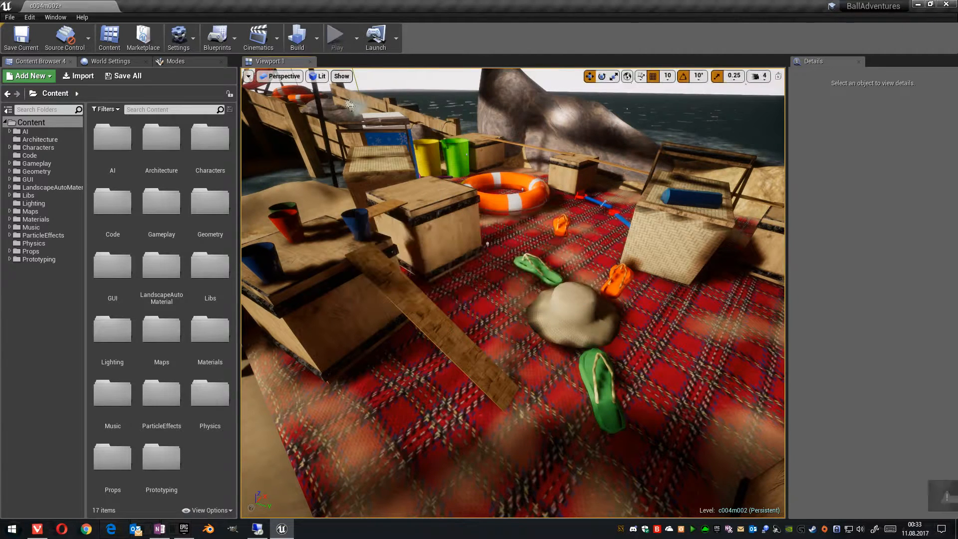
Check photon emission progress in the Swarm Agent status window, then cancel the lighting build
{"action": "left_click", "coordinate": [297, 36]}
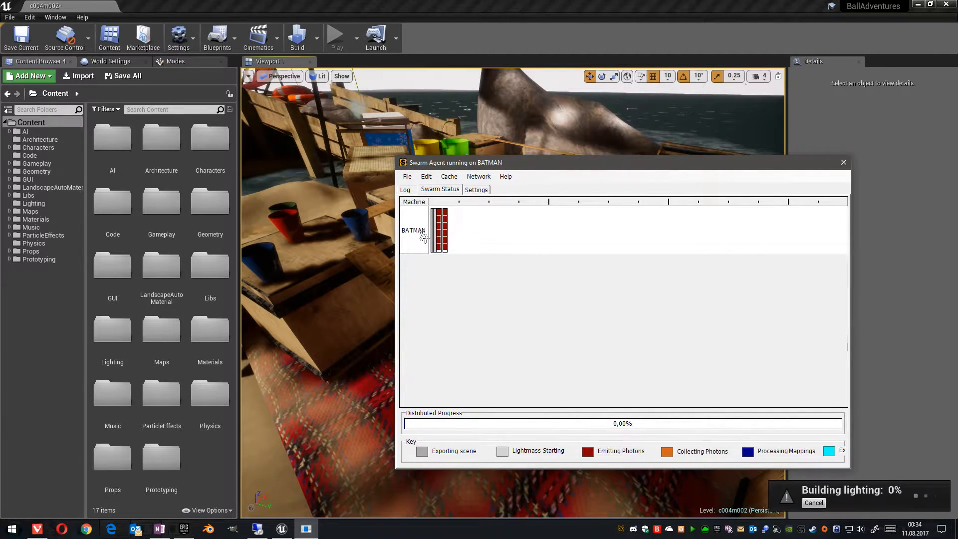
{"action": "mouse_move", "coordinate": [442, 235]}
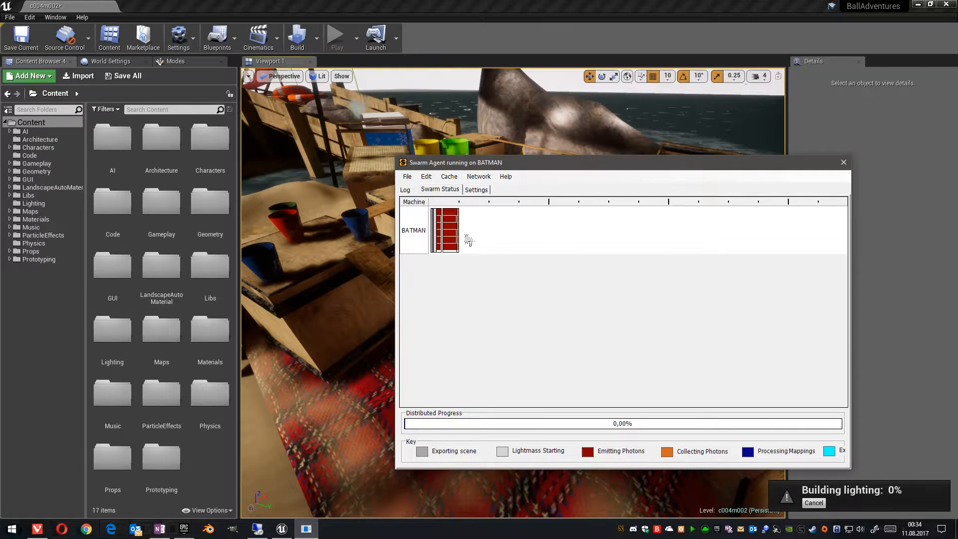
{"action": "mouse_move", "coordinate": [459, 232]}
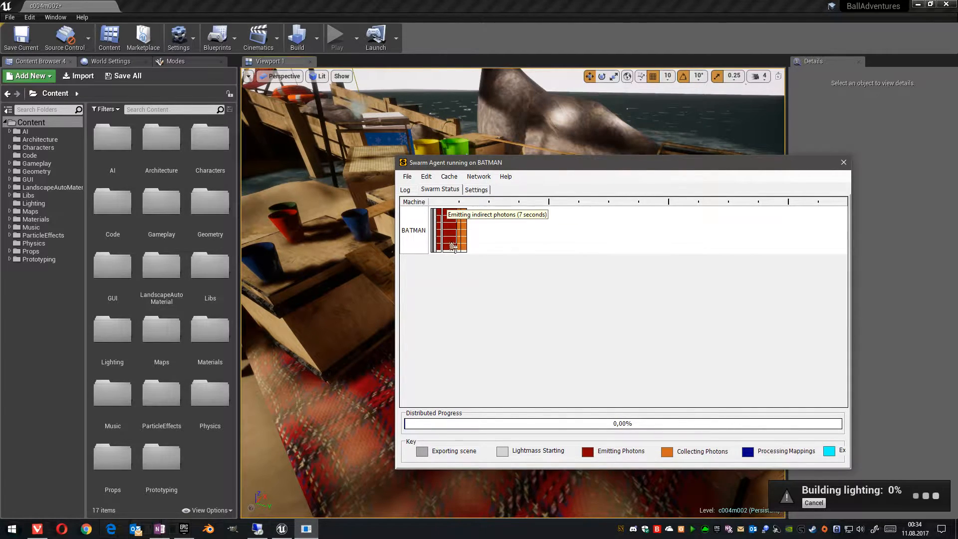
{"action": "mouse_move", "coordinate": [617, 380]}
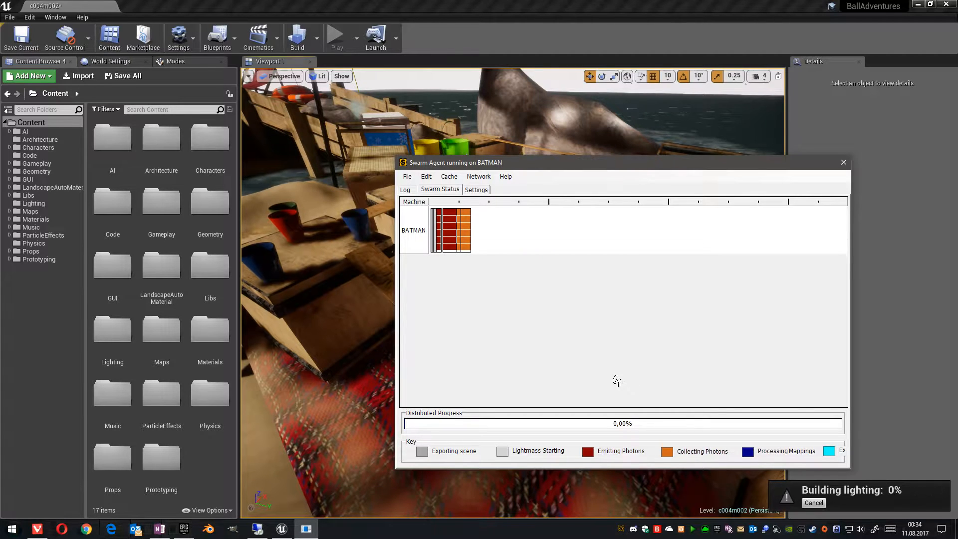
{"action": "mouse_move", "coordinate": [813, 502]}
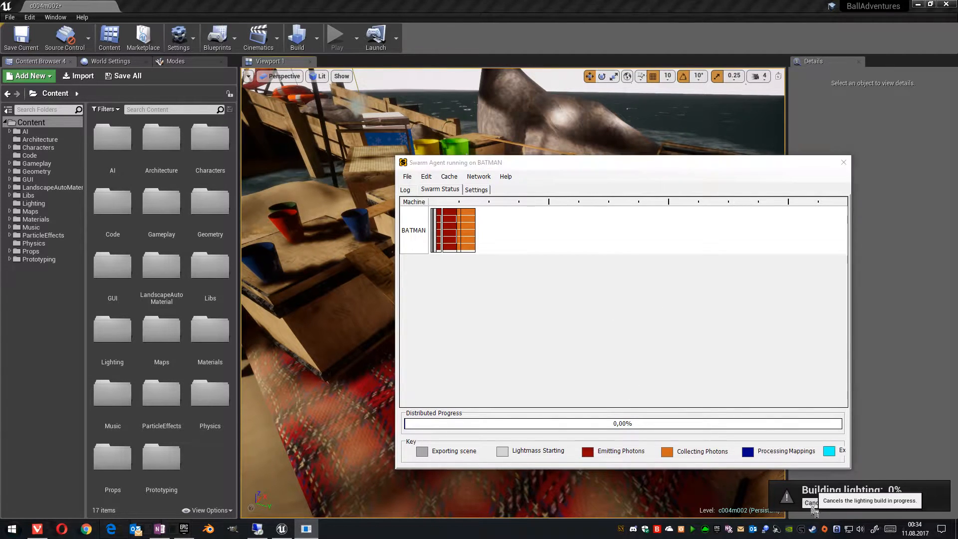
{"action": "left_click", "coordinate": [811, 501]}
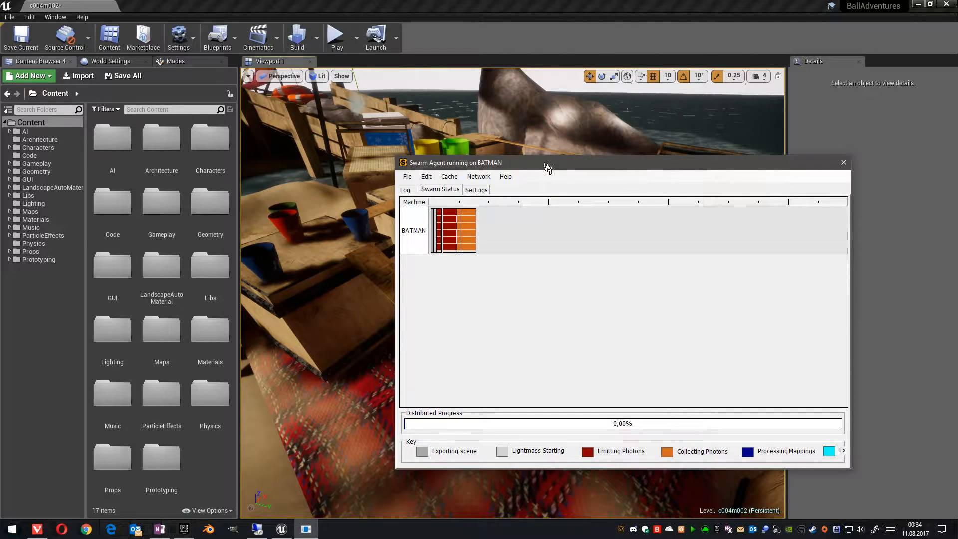
{"action": "mouse_move", "coordinate": [542, 170]}
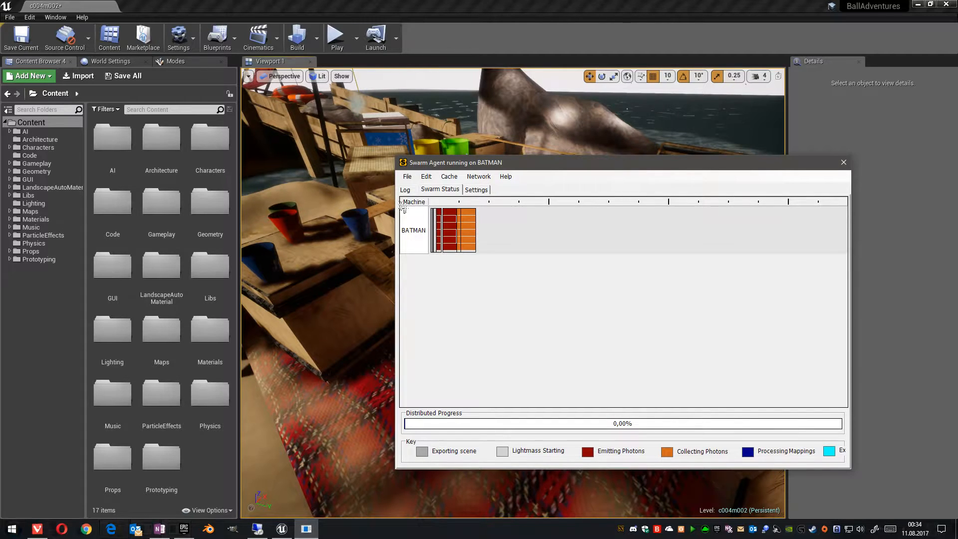
{"action": "mouse_move", "coordinate": [495, 305]}
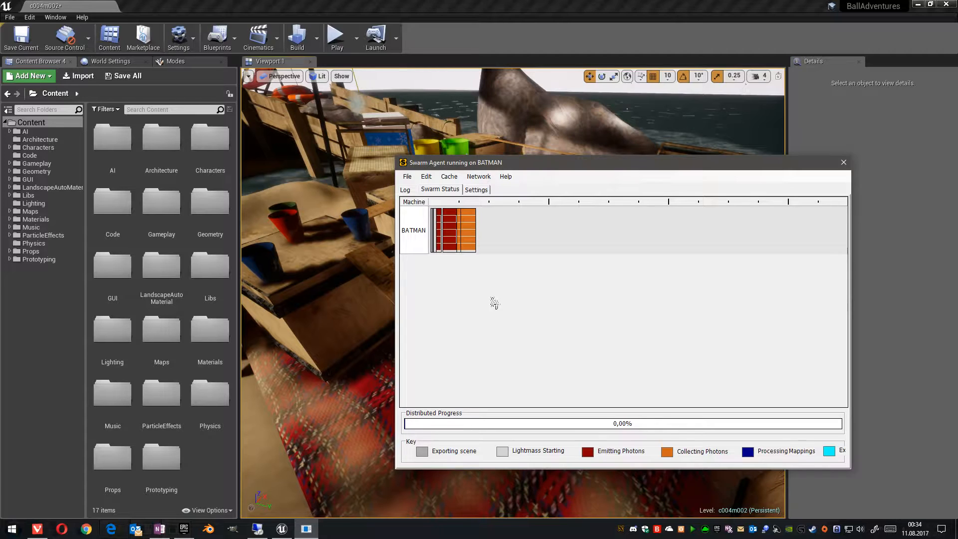
{"action": "mouse_move", "coordinate": [430, 253]}
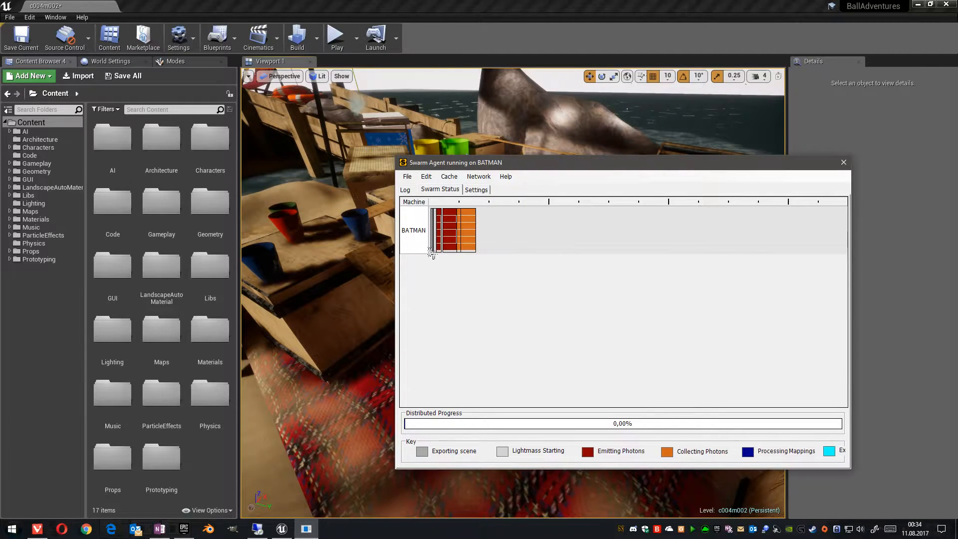
{"action": "mouse_move", "coordinate": [432, 253]}
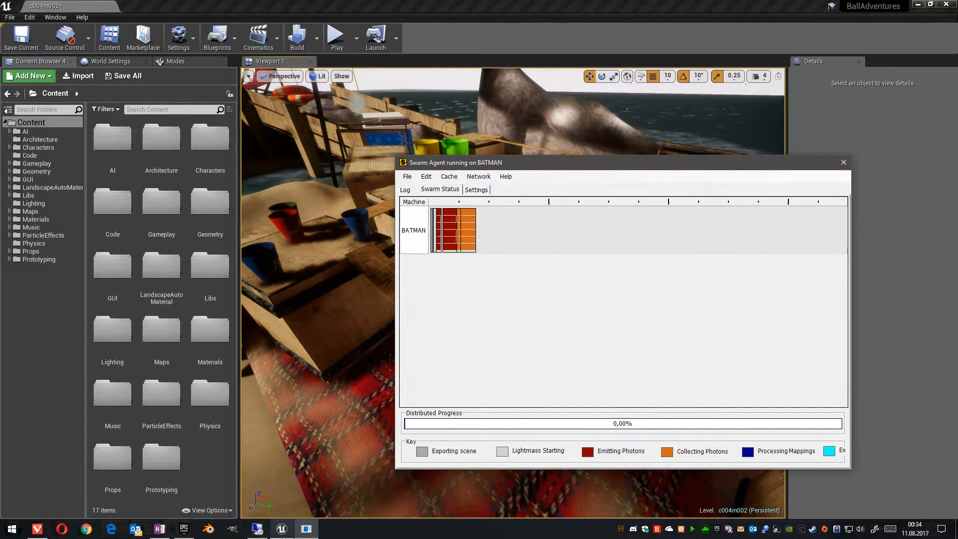
{"action": "mouse_move", "coordinate": [256, 529]}
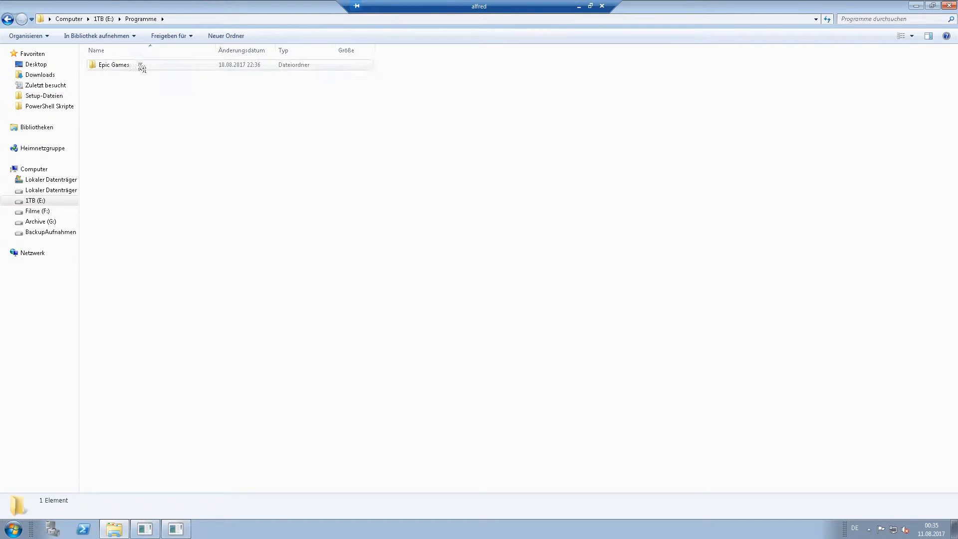
{"action": "mouse_move", "coordinate": [261, 76]}
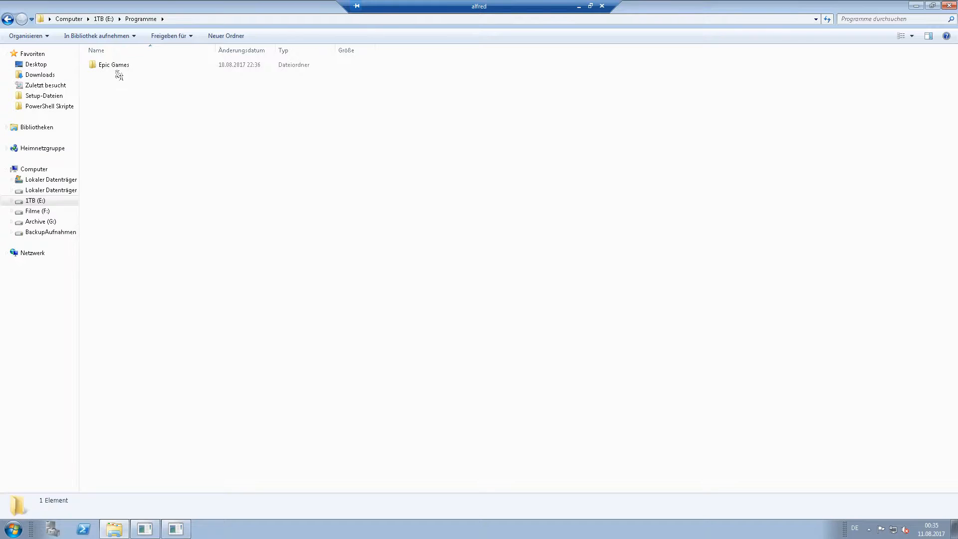
Browse Epic Games\UE_4.17\Engine\Binaries\DotNET and select the SwarmCoordinator program
{"action": "left_click", "coordinate": [113, 65]}
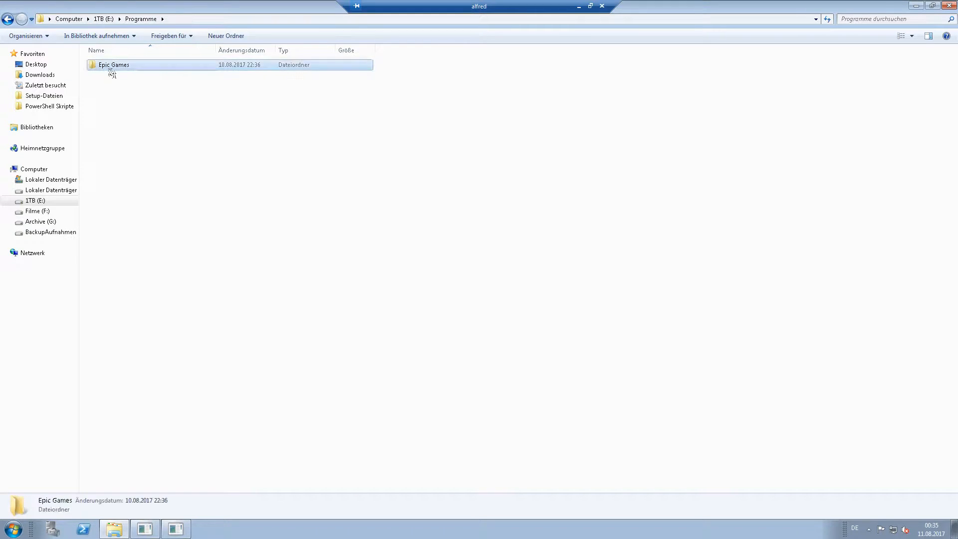
{"action": "double_click", "coordinate": [114, 65]}
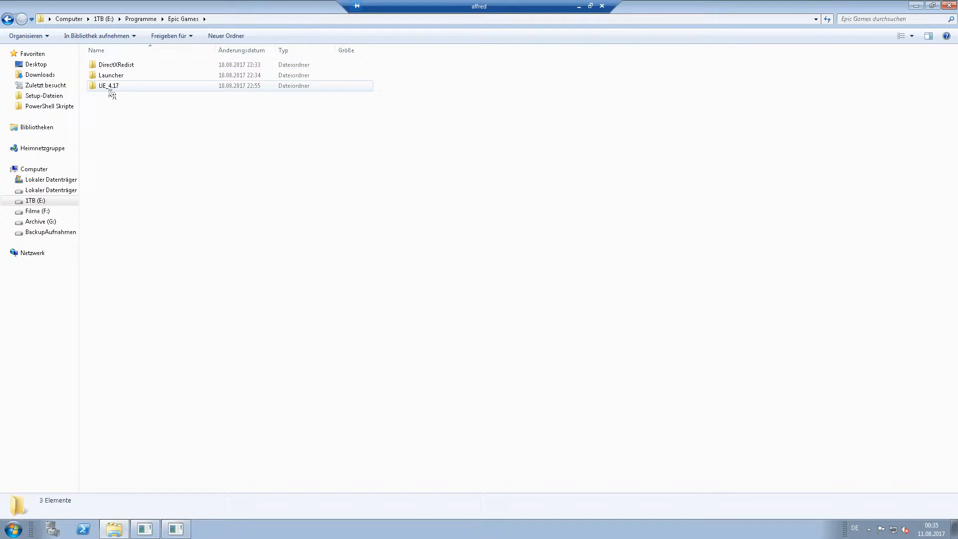
{"action": "double_click", "coordinate": [108, 86]}
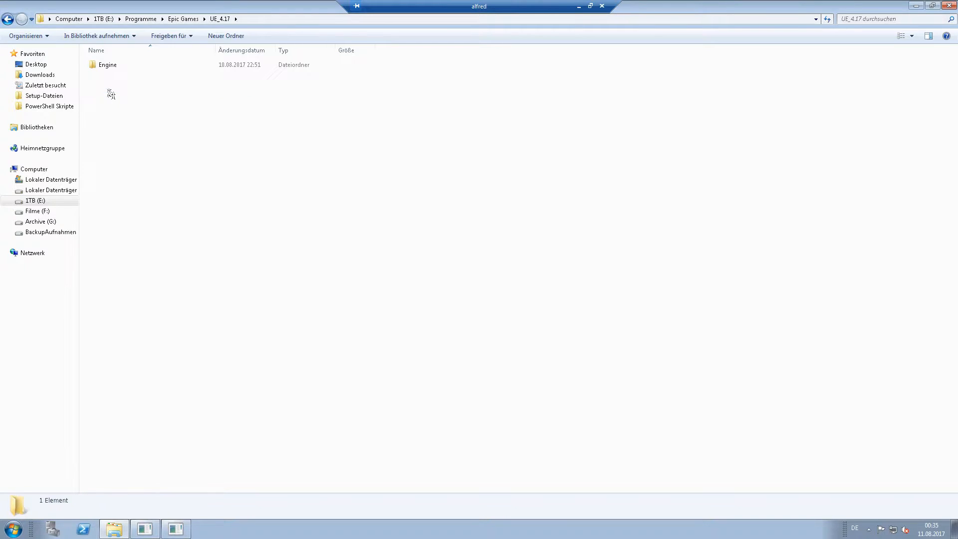
{"action": "double_click", "coordinate": [106, 65]}
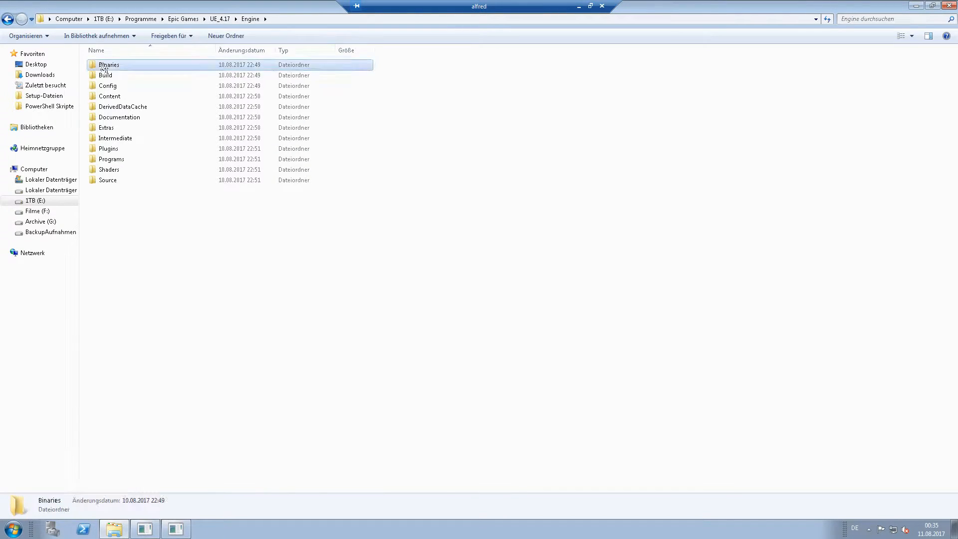
{"action": "double_click", "coordinate": [108, 65]}
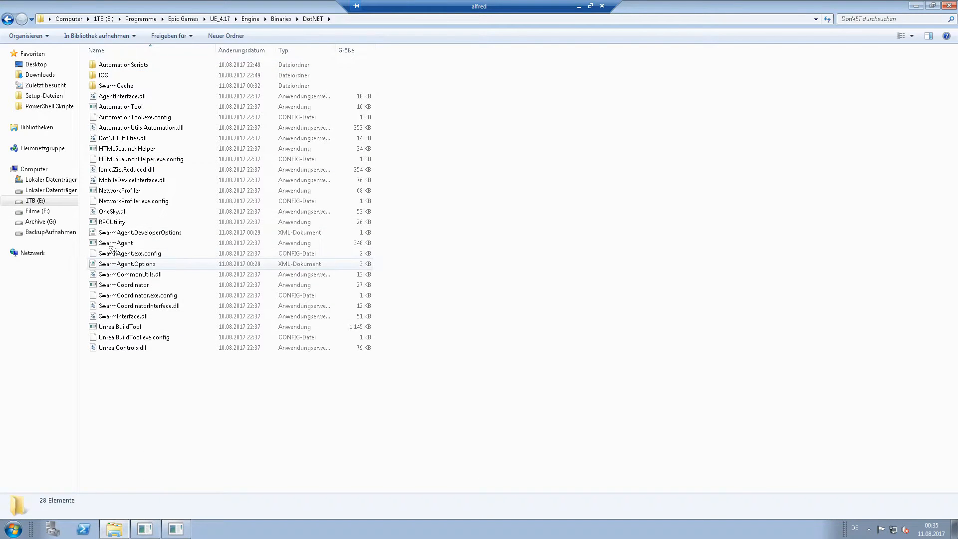
{"action": "left_click", "coordinate": [115, 242]}
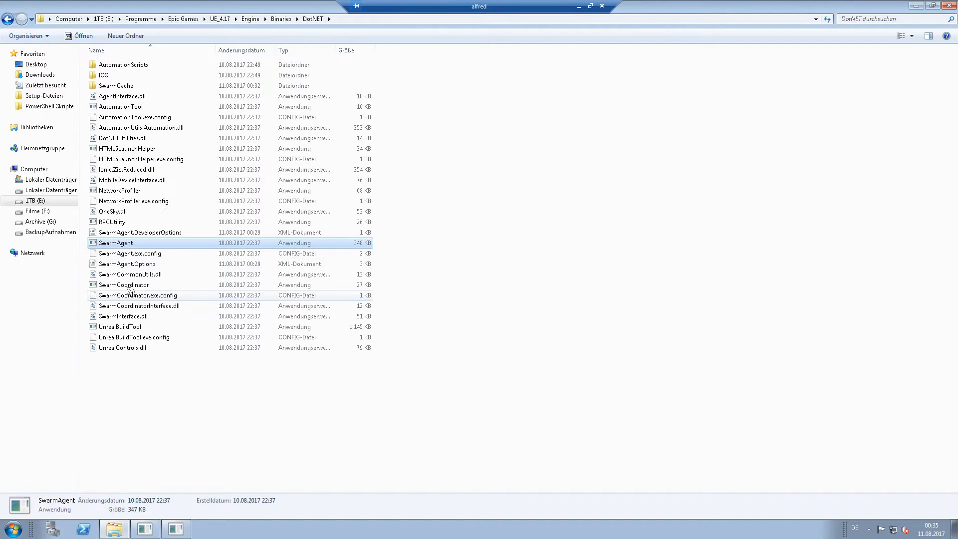
{"action": "left_click", "coordinate": [124, 284]}
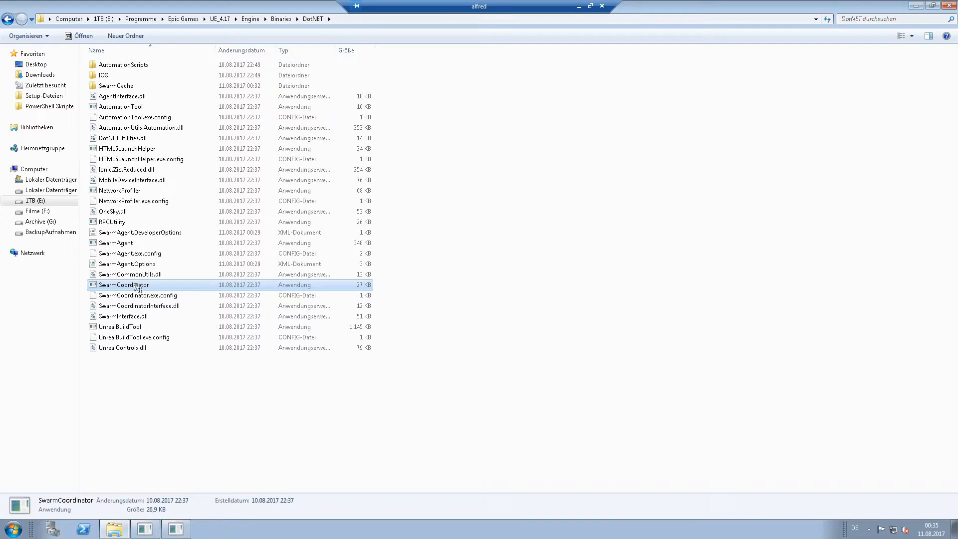
{"action": "mouse_move", "coordinate": [124, 285]}
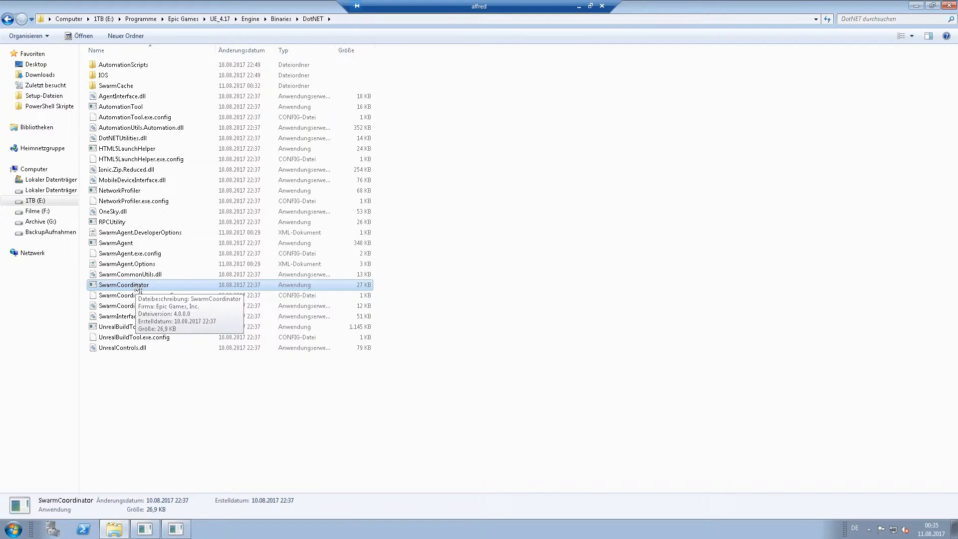
{"action": "mouse_move", "coordinate": [126, 307]}
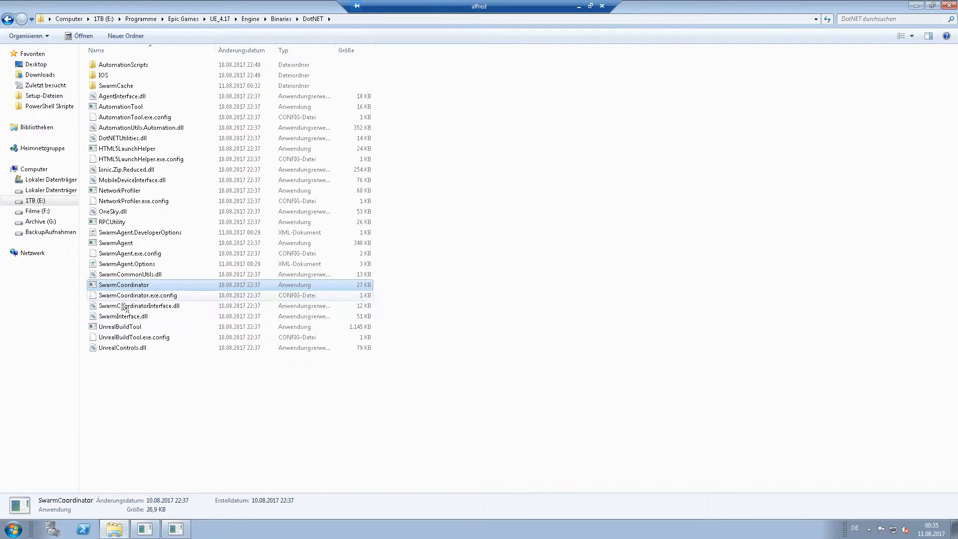
{"action": "mouse_move", "coordinate": [139, 305]}
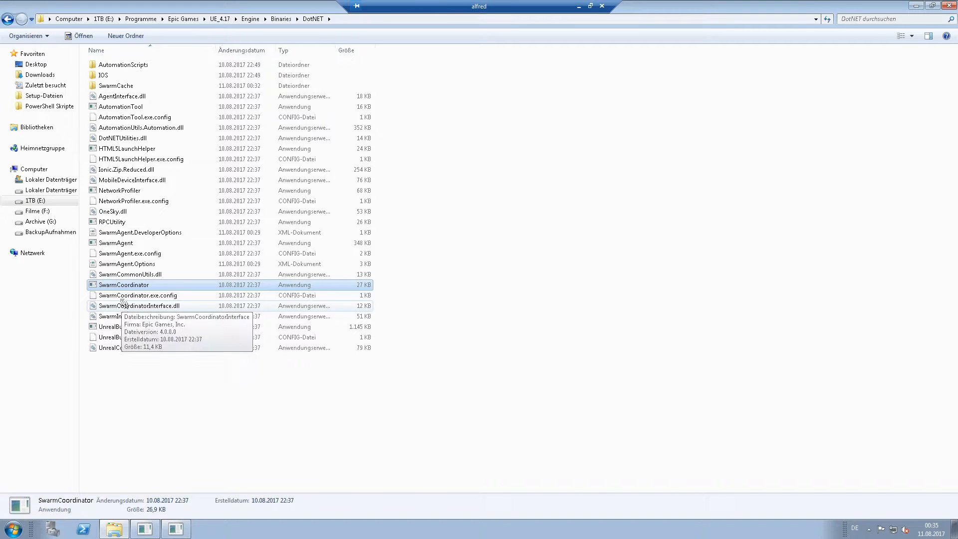
{"action": "mouse_move", "coordinate": [451, 292]}
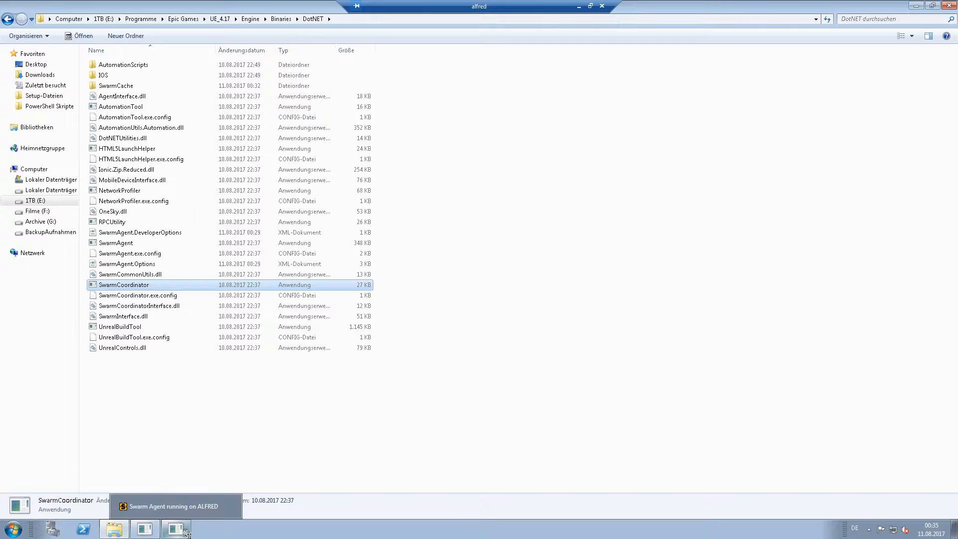
Launch SwarmCoordinator to list agents ALFRED (available) and BATMAN (standalone)
{"action": "double_click", "coordinate": [123, 285]}
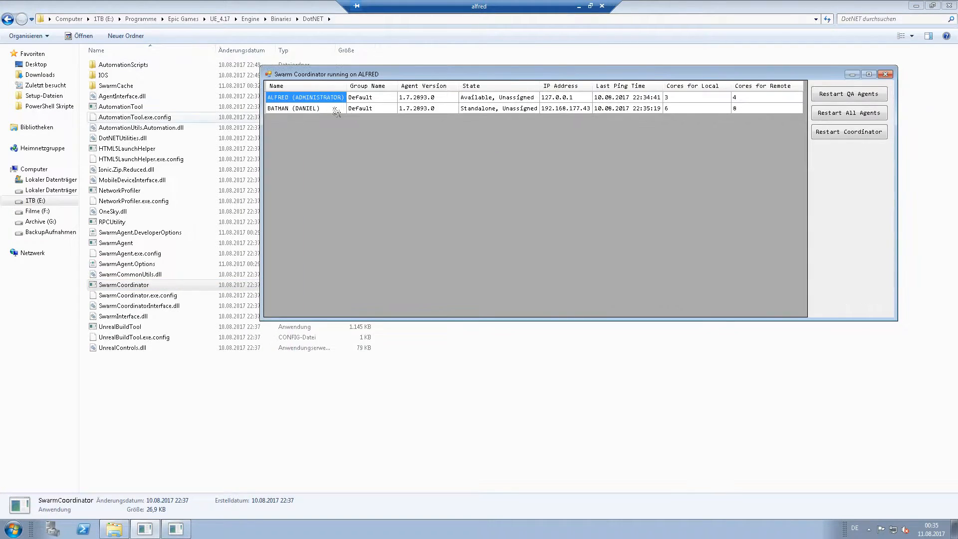
{"action": "mouse_move", "coordinate": [539, 91]}
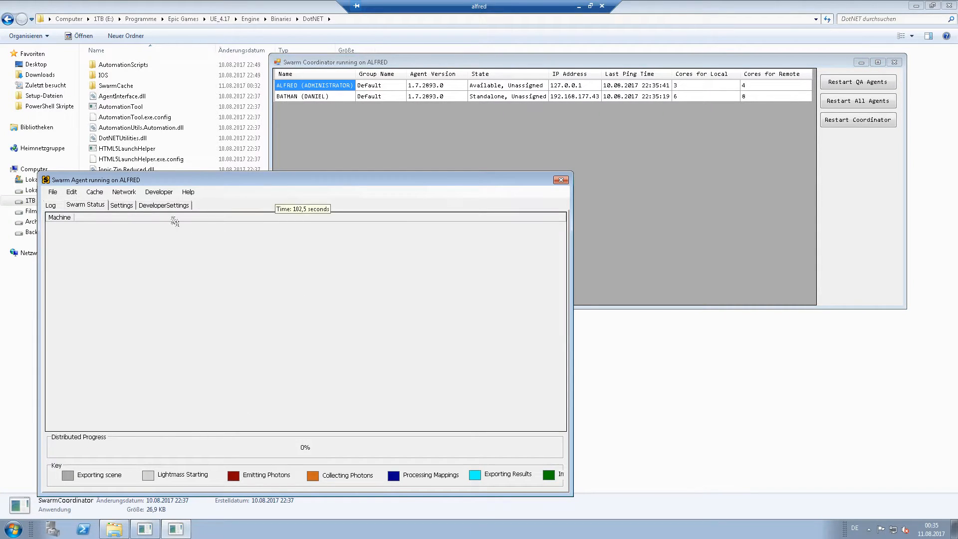
{"action": "mouse_move", "coordinate": [120, 205]}
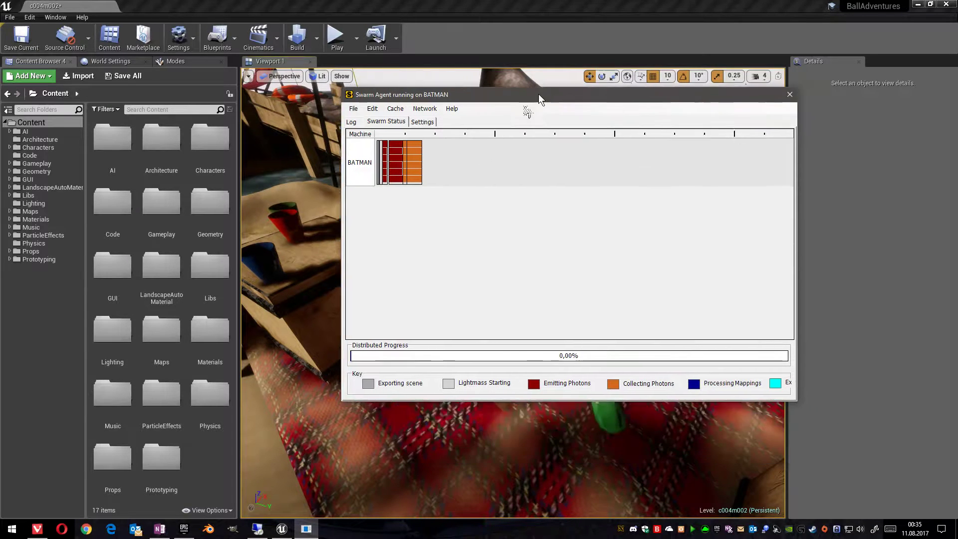
{"action": "left_click_drag", "start_coordinate": [538, 95], "coordinate": [528, 109]}
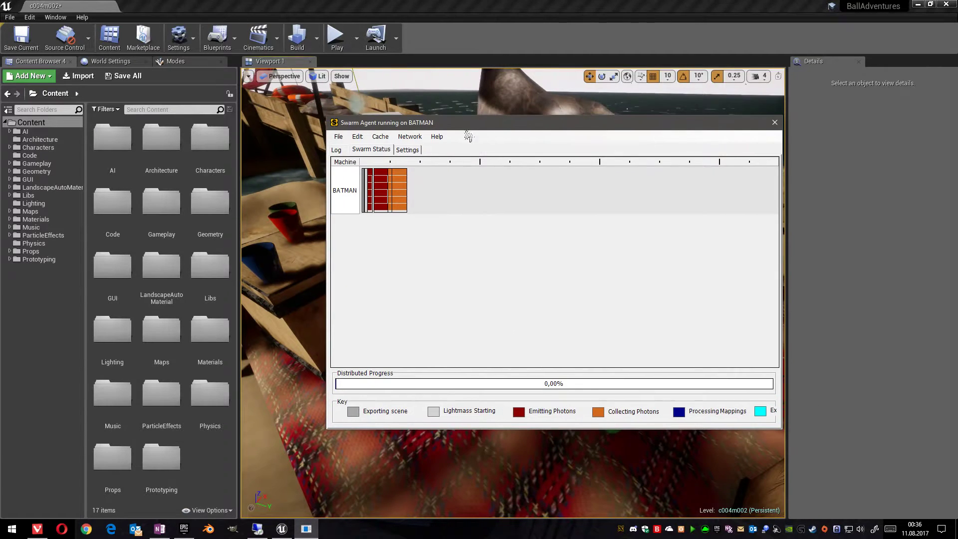
{"action": "mouse_move", "coordinate": [409, 136]}
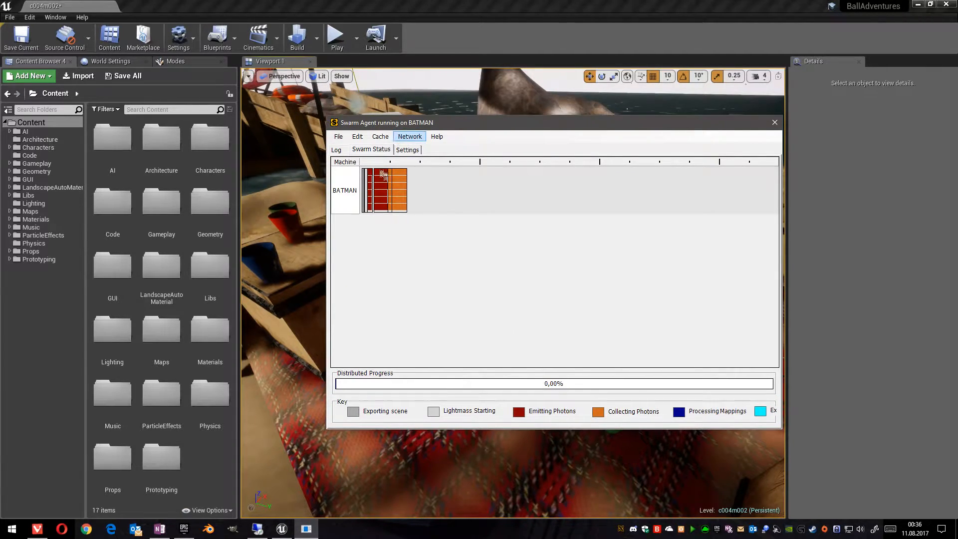
{"action": "mouse_move", "coordinate": [323, 180]}
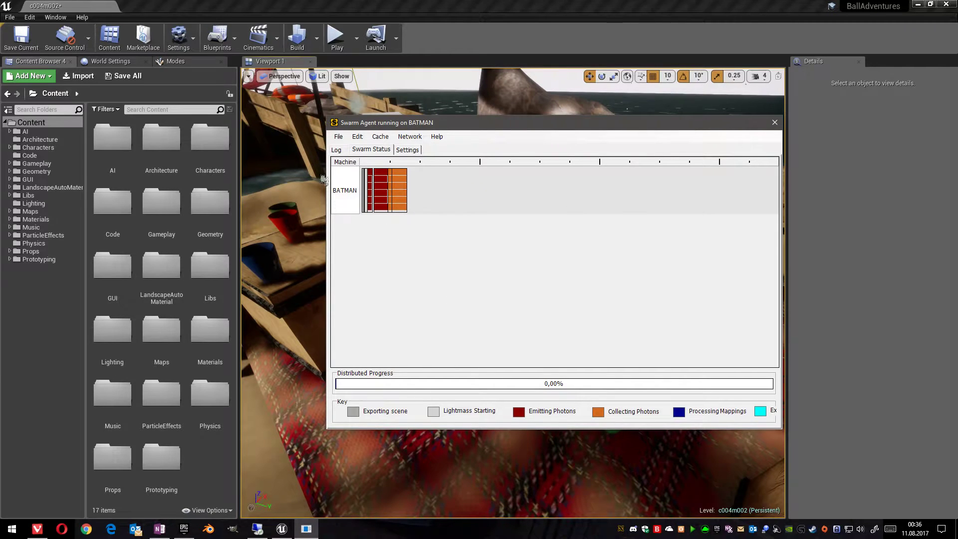
{"action": "mouse_move", "coordinate": [330, 214]}
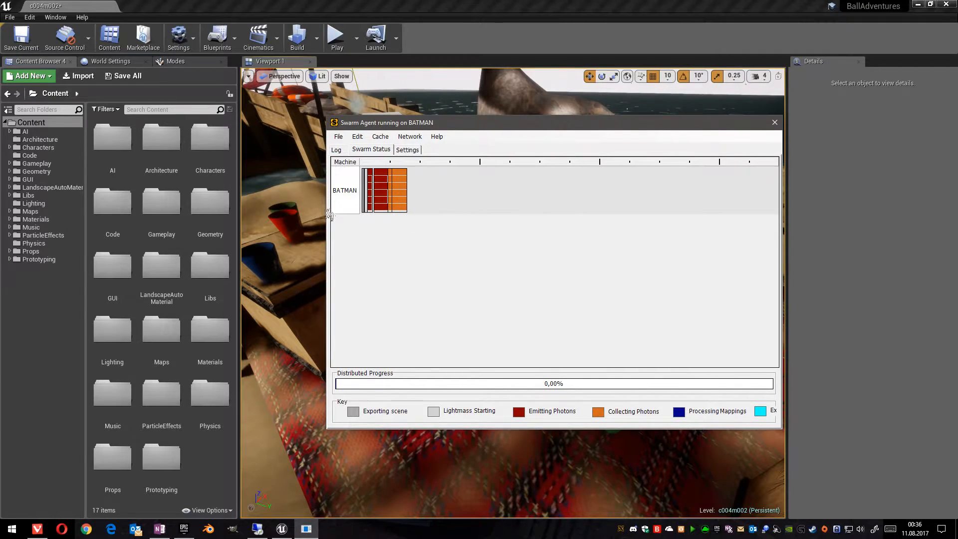
{"action": "mouse_move", "coordinate": [454, 227]}
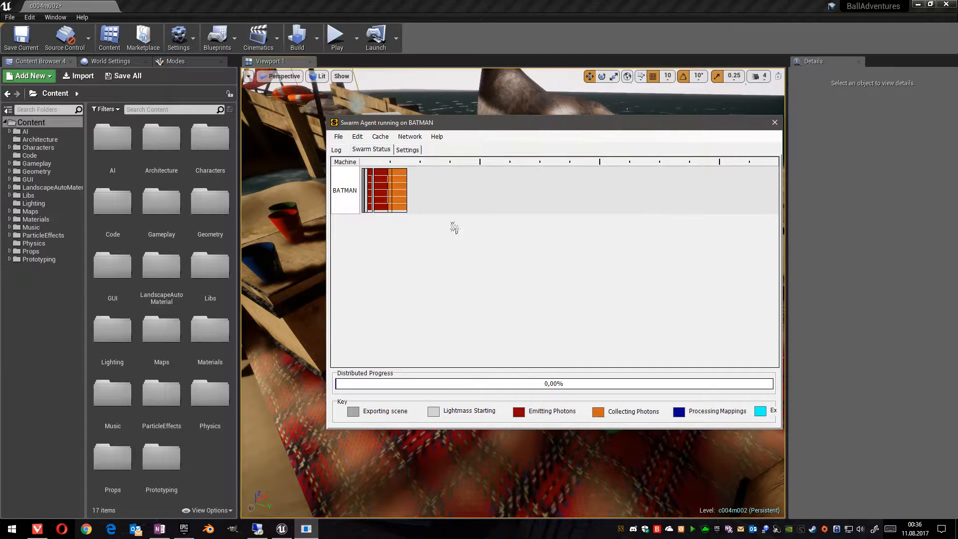
{"action": "mouse_move", "coordinate": [324, 192]}
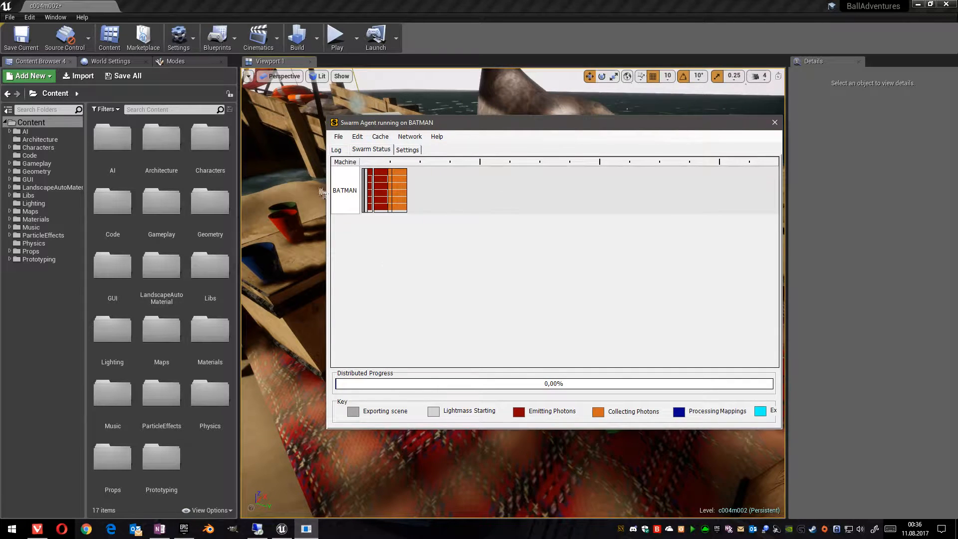
{"action": "mouse_move", "coordinate": [426, 228]}
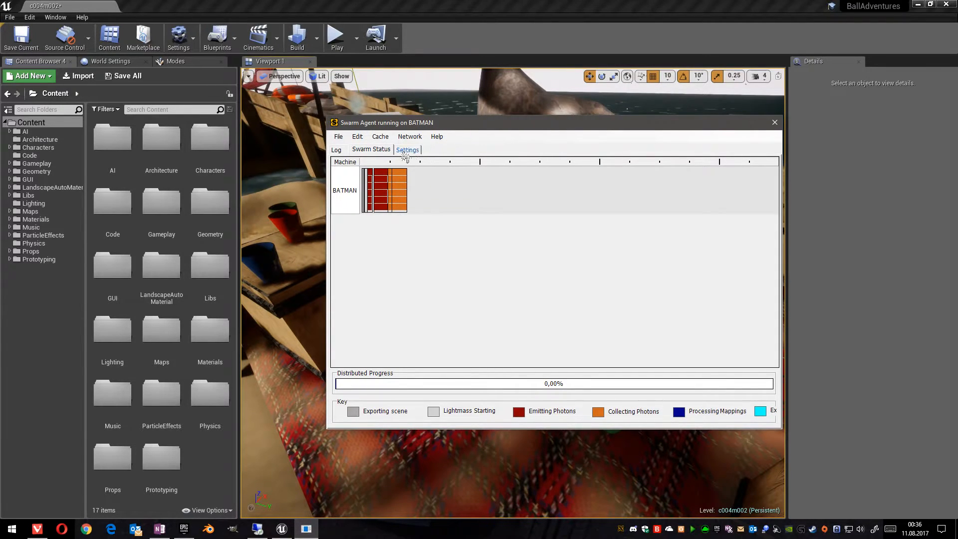
Edit BATMAN's distribution settings: CoordinatorRemotingHost alfred, AllowedRemoteAgentNames '*'
{"action": "left_click", "coordinate": [407, 149]}
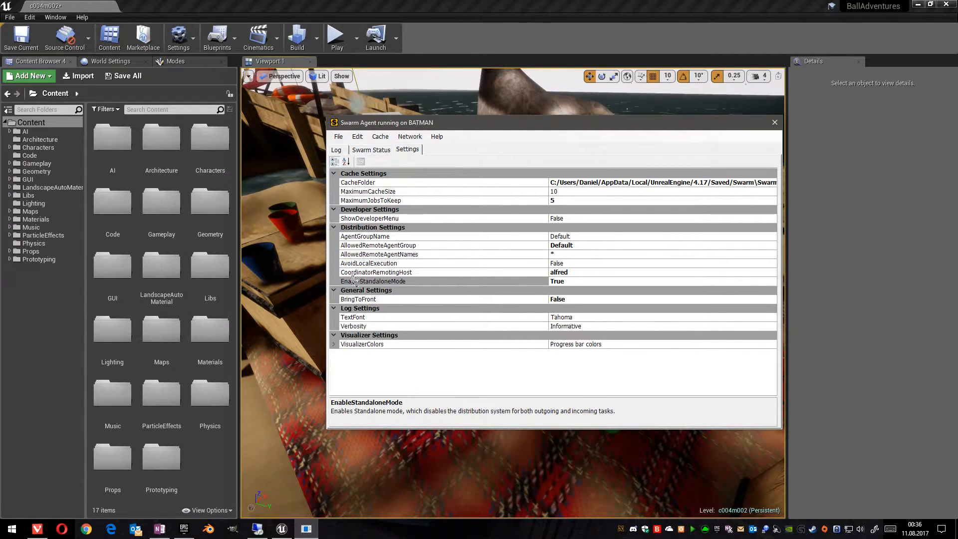
{"action": "left_click", "coordinate": [376, 271]}
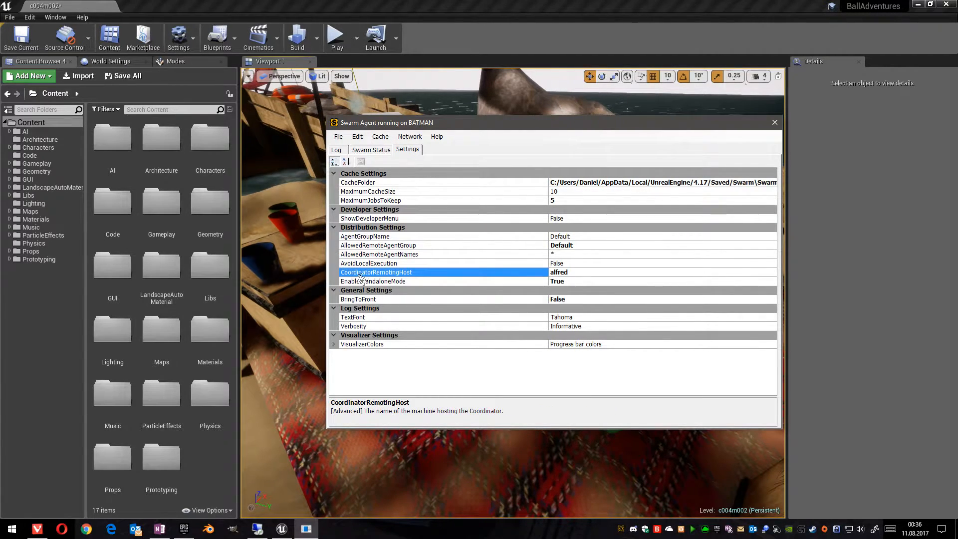
{"action": "mouse_move", "coordinate": [538, 275]}
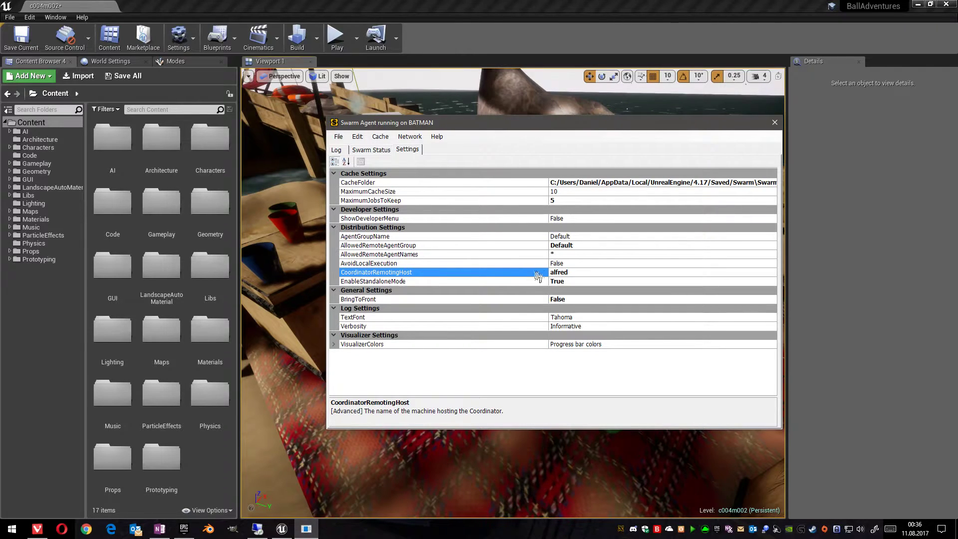
{"action": "double_click", "coordinate": [558, 272]}
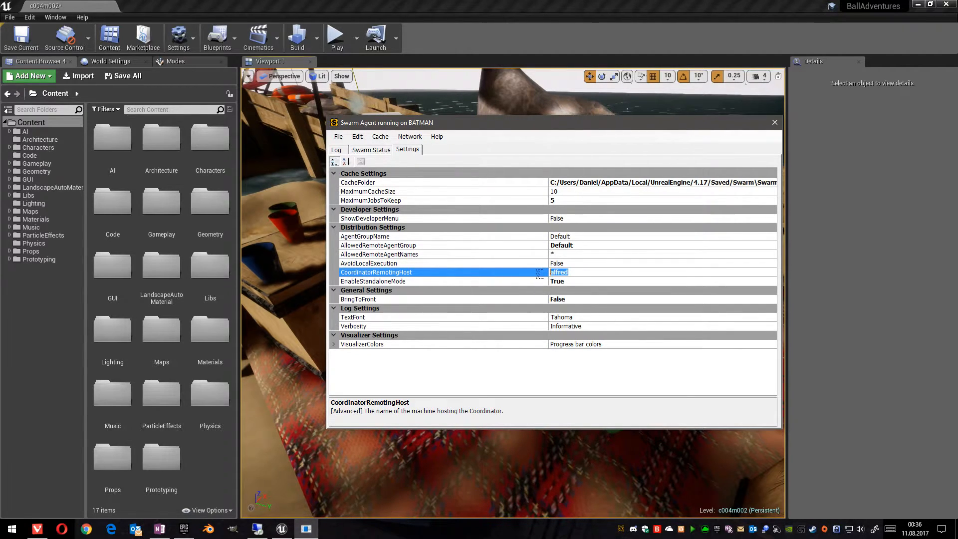
{"action": "mouse_move", "coordinate": [506, 276]}
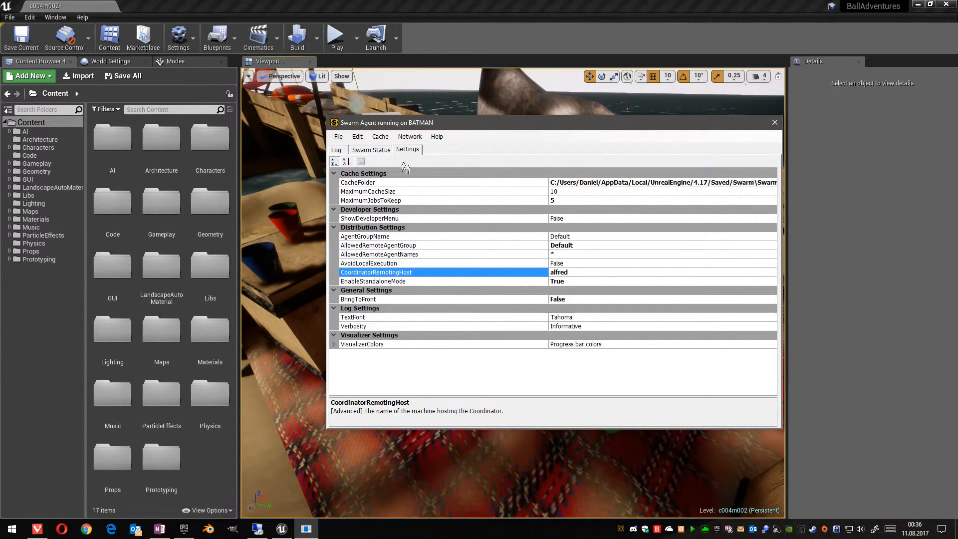
{"action": "mouse_move", "coordinate": [297, 37]}
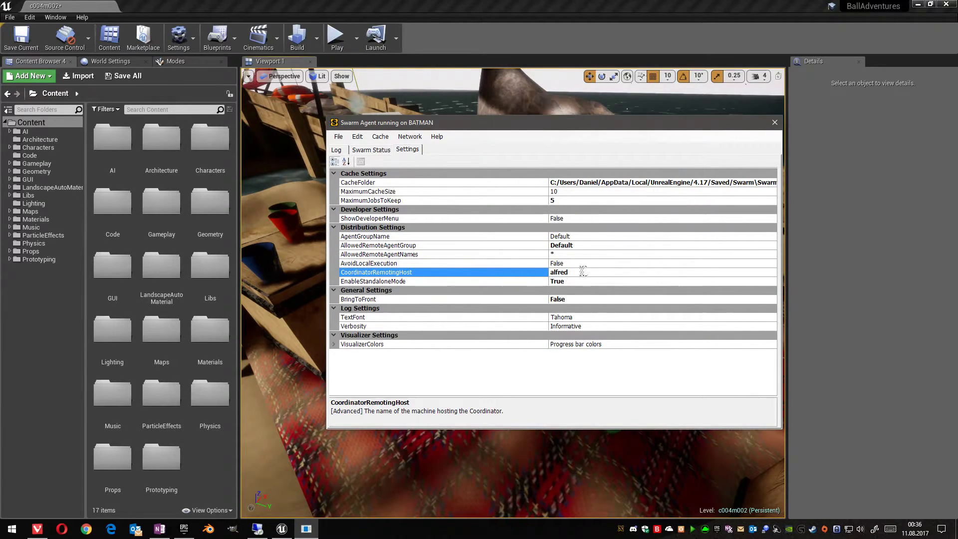
{"action": "mouse_move", "coordinate": [527, 272]}
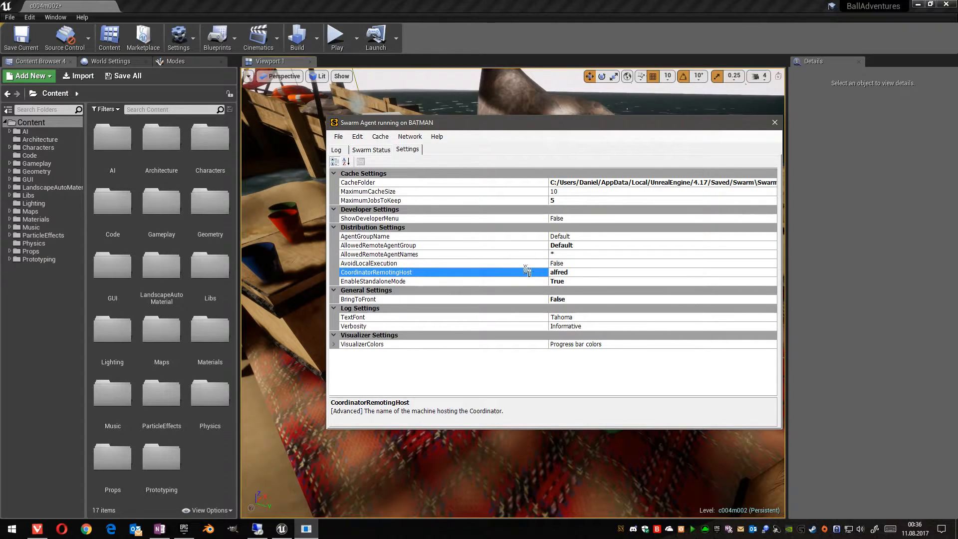
{"action": "mouse_move", "coordinate": [375, 236]}
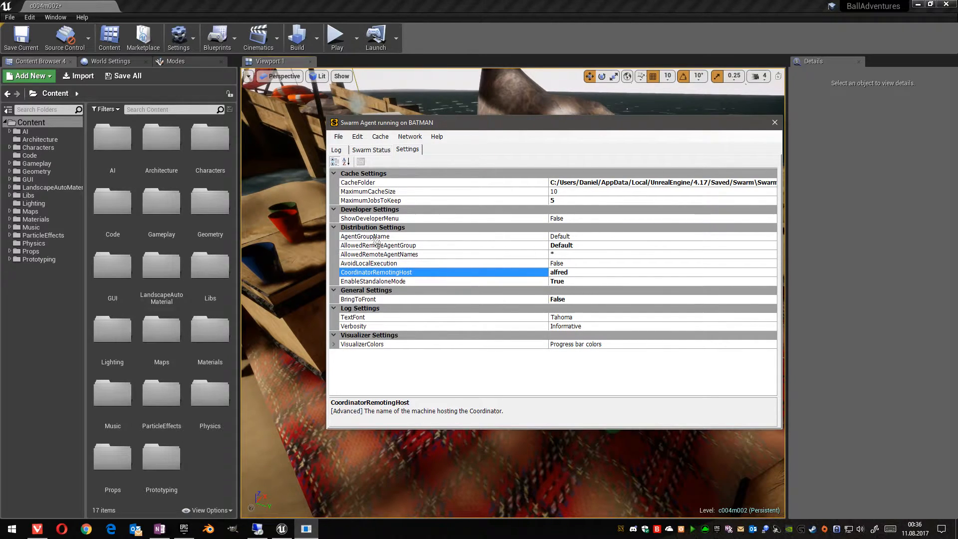
{"action": "left_click", "coordinate": [364, 237]}
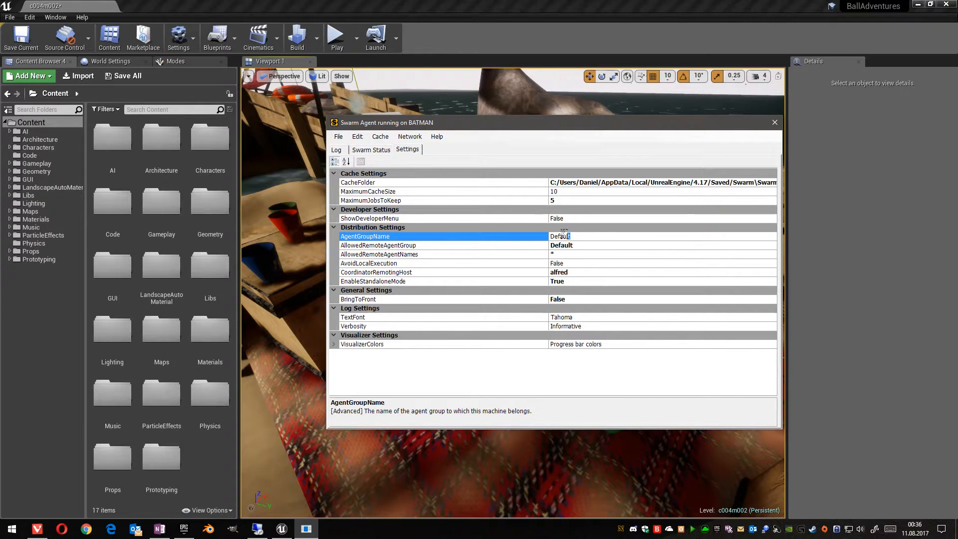
{"action": "double_click", "coordinate": [559, 236]}
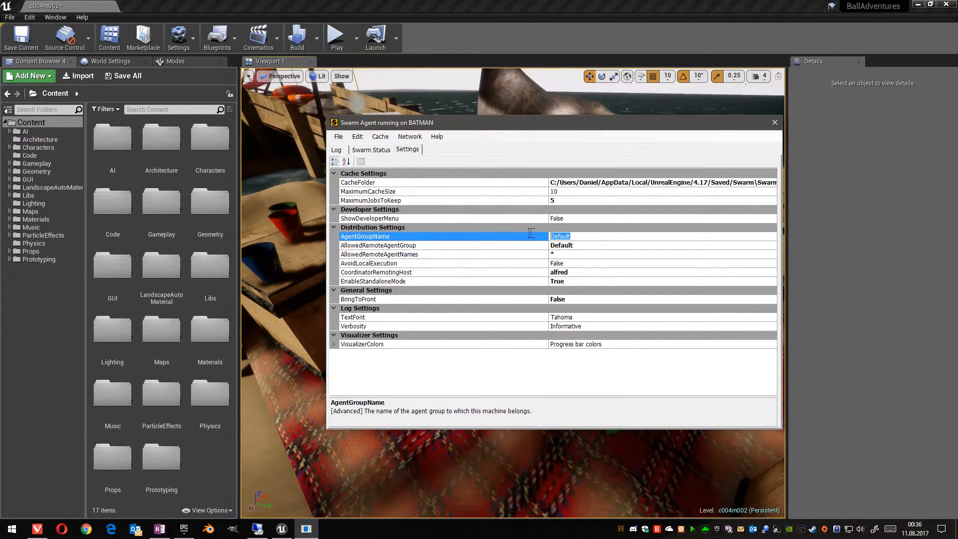
{"action": "left_click", "coordinate": [378, 245]}
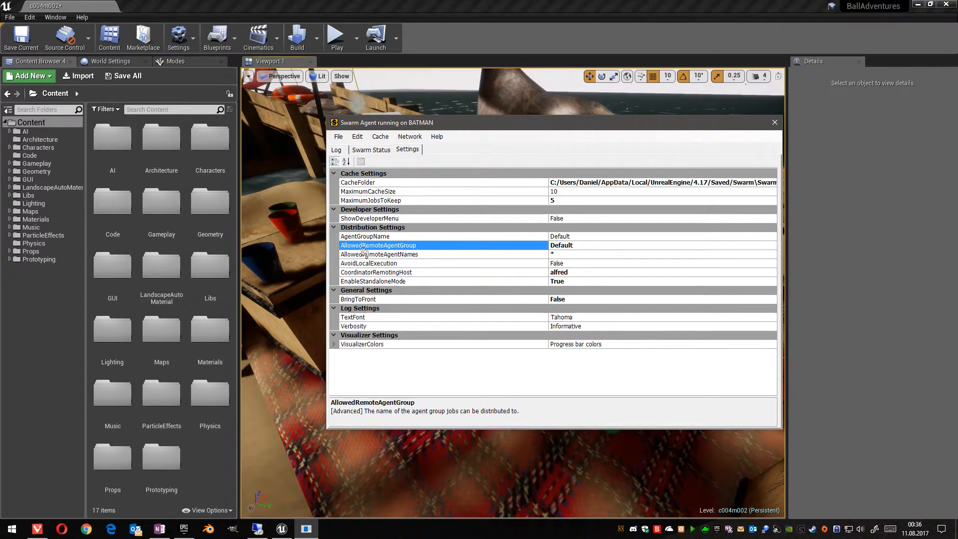
{"action": "mouse_move", "coordinate": [436, 256]}
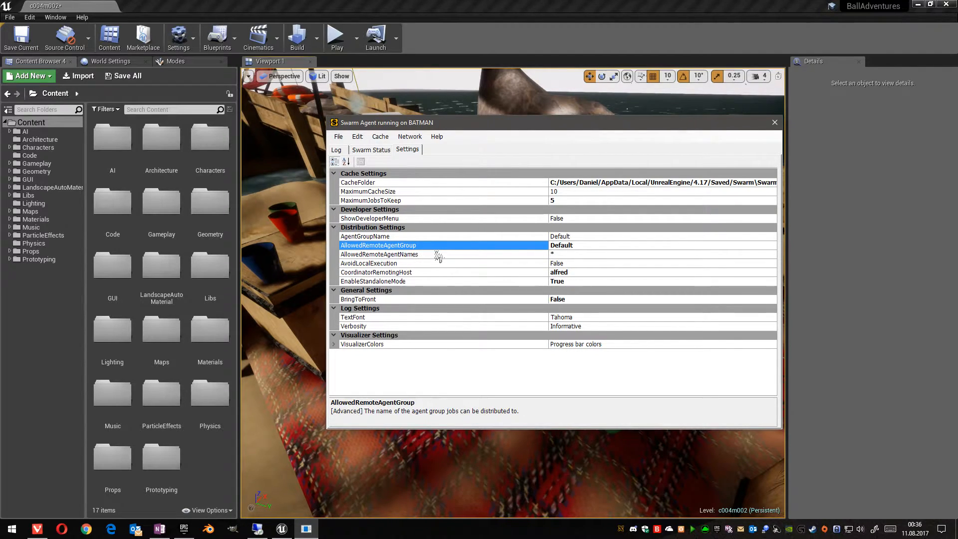
{"action": "mouse_move", "coordinate": [501, 278]}
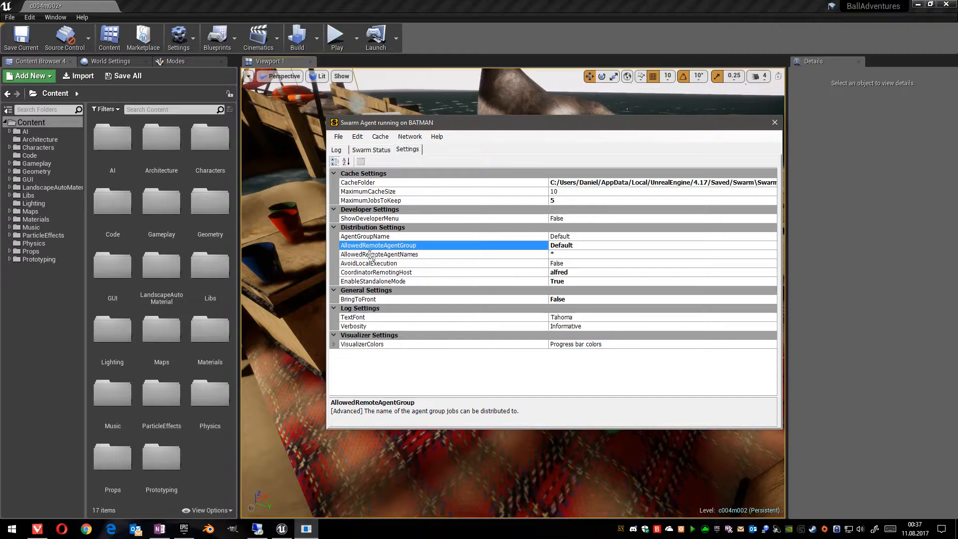
{"action": "mouse_move", "coordinate": [403, 244]}
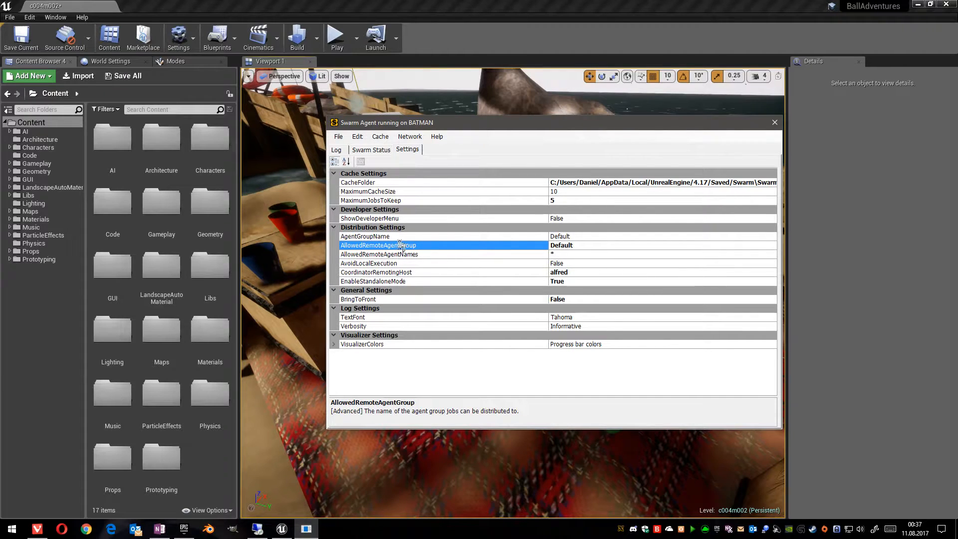
{"action": "mouse_move", "coordinate": [408, 250]}
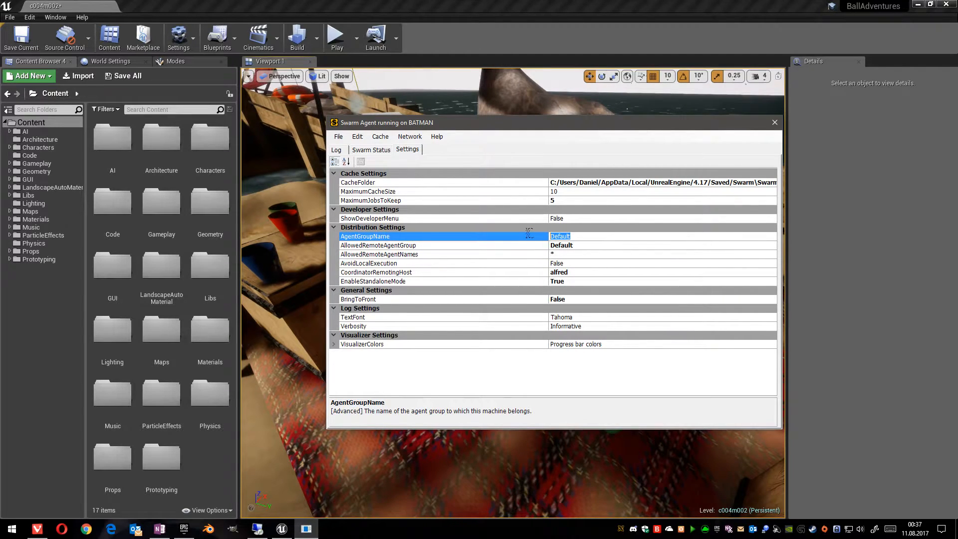
{"action": "left_click", "coordinate": [378, 254]}
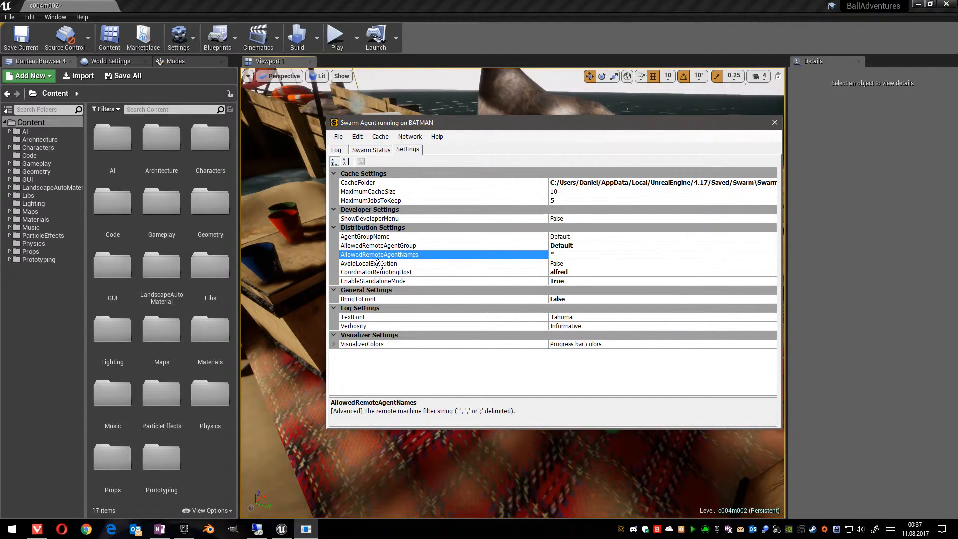
{"action": "mouse_move", "coordinate": [620, 252]}
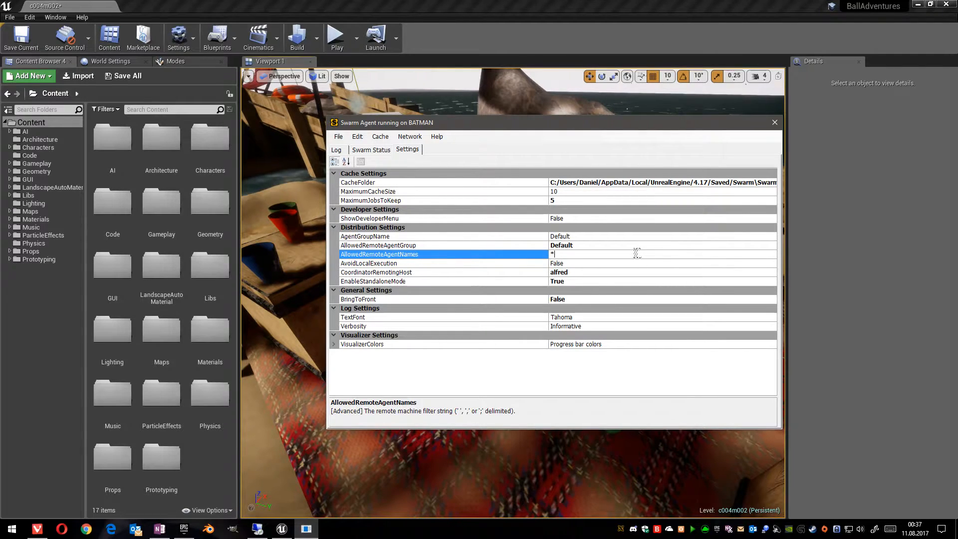
{"action": "type", "text": "RENDER"}
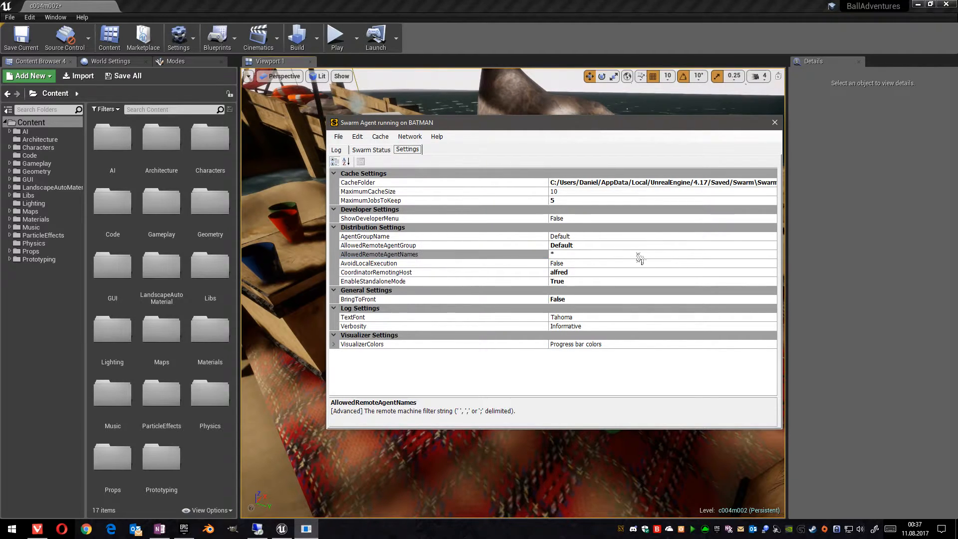
{"action": "mouse_move", "coordinate": [505, 287]}
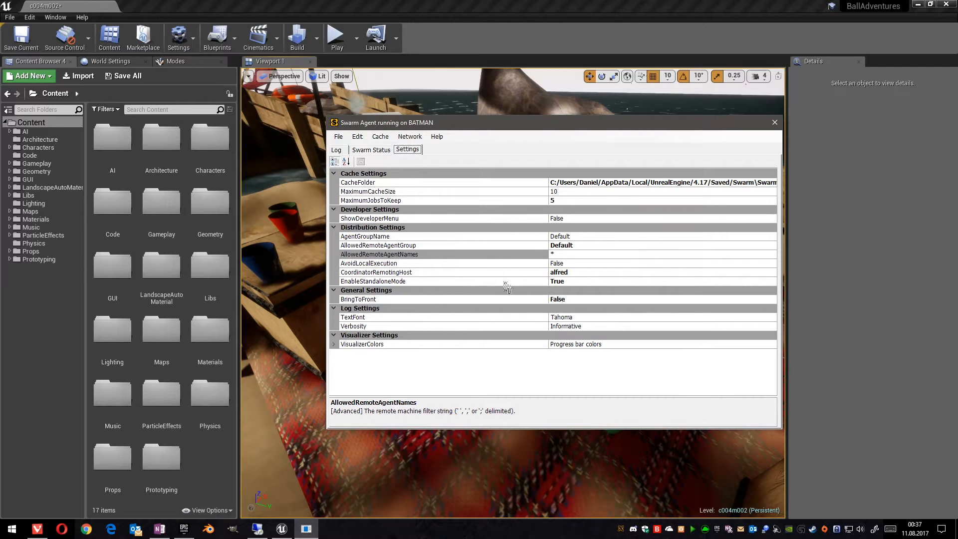
{"action": "mouse_move", "coordinate": [388, 238]}
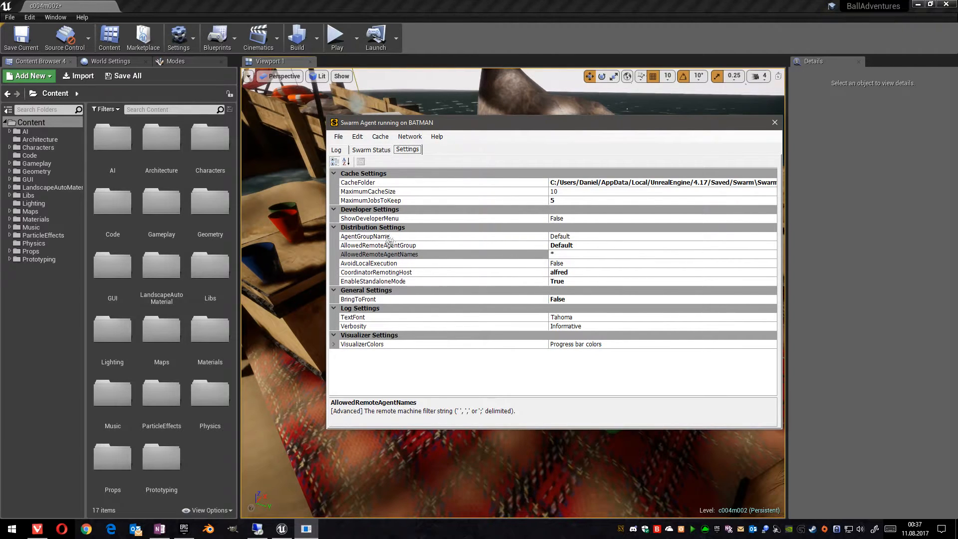
{"action": "mouse_move", "coordinate": [400, 269]}
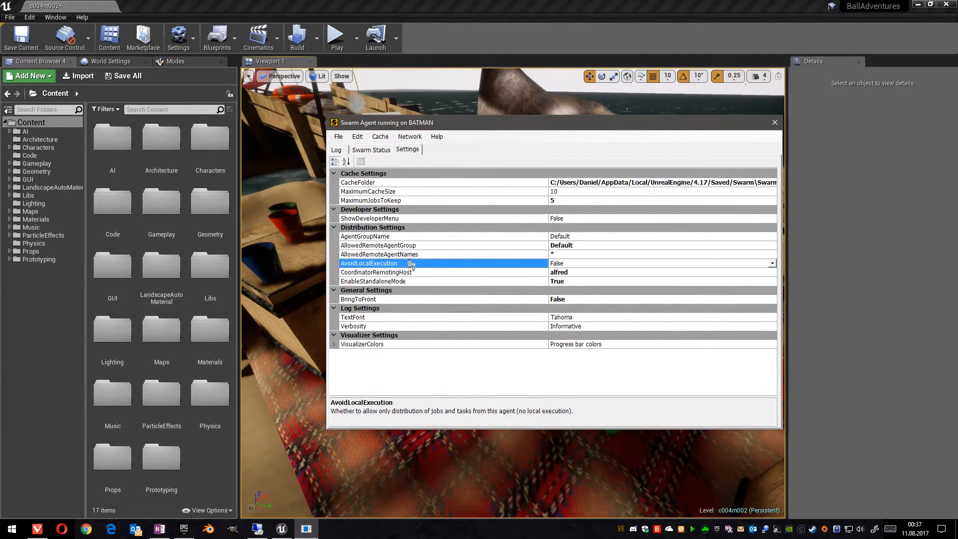
{"action": "mouse_move", "coordinate": [342, 290]}
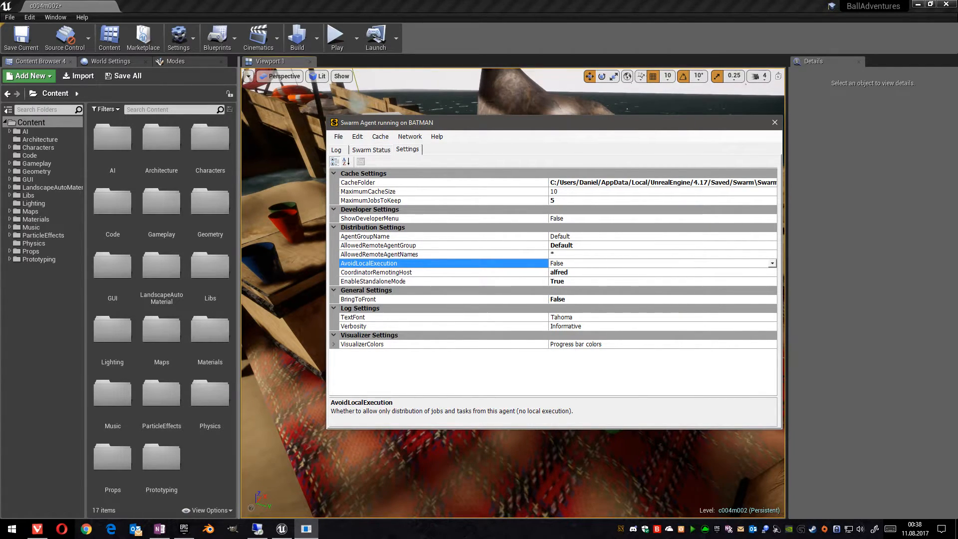
{"action": "mouse_move", "coordinate": [474, 277]}
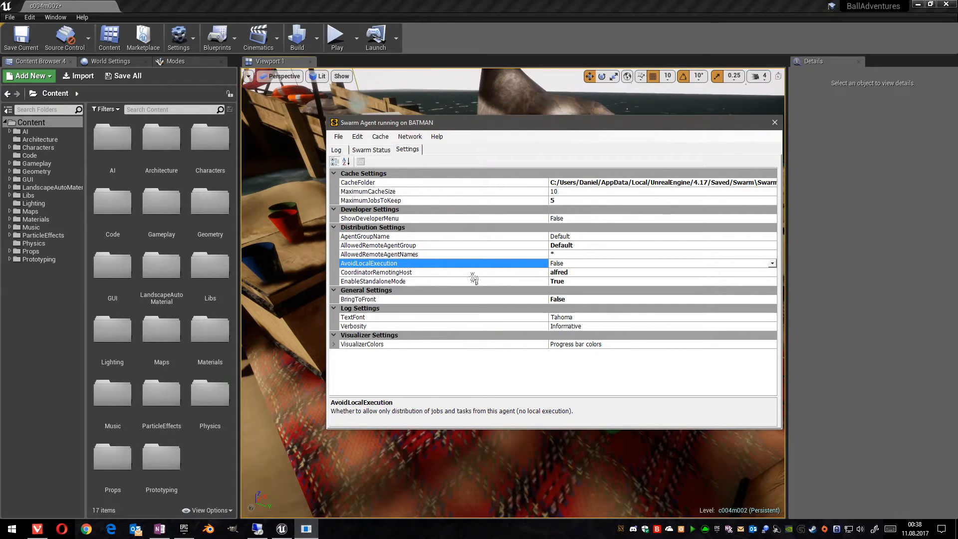
{"action": "mouse_move", "coordinate": [451, 275]}
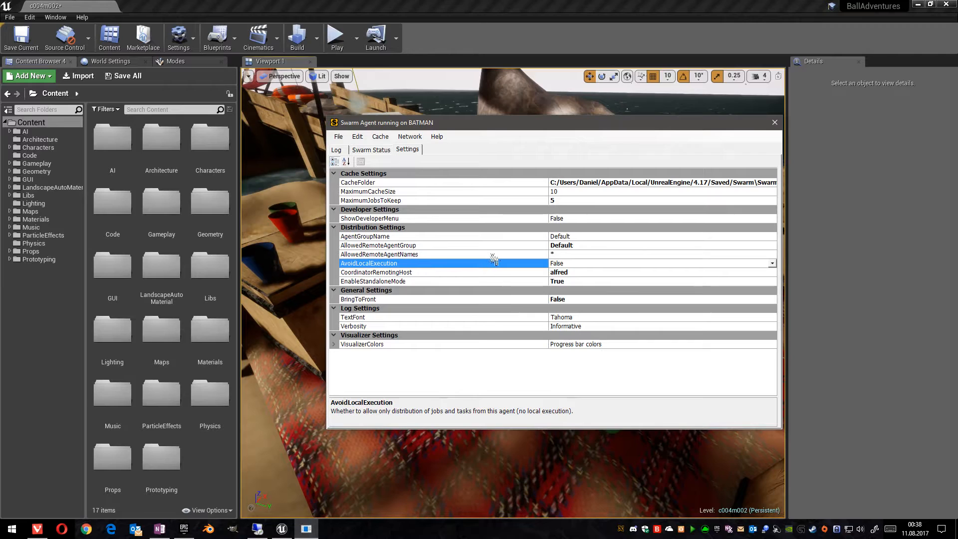
{"action": "mouse_move", "coordinate": [458, 269]}
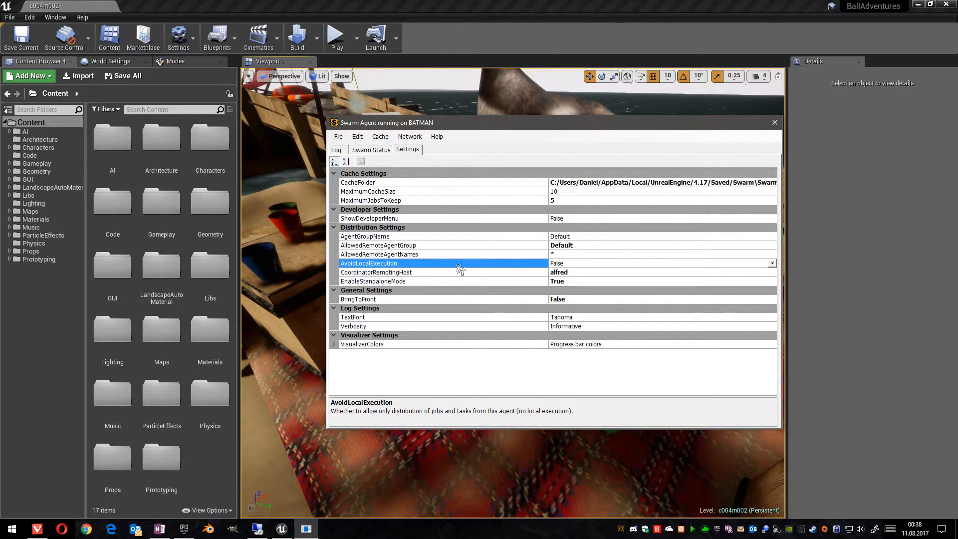
{"action": "mouse_move", "coordinate": [675, 259]}
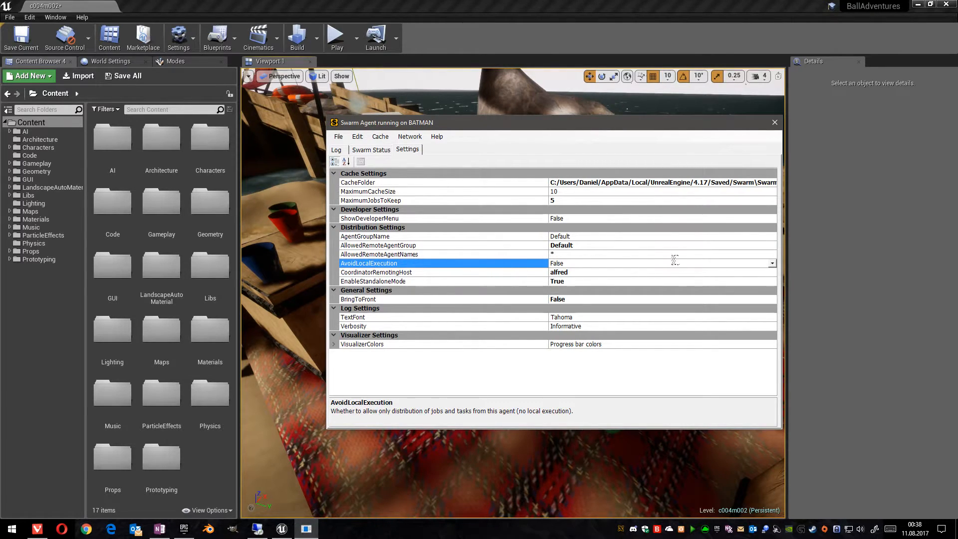
{"action": "mouse_move", "coordinate": [400, 284]}
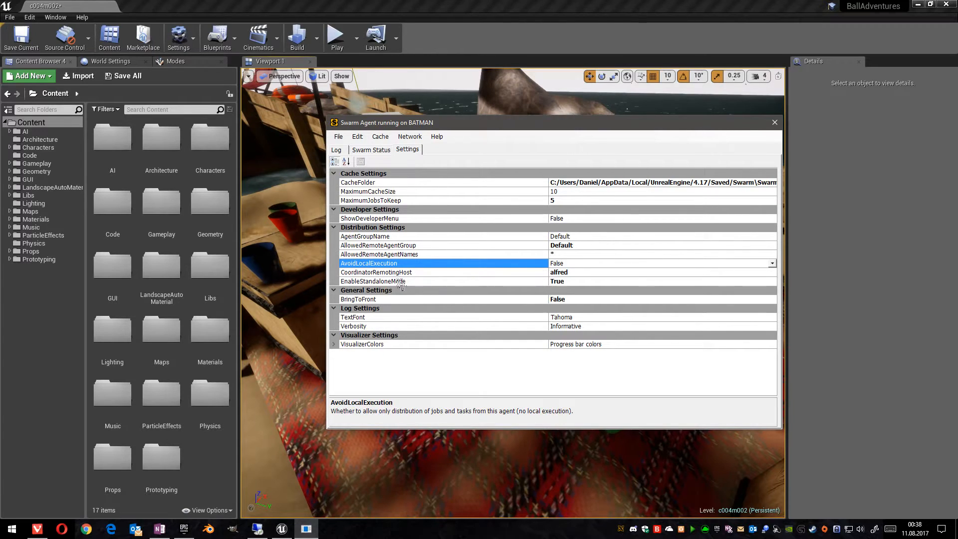
Set EnableStandaloneMode to False on BATMAN's Swarm Agent and view Swarm Status
{"action": "left_click", "coordinate": [373, 280]}
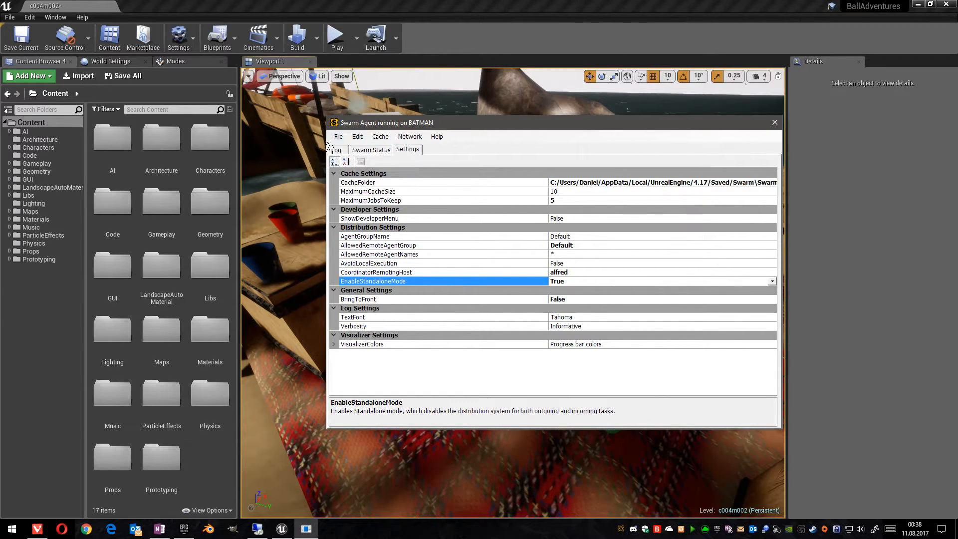
{"action": "mouse_move", "coordinate": [475, 186]}
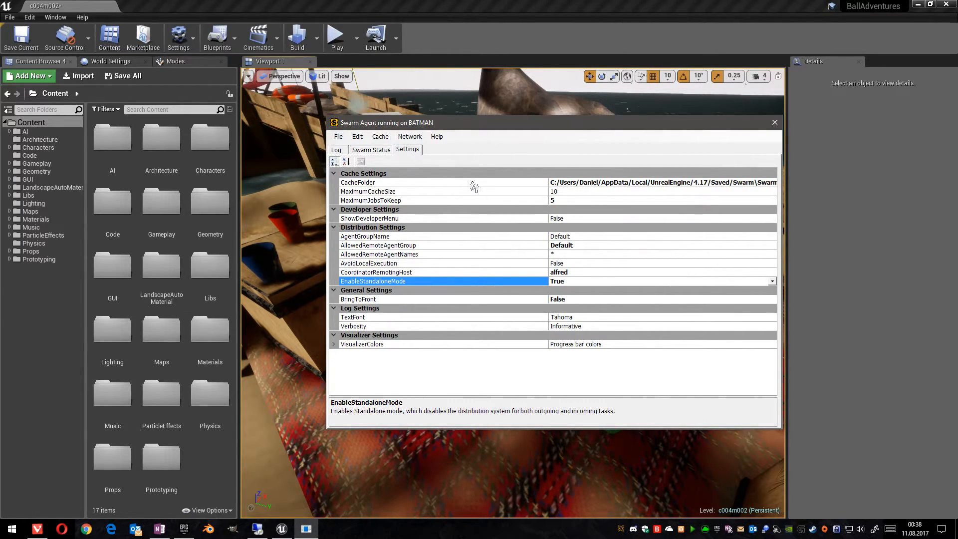
{"action": "mouse_move", "coordinate": [587, 261]}
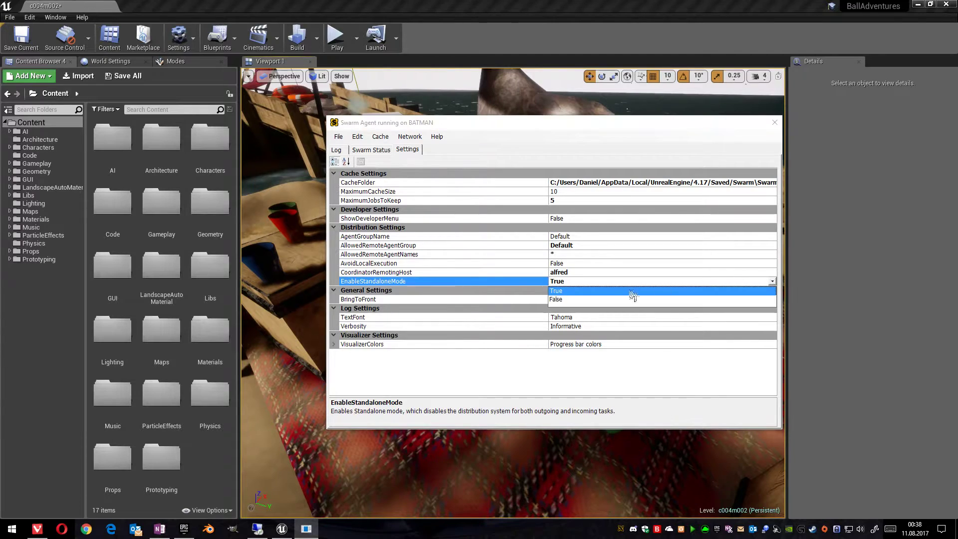
{"action": "left_click", "coordinate": [556, 299]}
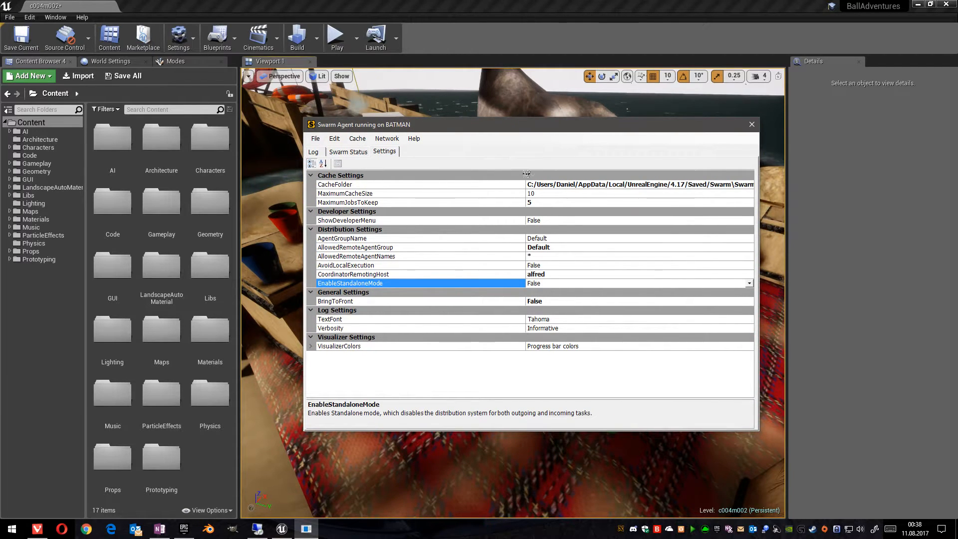
{"action": "mouse_move", "coordinate": [394, 165]}
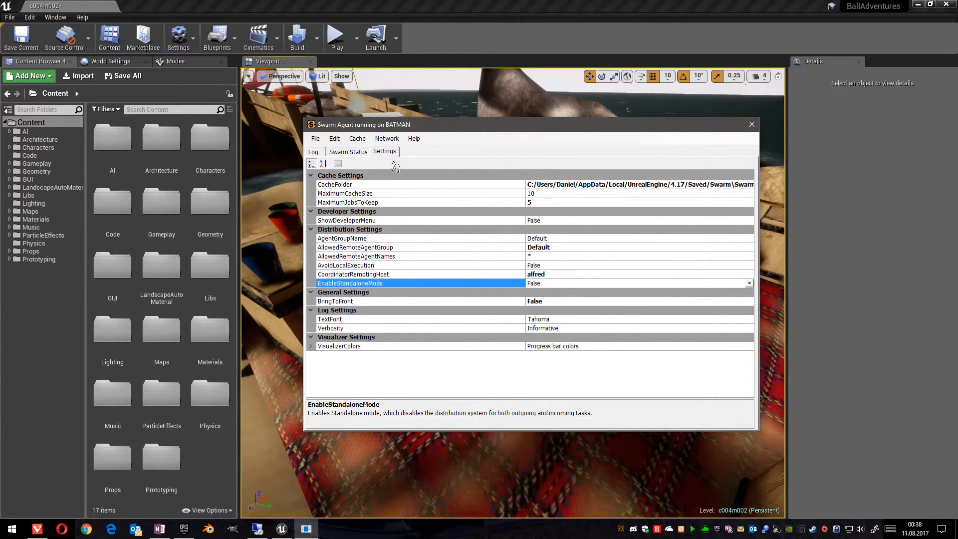
{"action": "left_click", "coordinate": [353, 273]}
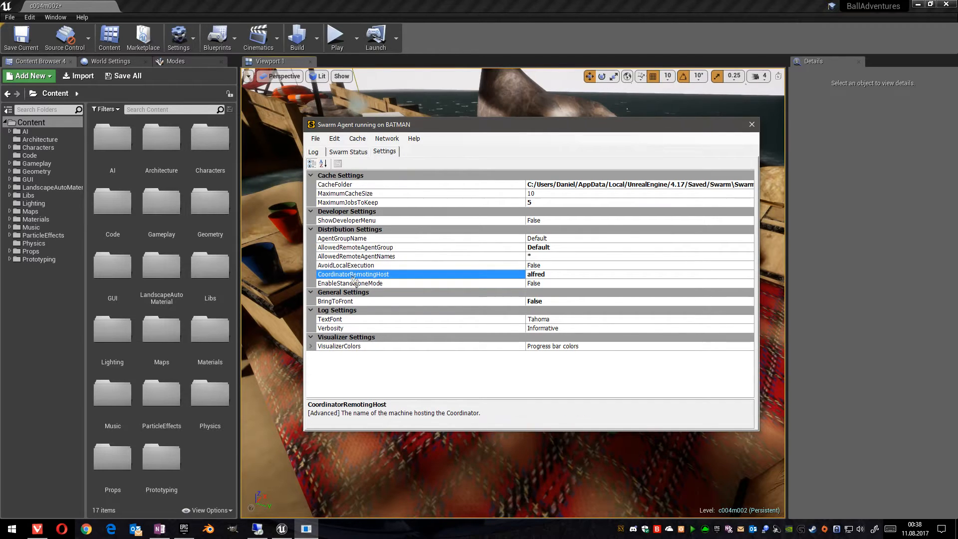
{"action": "mouse_move", "coordinate": [416, 250]}
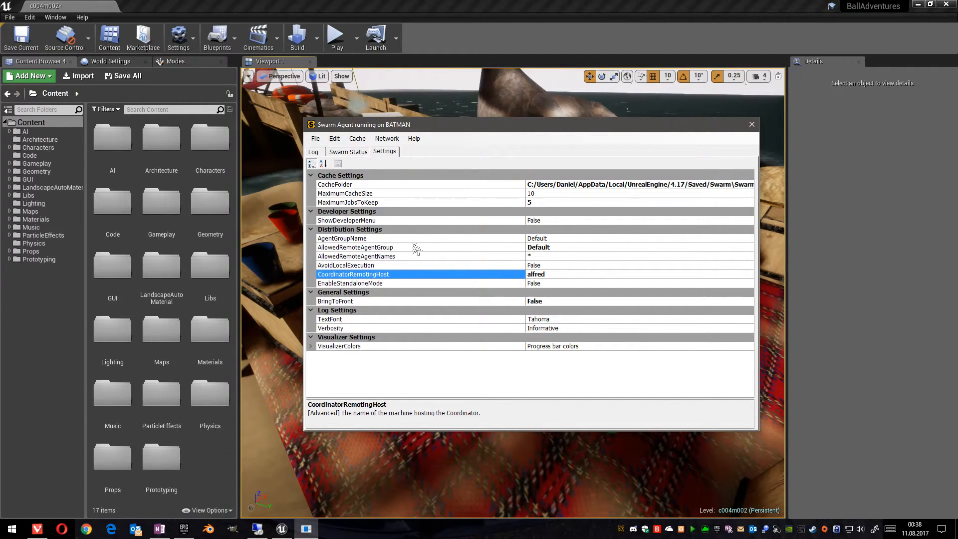
{"action": "left_click", "coordinate": [347, 152]}
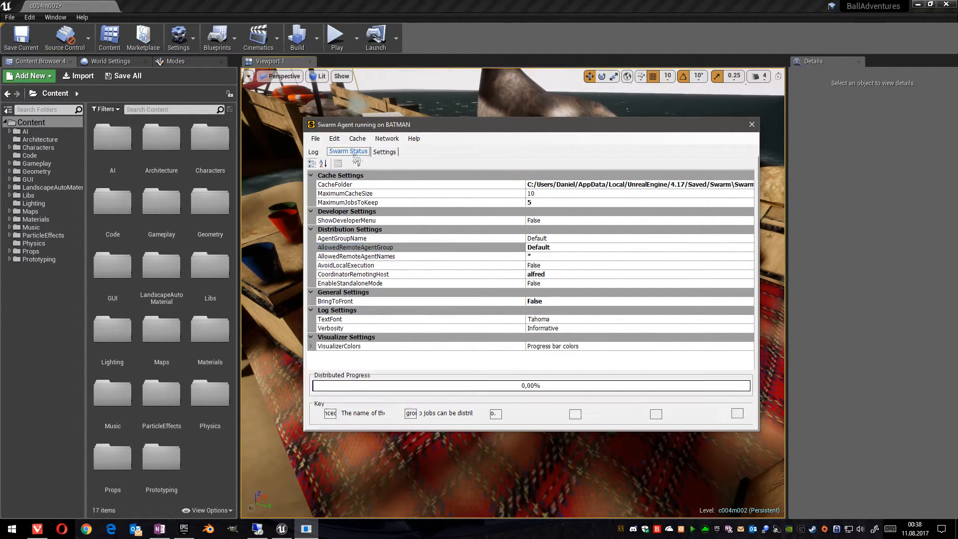
{"action": "left_click", "coordinate": [348, 152]}
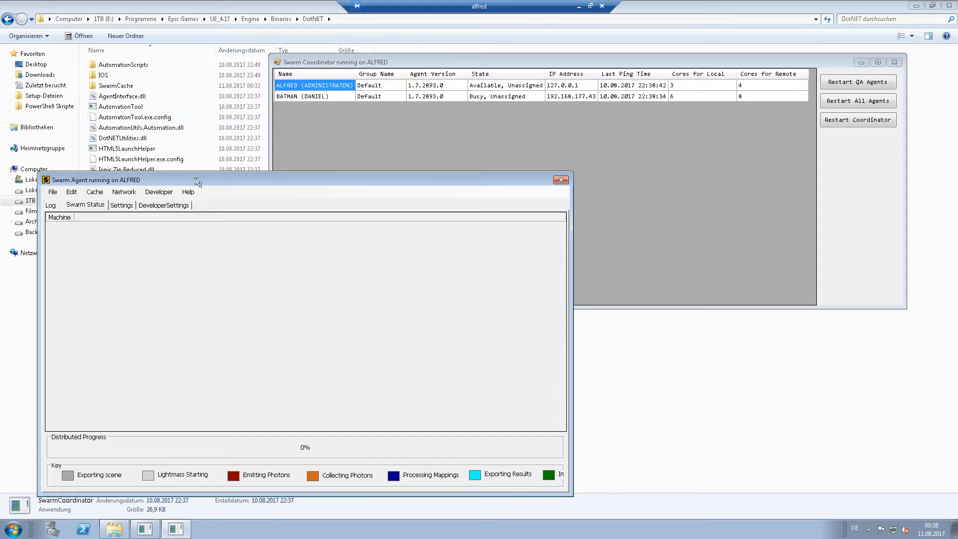
Check agent core counts (ALFRED 3 local/4 remote, BATMAN 6/8), then minimize the ALFRED session
{"action": "left_click", "coordinate": [120, 204]}
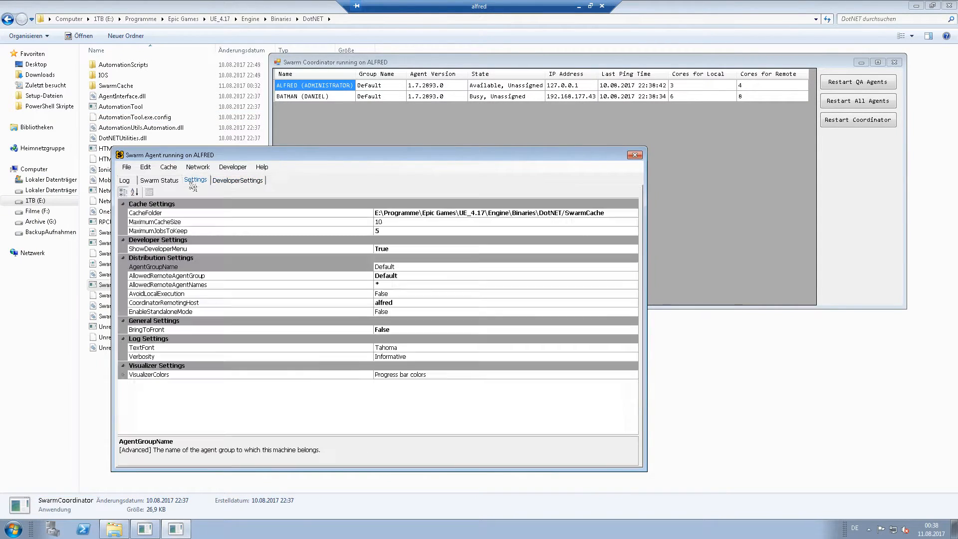
{"action": "mouse_move", "coordinate": [400, 308]}
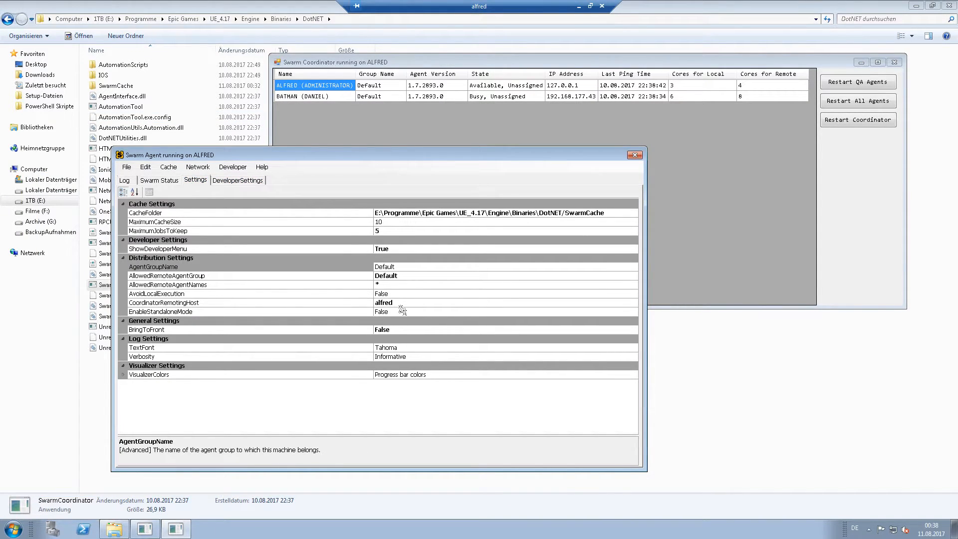
{"action": "mouse_move", "coordinate": [379, 288]}
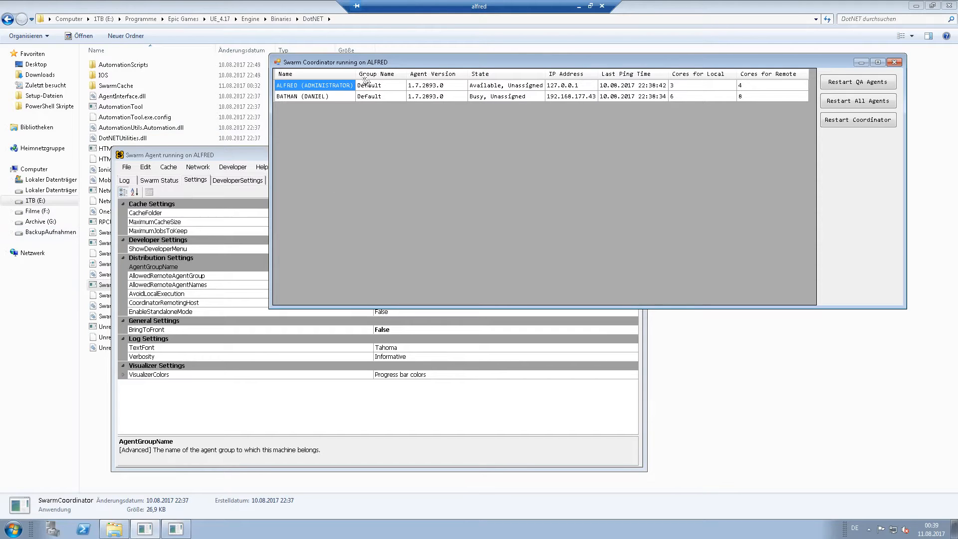
{"action": "left_click", "coordinate": [313, 95]}
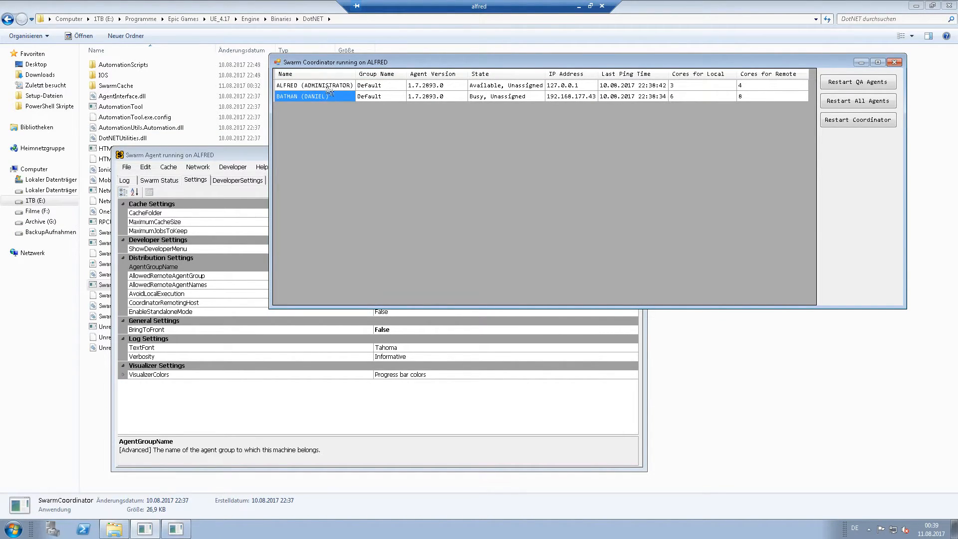
{"action": "left_click", "coordinate": [313, 85]}
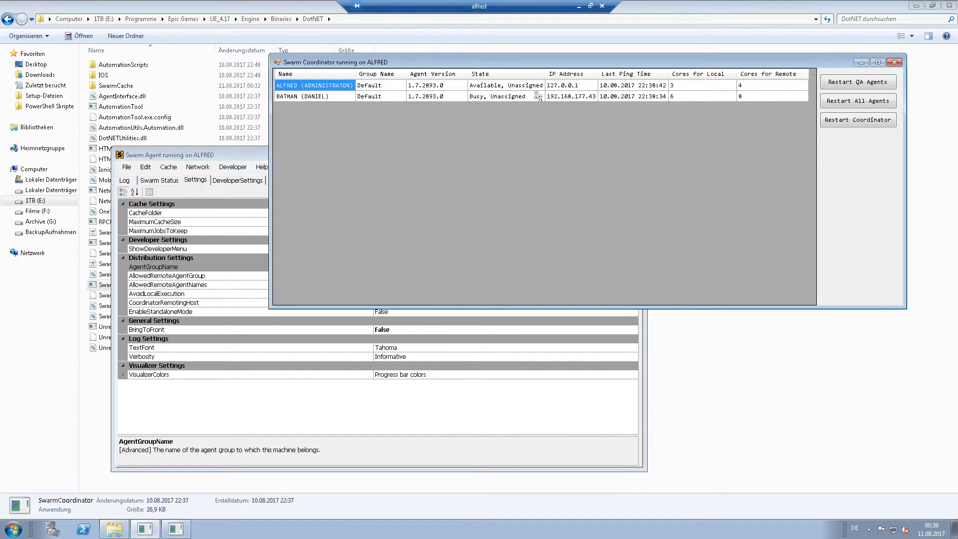
{"action": "mouse_move", "coordinate": [562, 128]}
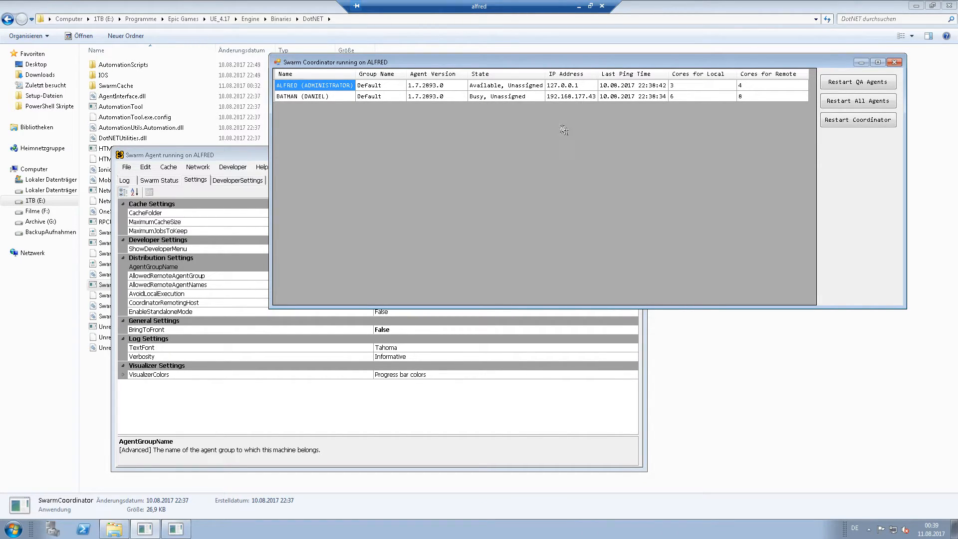
{"action": "left_click", "coordinate": [702, 85]}
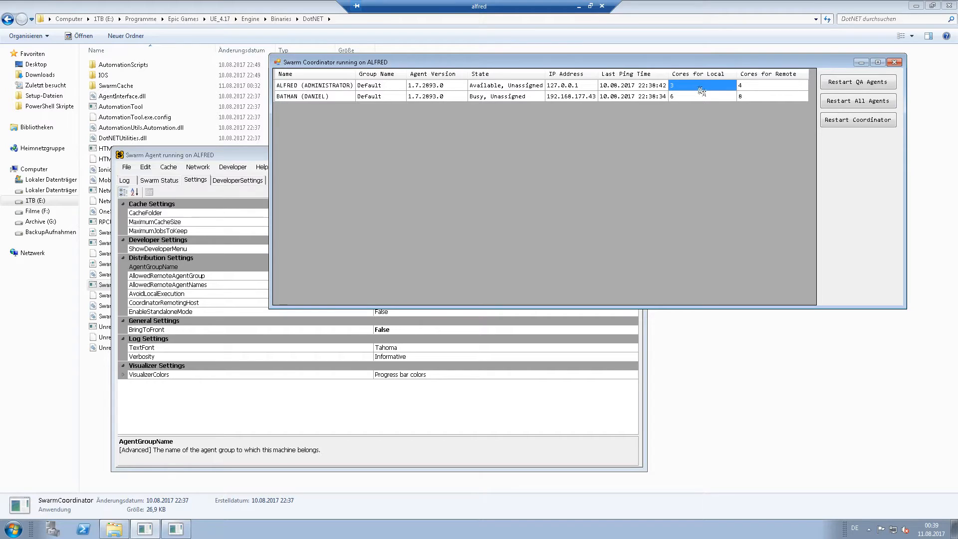
{"action": "mouse_move", "coordinate": [788, 93]}
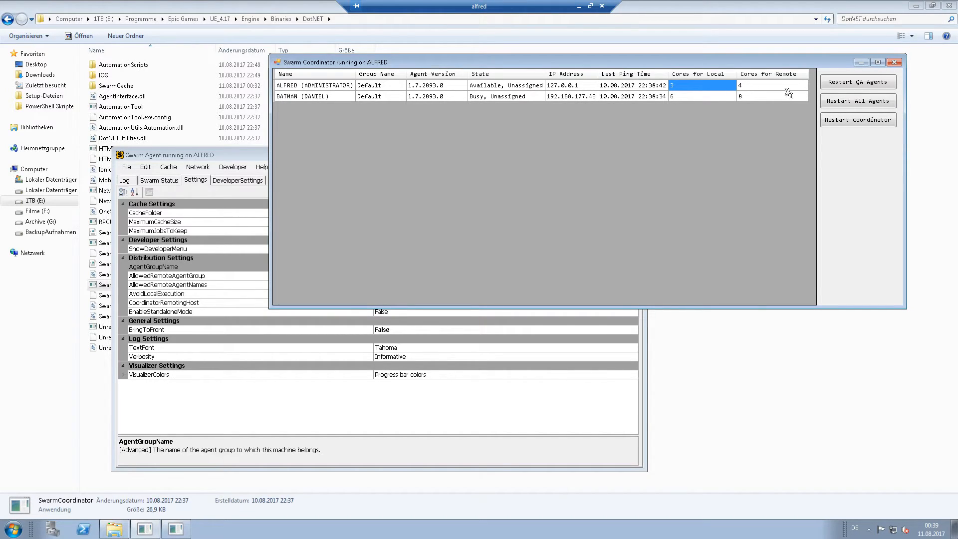
{"action": "left_click", "coordinate": [773, 85]}
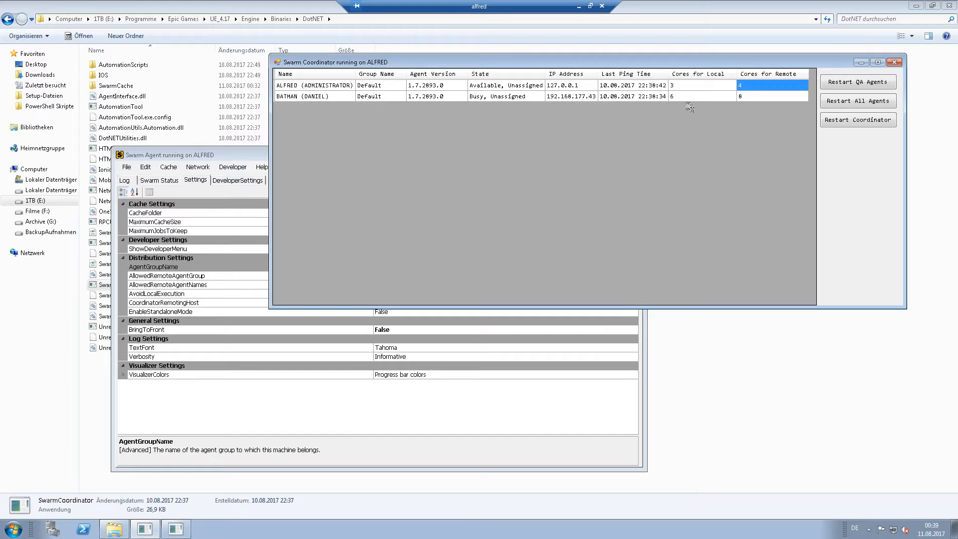
{"action": "left_click", "coordinate": [702, 96]}
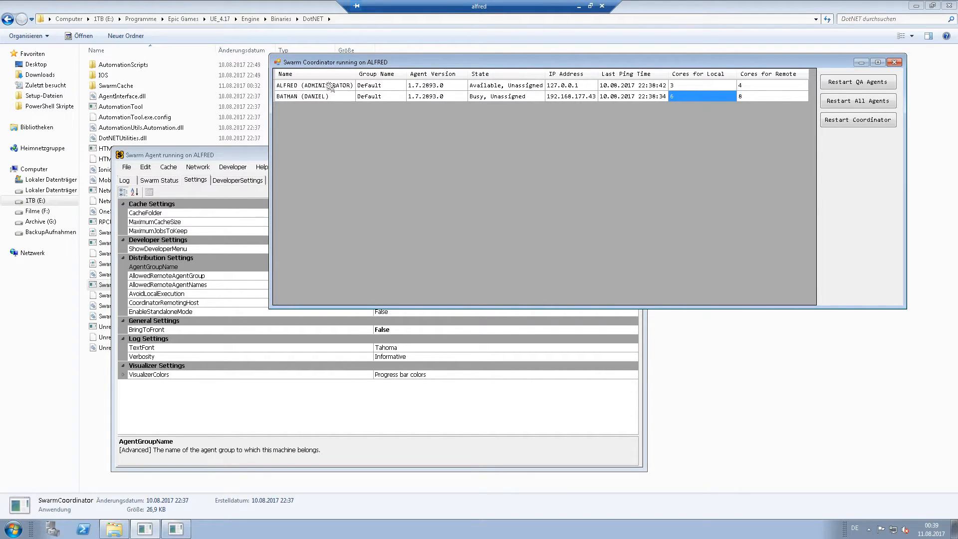
{"action": "left_click", "coordinate": [773, 84]}
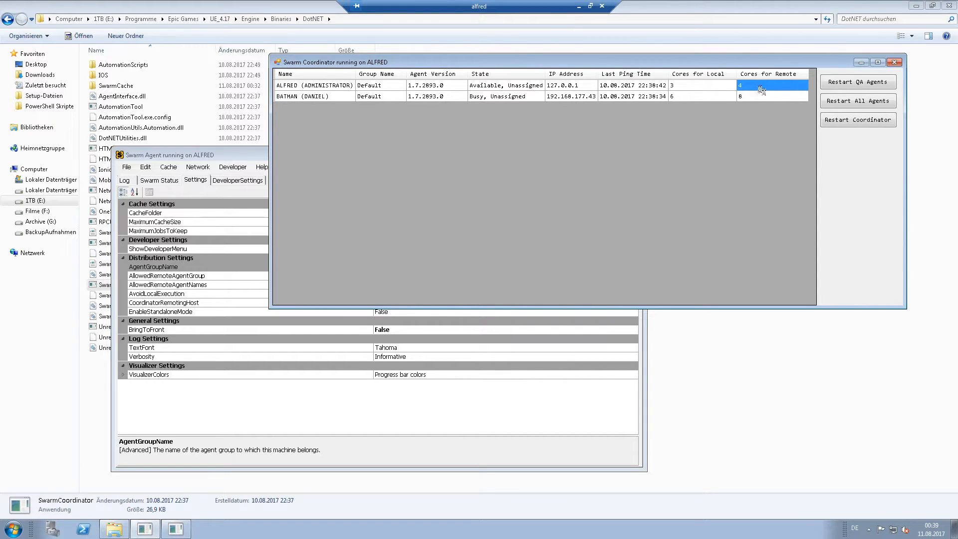
{"action": "mouse_move", "coordinate": [748, 88]}
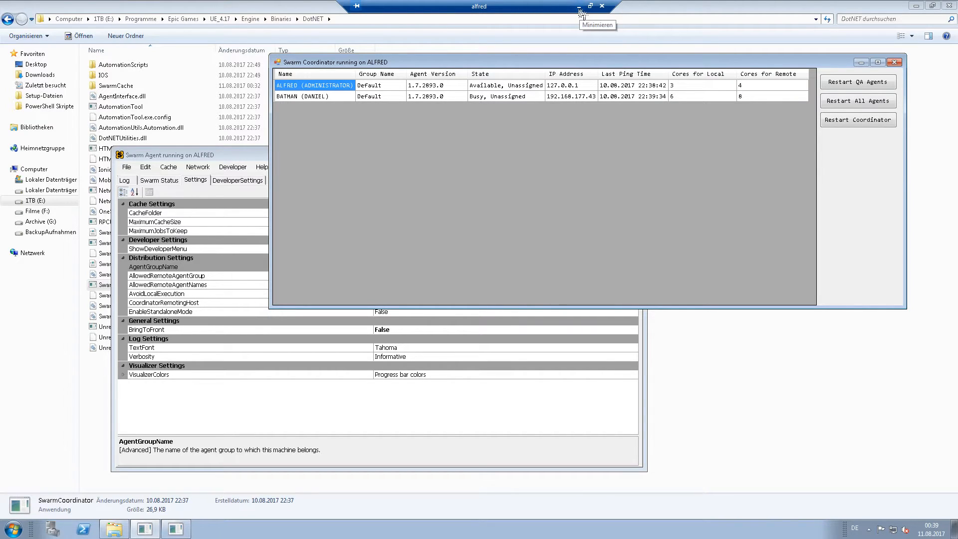
{"action": "left_click", "coordinate": [578, 11]}
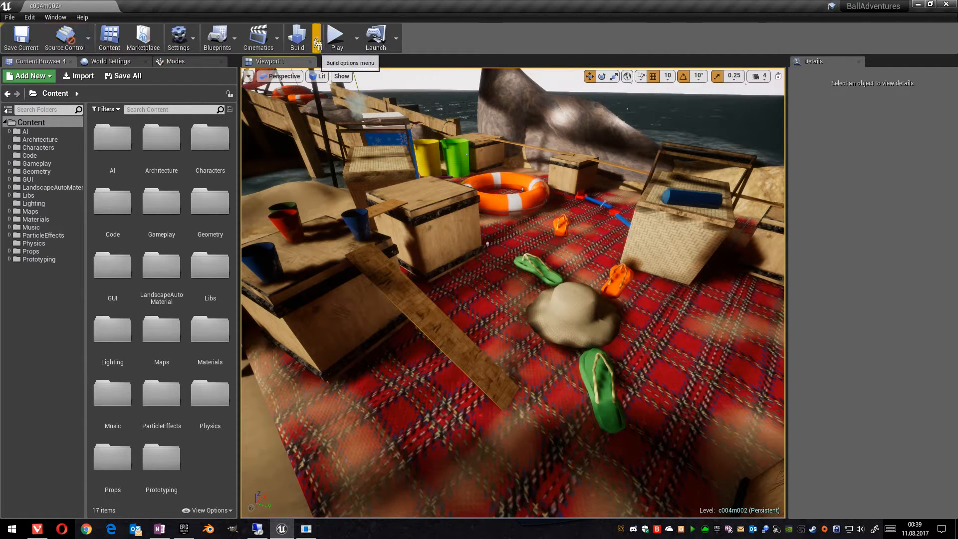
Build lighting again so BATMAN and ALFRED both start emitting photons
{"action": "left_click", "coordinate": [296, 37]}
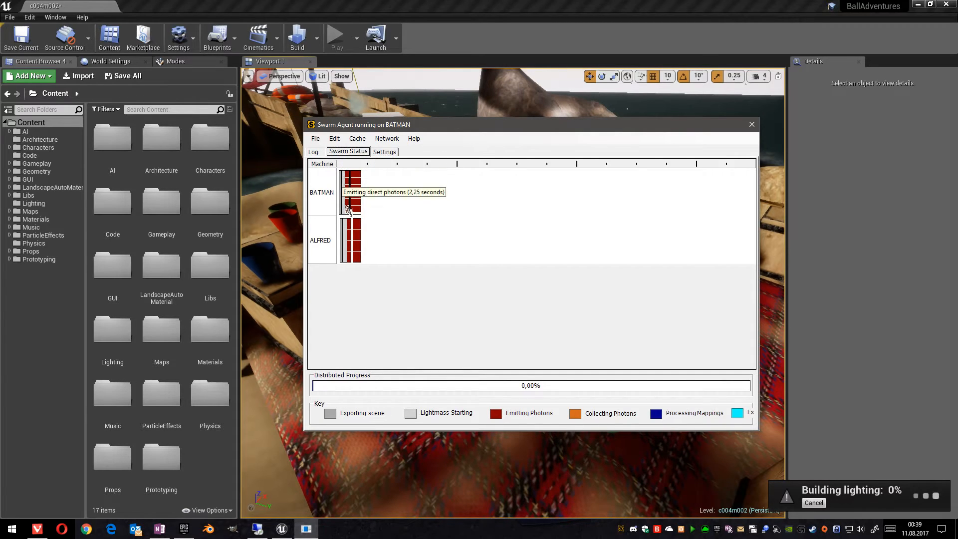
{"action": "mouse_move", "coordinate": [367, 272]}
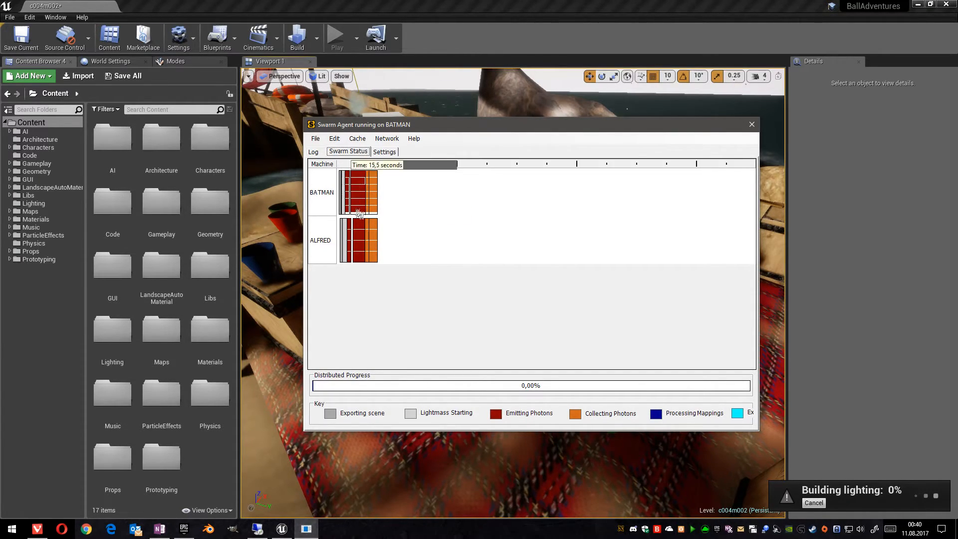
{"action": "mouse_move", "coordinate": [347, 269]}
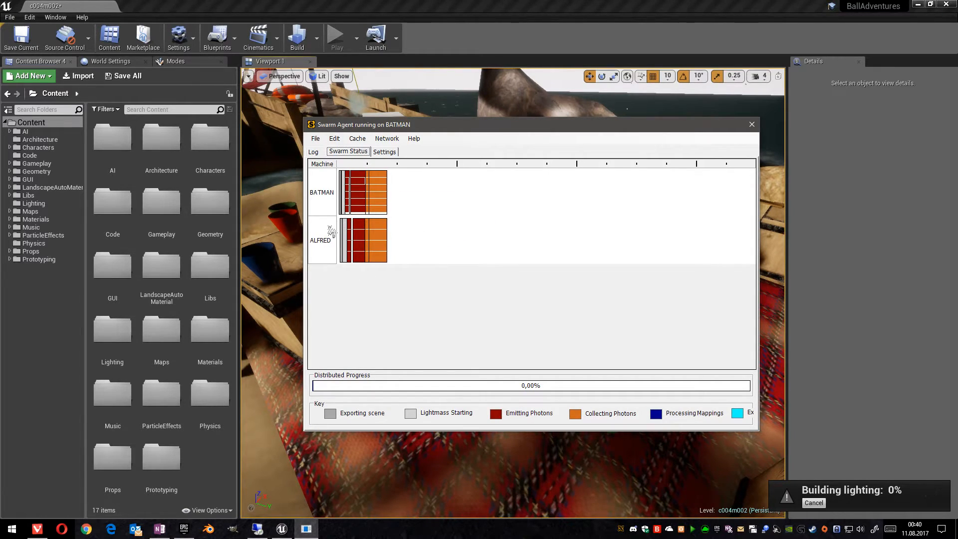
{"action": "mouse_move", "coordinate": [411, 237]}
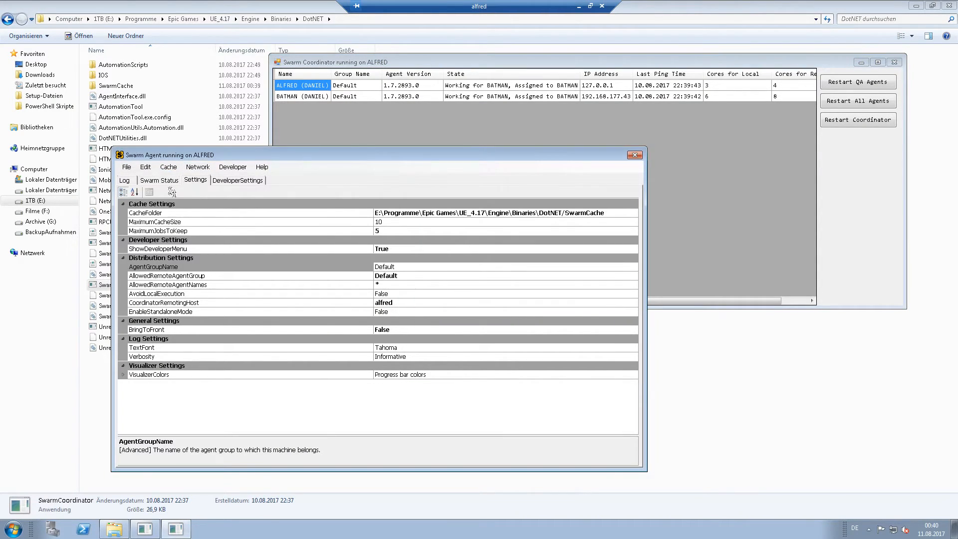
View ALFRED's Swarm Status, then its Log showing completed photon emission and marking
{"action": "left_click", "coordinate": [158, 180]}
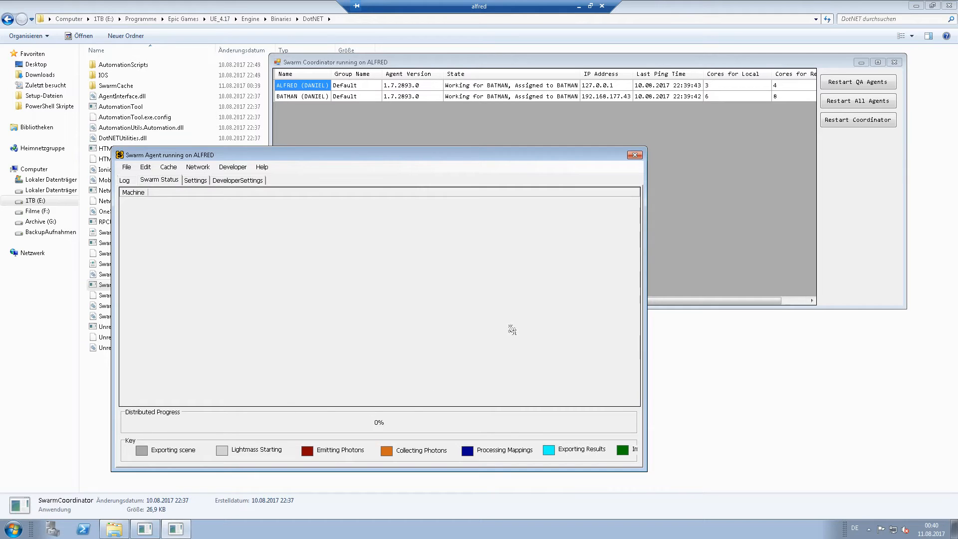
{"action": "mouse_move", "coordinate": [231, 214]}
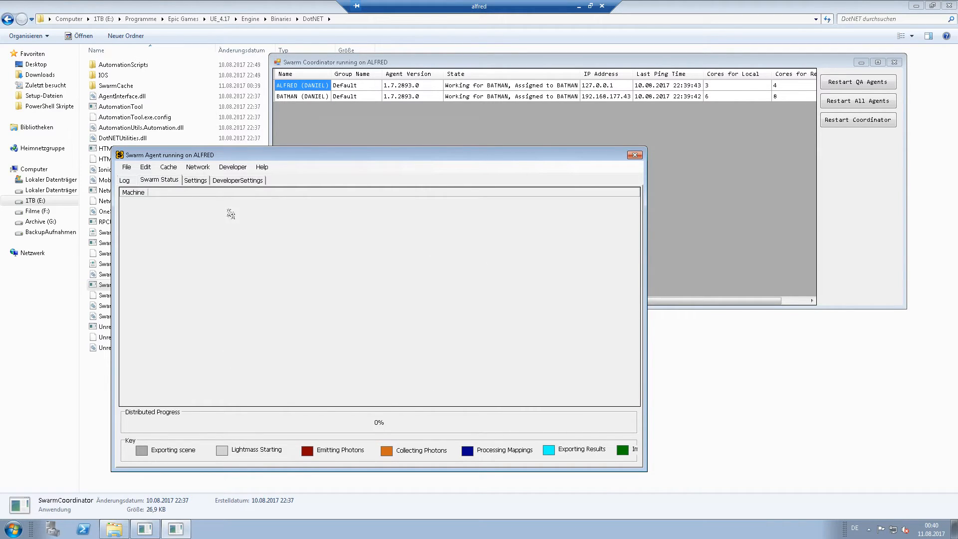
{"action": "left_click", "coordinate": [124, 180]}
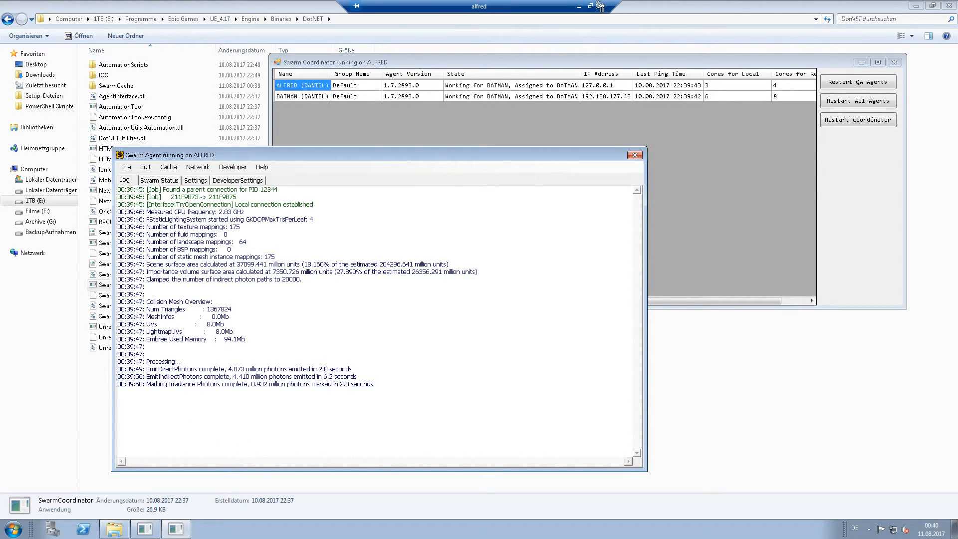
{"action": "mouse_move", "coordinate": [579, 8]}
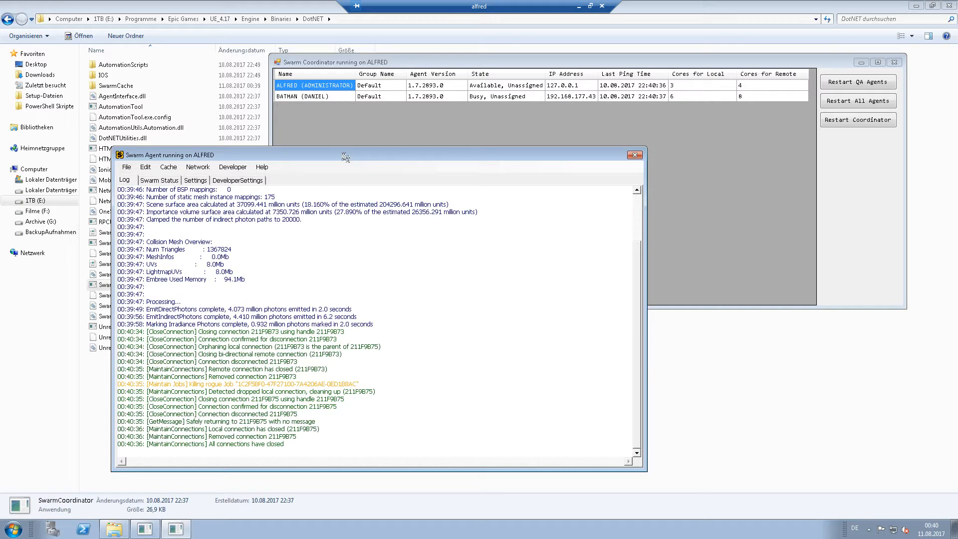
{"action": "mouse_move", "coordinate": [294, 44]}
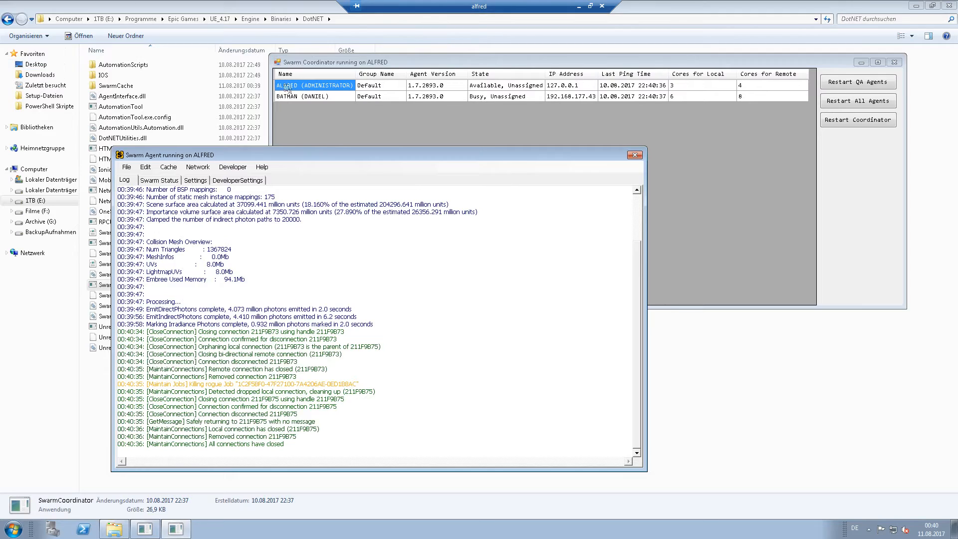
{"action": "mouse_move", "coordinate": [387, 166]}
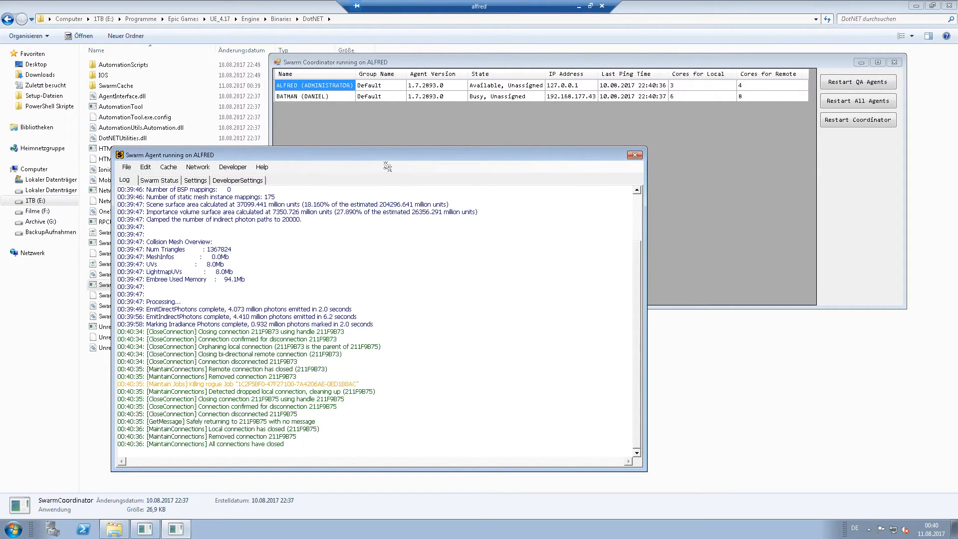
{"action": "mouse_move", "coordinate": [407, 158]}
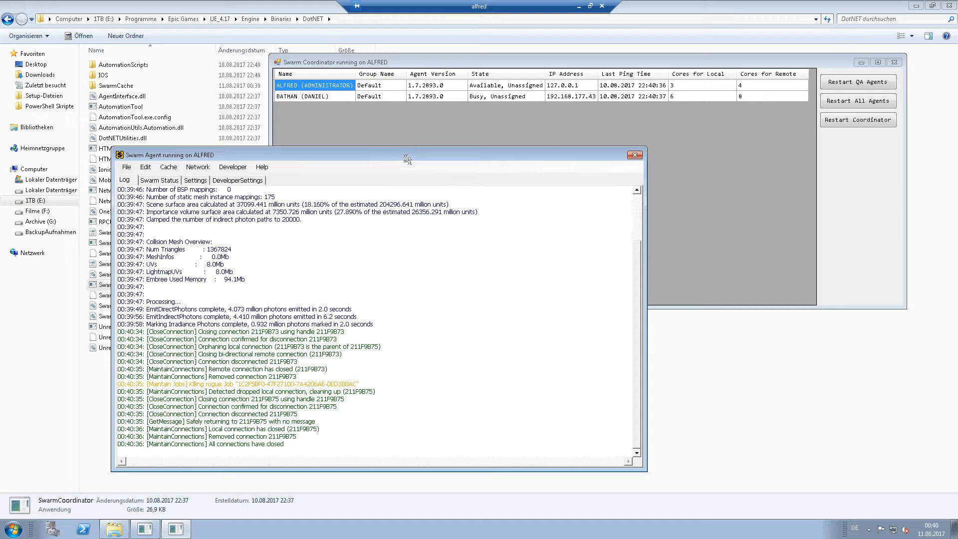
{"action": "mouse_move", "coordinate": [407, 158]}
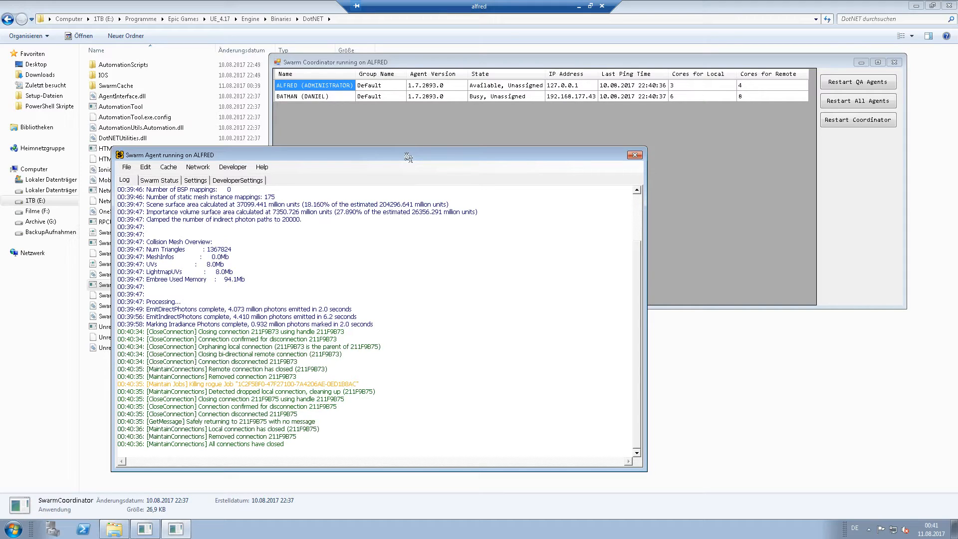
{"action": "mouse_move", "coordinate": [320, 231]}
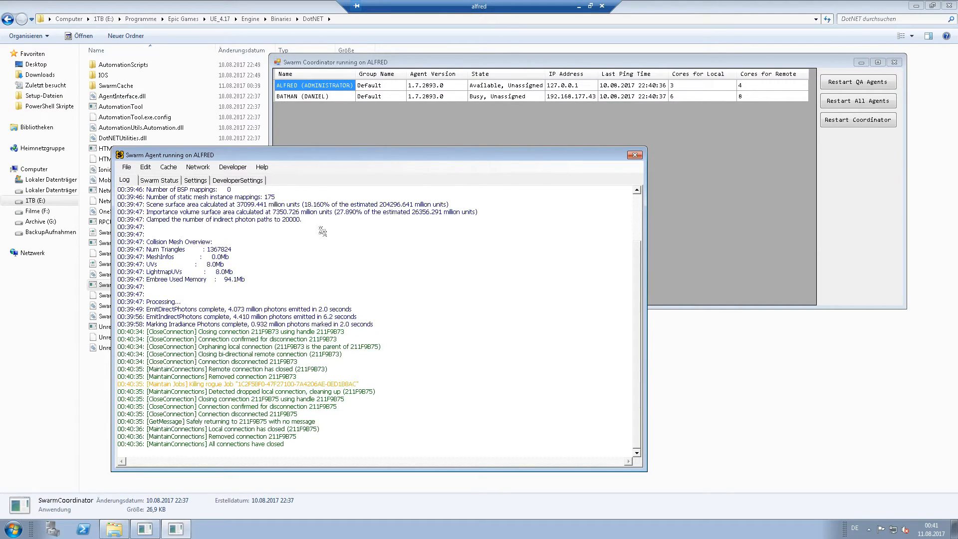
{"action": "mouse_move", "coordinate": [465, 68]}
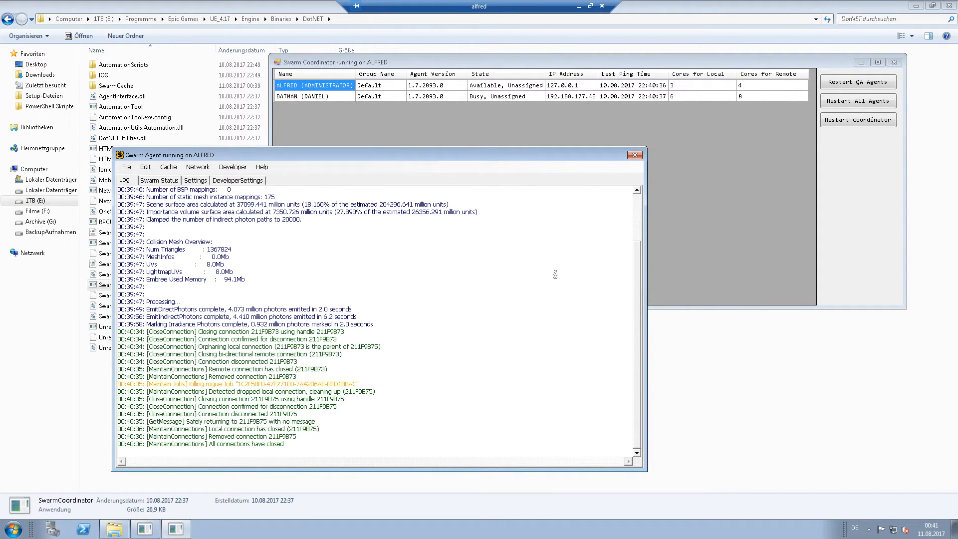
Open firewall inbound rules, review UE4 Swarm Coordinator (In), and start a new inbound rule
{"action": "left_click", "coordinate": [10, 528]}
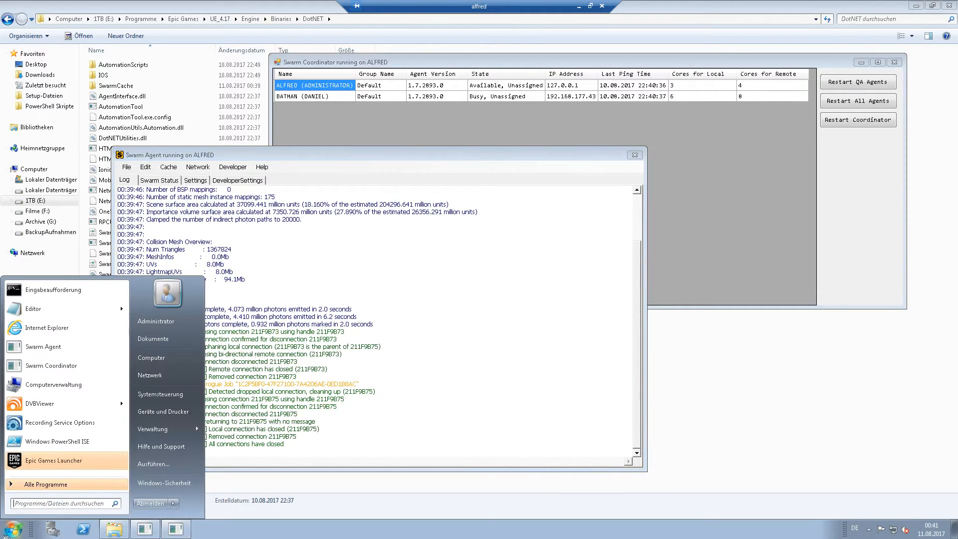
{"action": "type", "text": "firewal"}
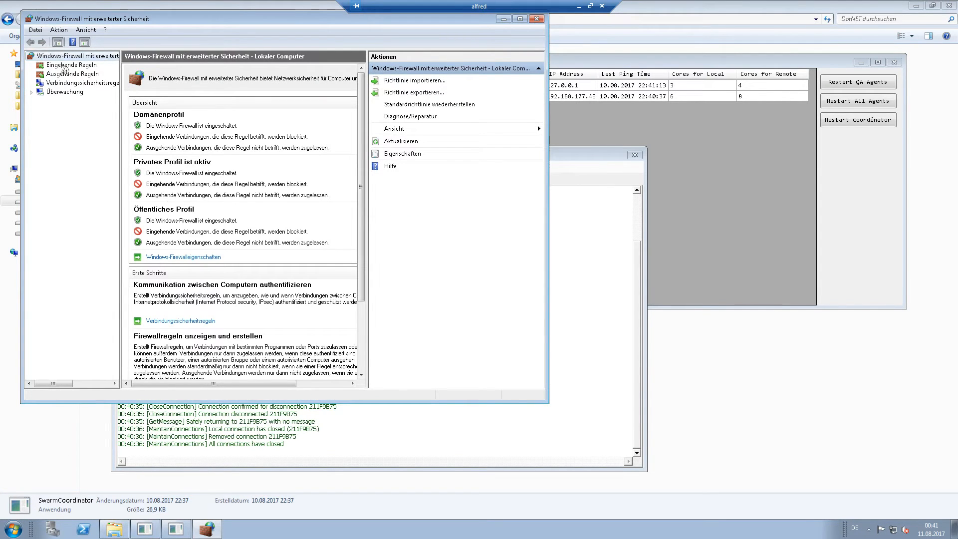
{"action": "left_click", "coordinate": [74, 65]}
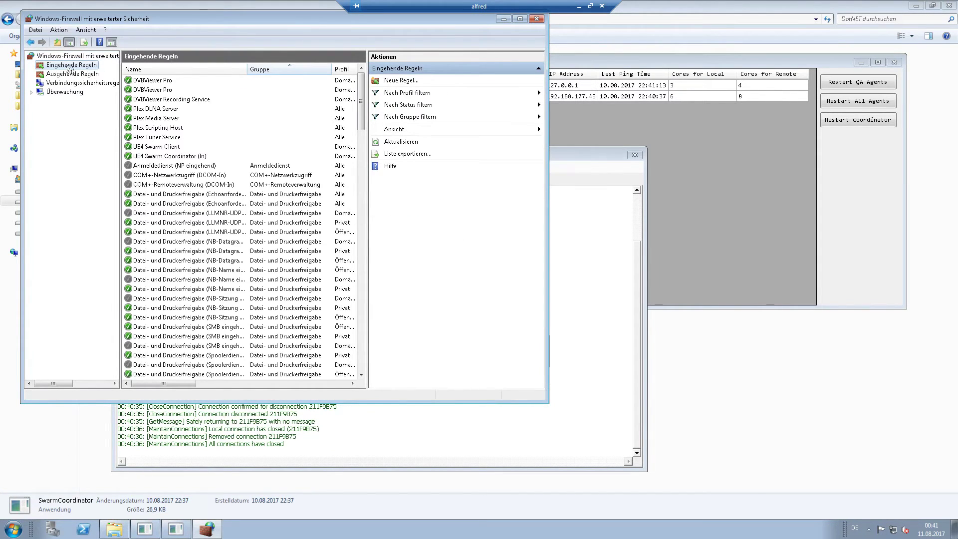
{"action": "mouse_move", "coordinate": [219, 156]}
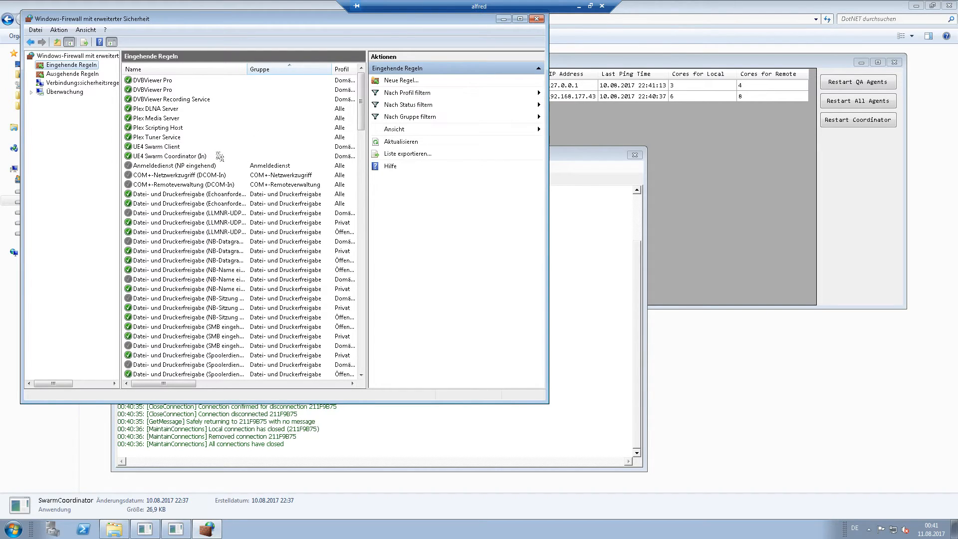
{"action": "mouse_move", "coordinate": [177, 159]}
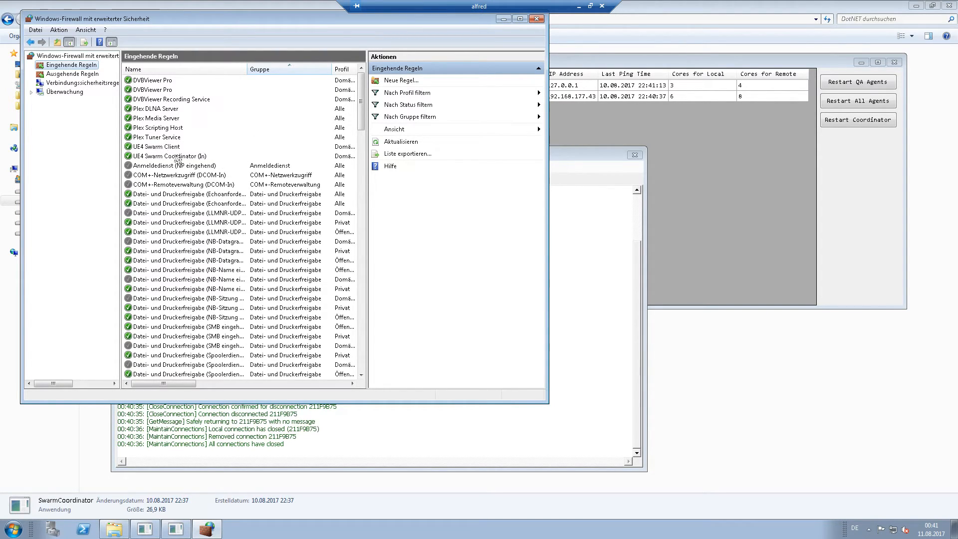
{"action": "double_click", "coordinate": [169, 155]}
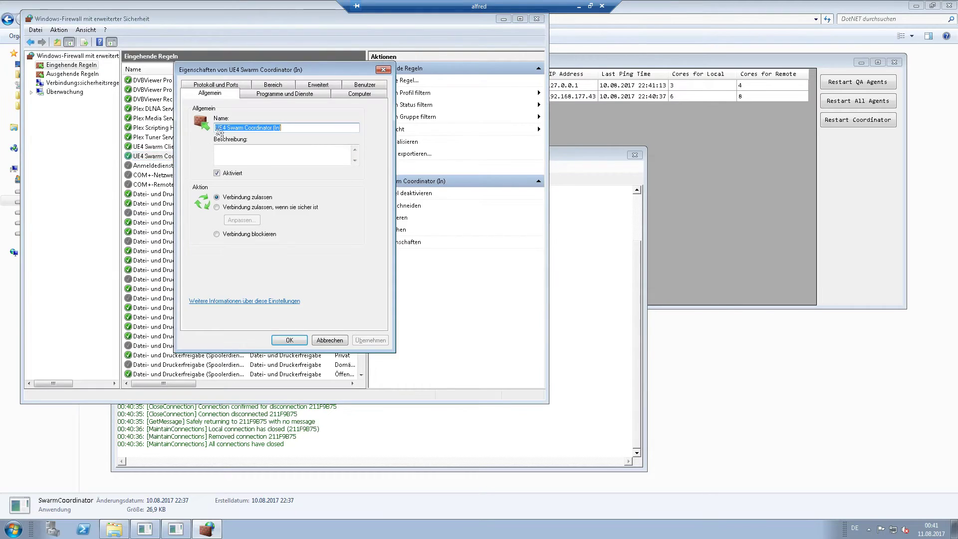
{"action": "left_click", "coordinate": [330, 340]}
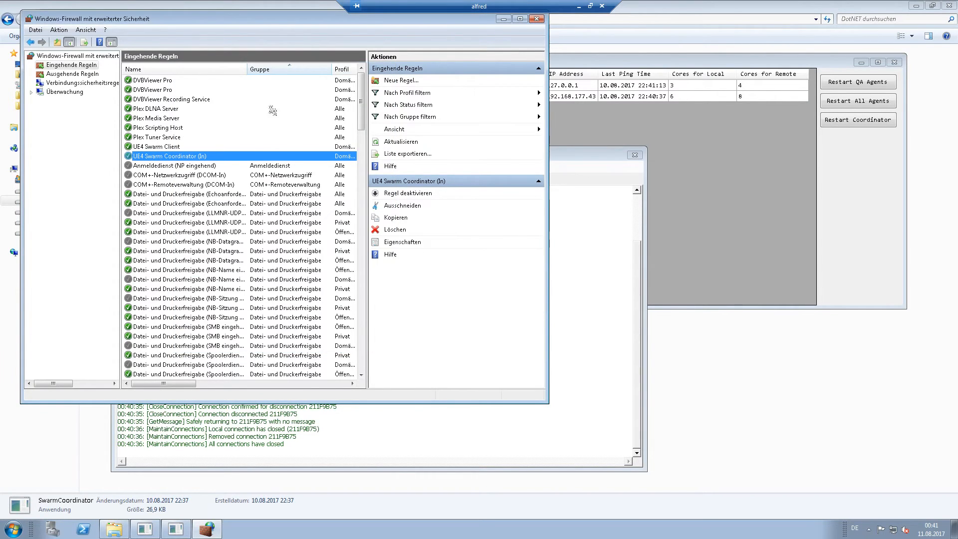
{"action": "left_click", "coordinate": [402, 80]}
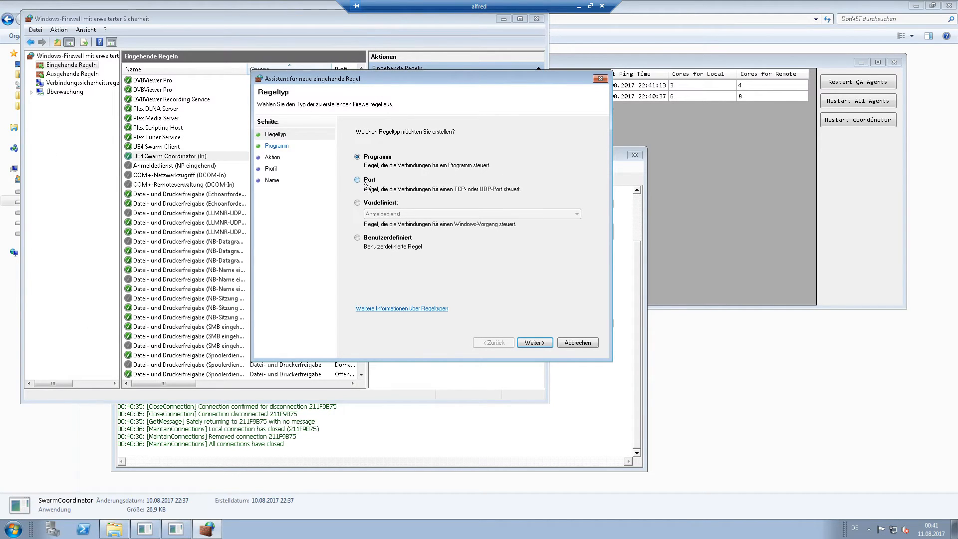
Create an inbound TCP port 8009 allow rule for domain and private networks, named 'asdfasd'
{"action": "left_click", "coordinate": [533, 342]}
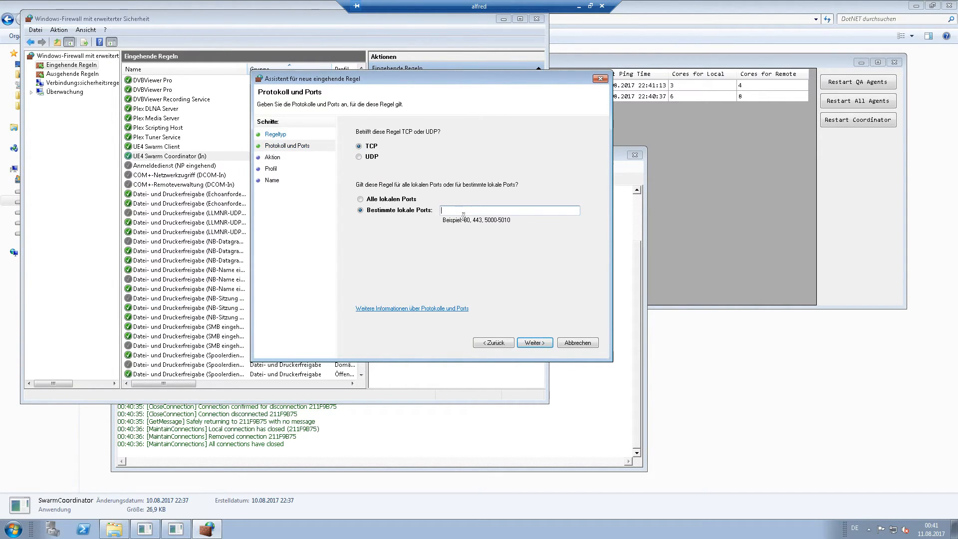
{"action": "type", "text": "800"}
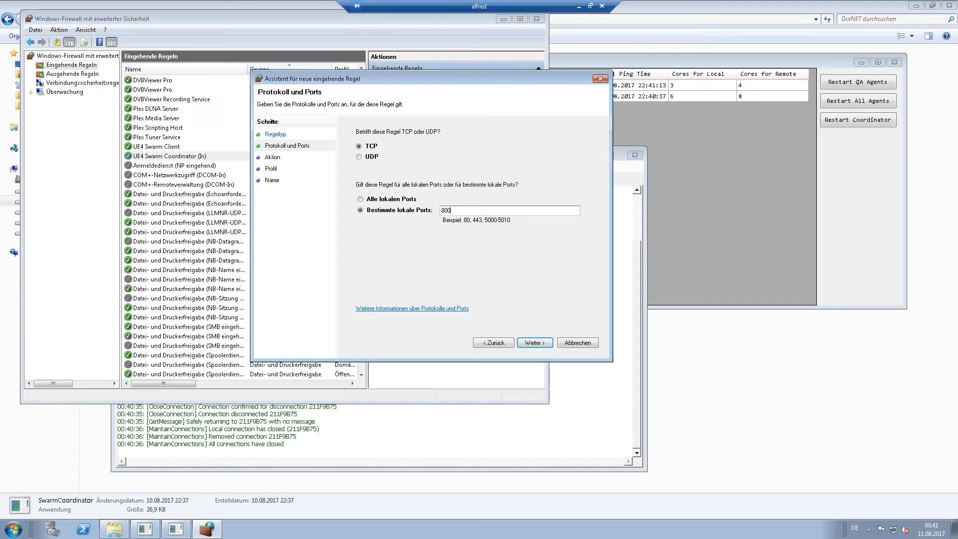
{"action": "type", "text": "09"}
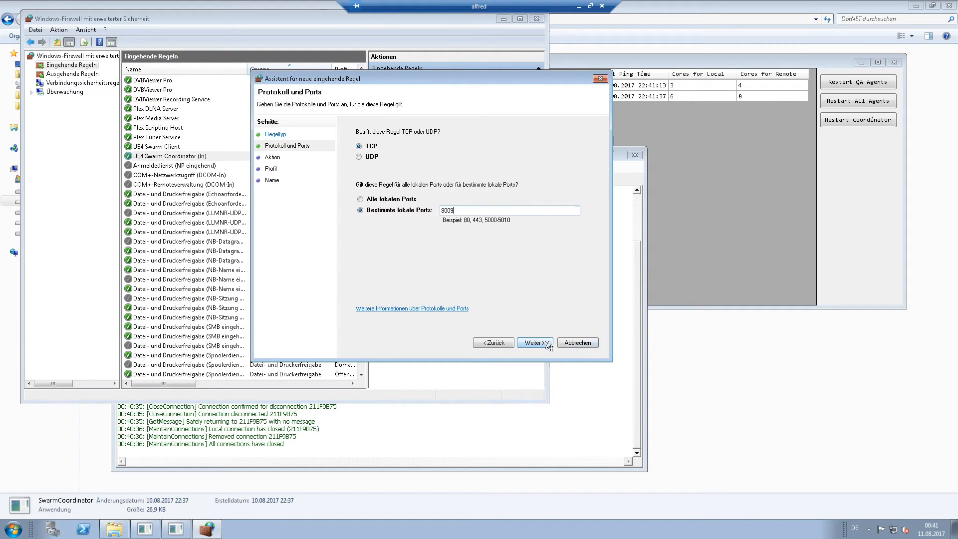
{"action": "left_click", "coordinate": [533, 342]}
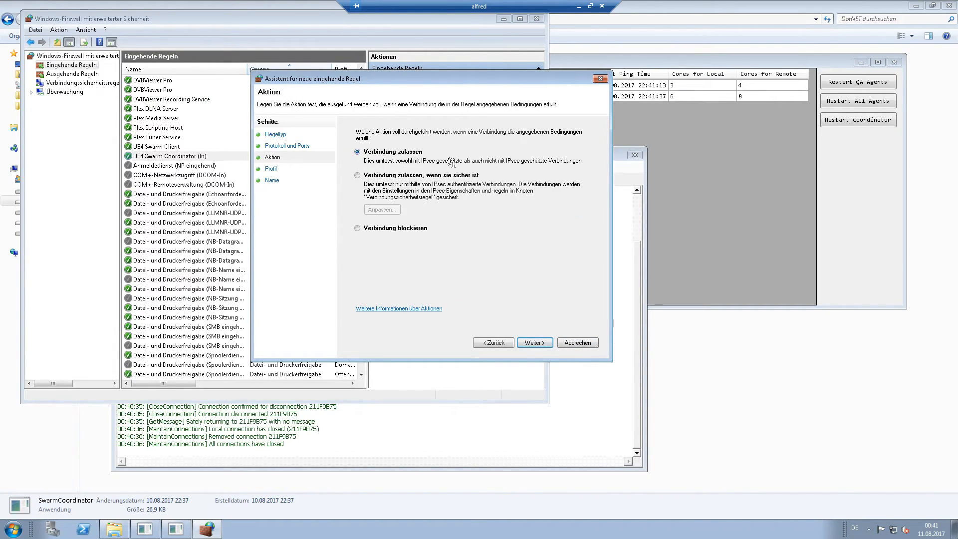
{"action": "mouse_move", "coordinate": [534, 342]}
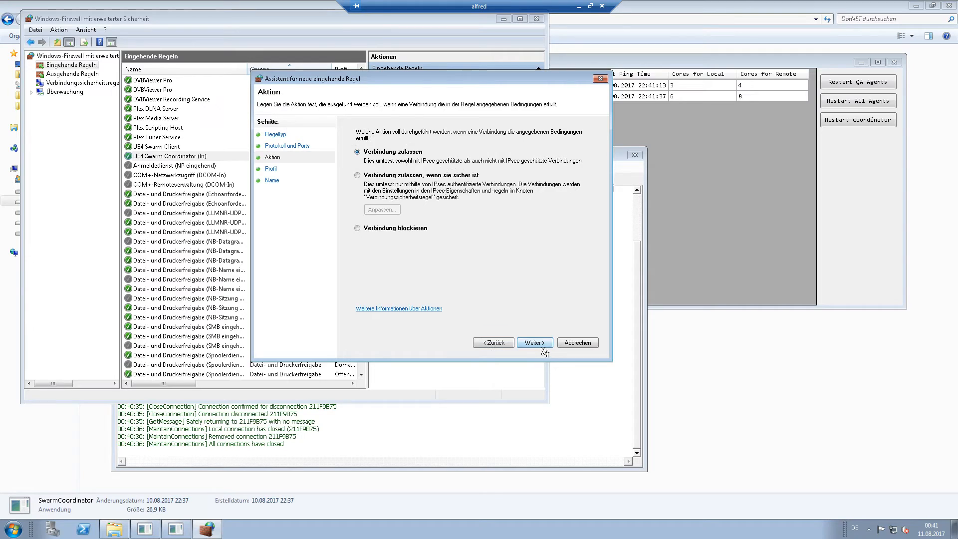
{"action": "left_click", "coordinate": [533, 343]}
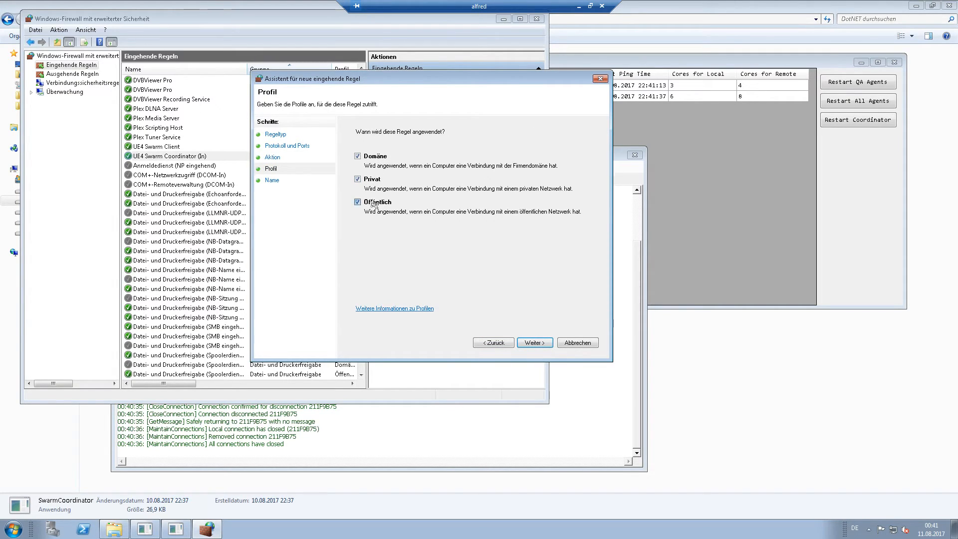
{"action": "left_click", "coordinate": [357, 202]}
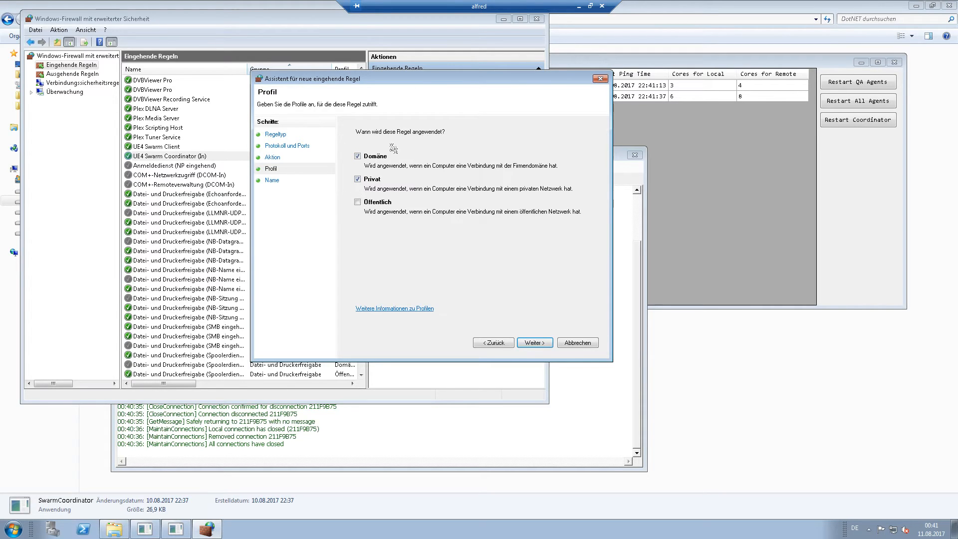
{"action": "mouse_move", "coordinate": [577, 332]}
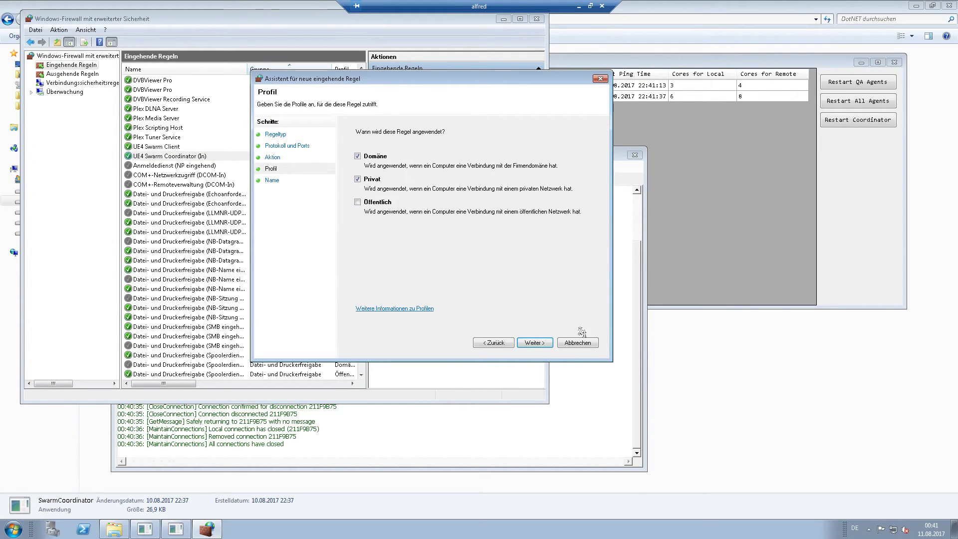
{"action": "left_click", "coordinate": [533, 342]}
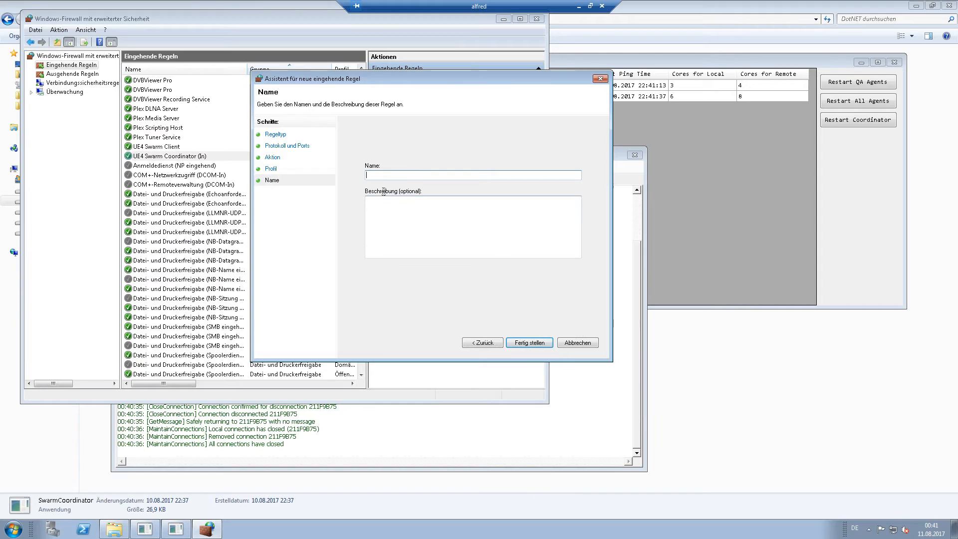
{"action": "type", "text": "asdfasdf"}
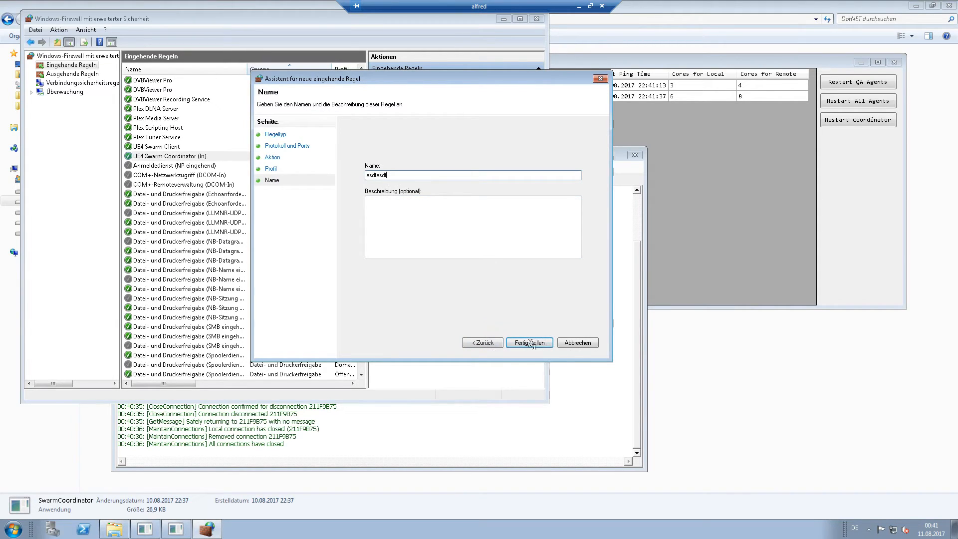
{"action": "left_click", "coordinate": [528, 342]}
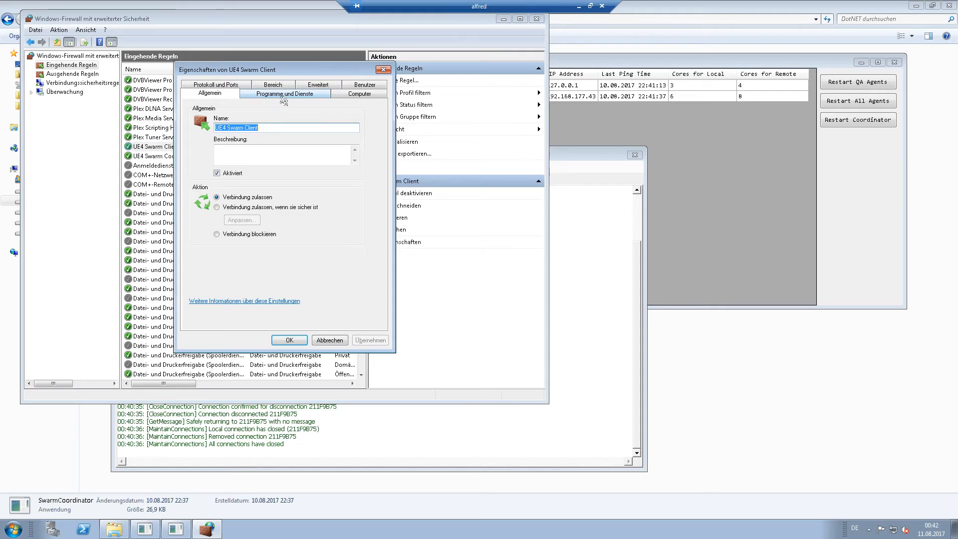
Inspect the UE4 Swarm Client rule's program path, then close its properties
{"action": "left_click", "coordinate": [283, 94]}
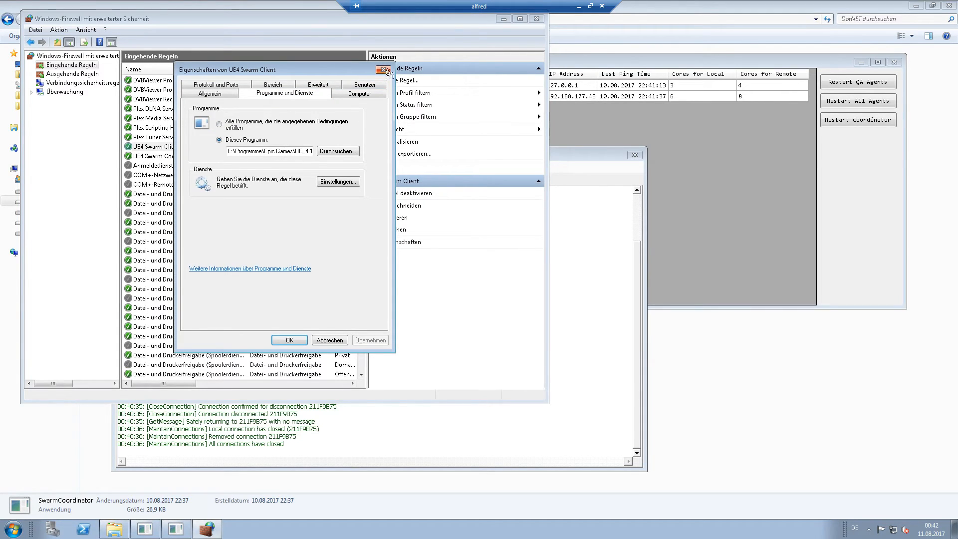
{"action": "triple_click", "coordinate": [268, 150]}
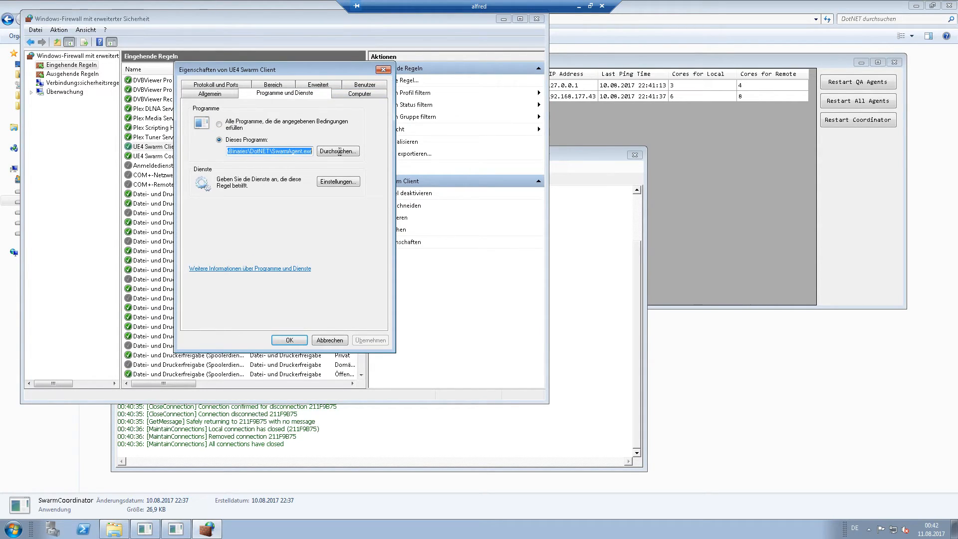
{"action": "left_click", "coordinate": [287, 339]}
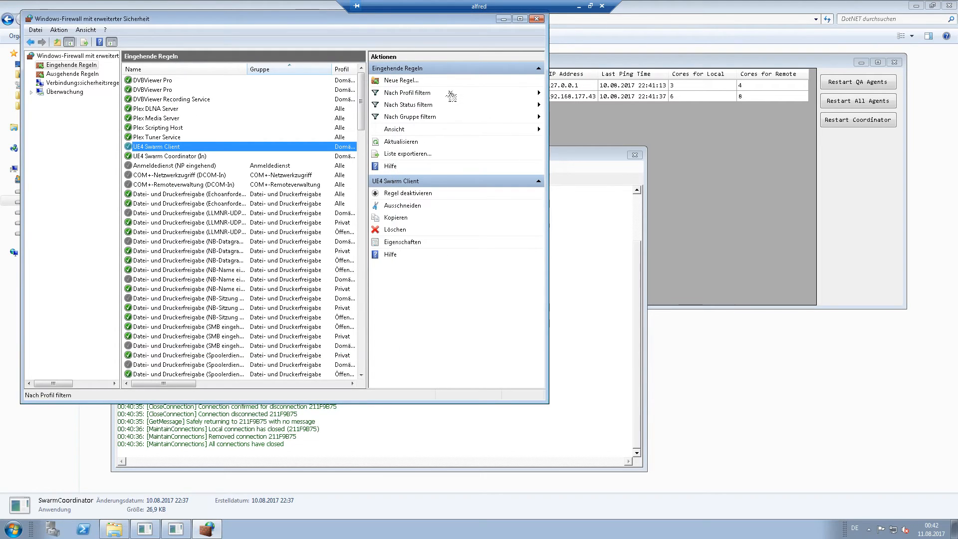
Start a new inbound program rule targeting UE_4.17\Engine\DotNET\SwarmAgent.exe
{"action": "left_click", "coordinate": [400, 80]}
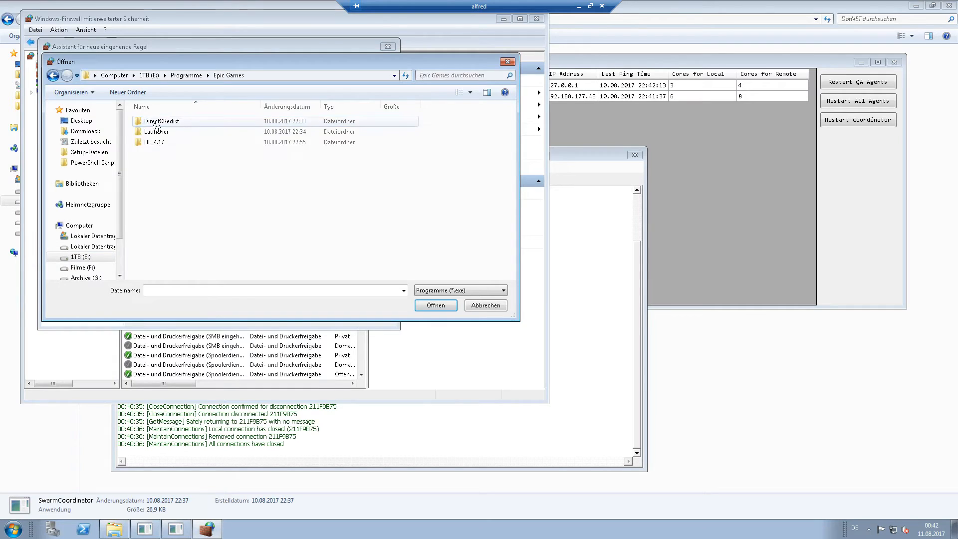
{"action": "double_click", "coordinate": [153, 141]}
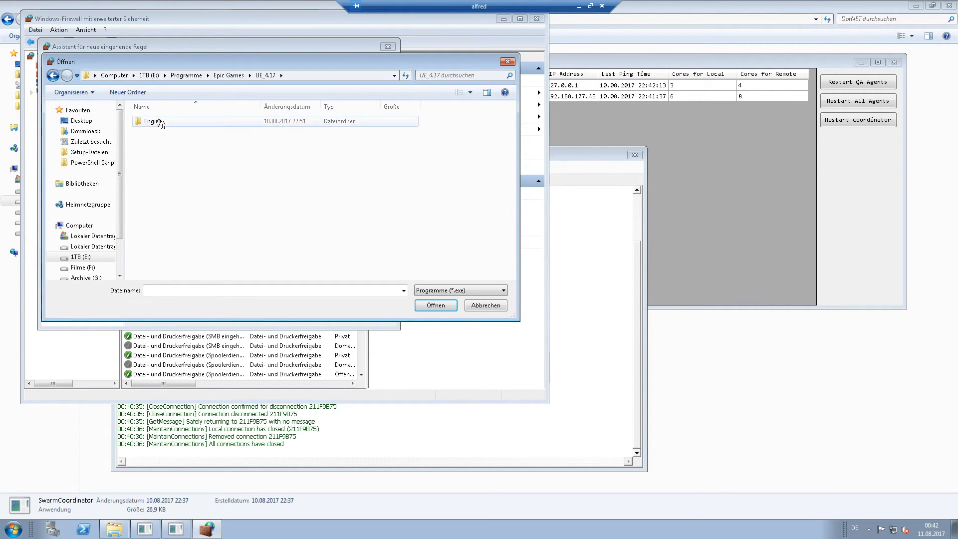
{"action": "double_click", "coordinate": [151, 121]}
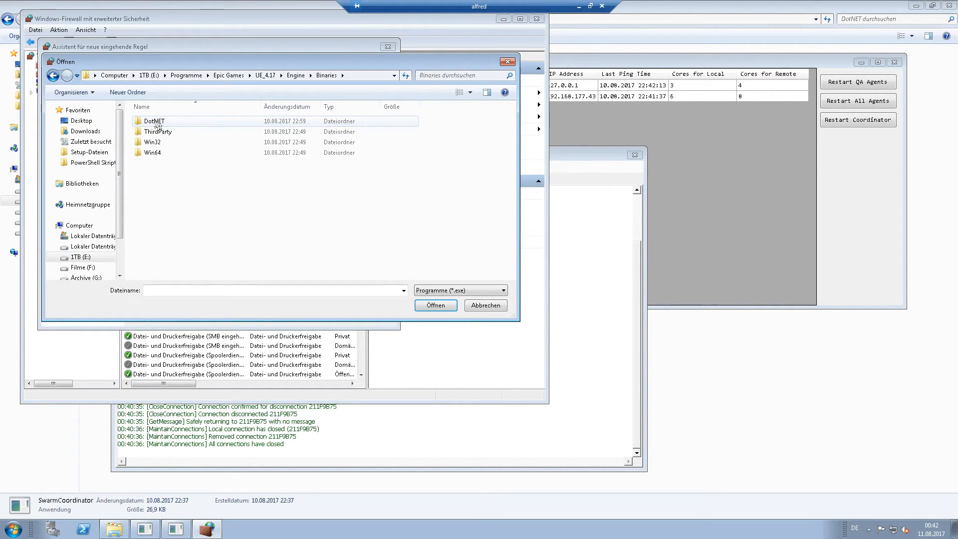
{"action": "double_click", "coordinate": [153, 121]}
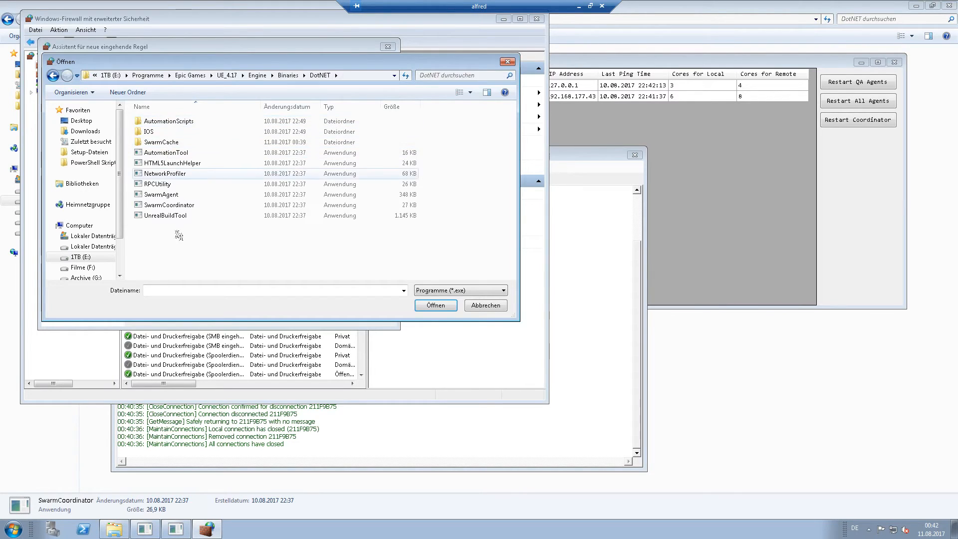
{"action": "left_click", "coordinate": [435, 305]}
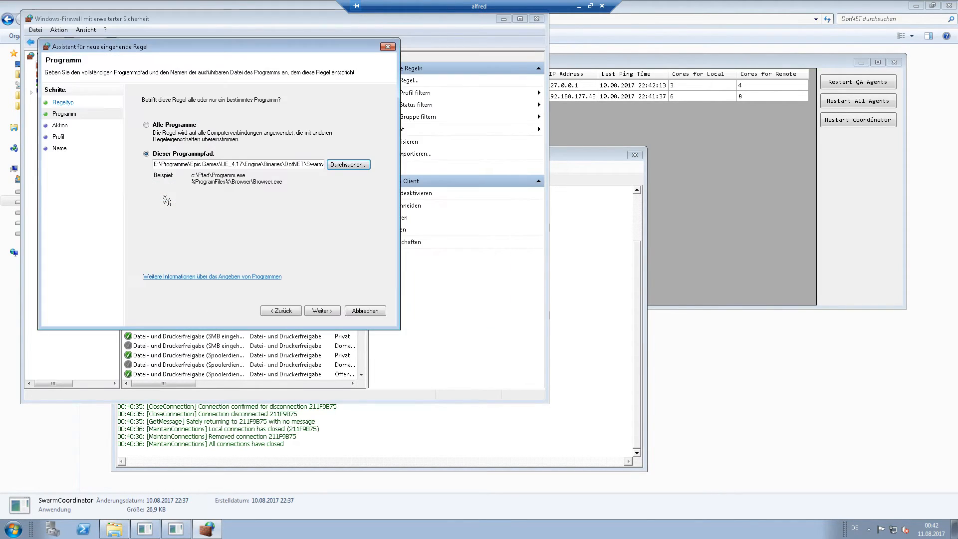
Allow the SwarmAgent connection on domain and private networks only, excluding Public
{"action": "left_click", "coordinate": [321, 310]}
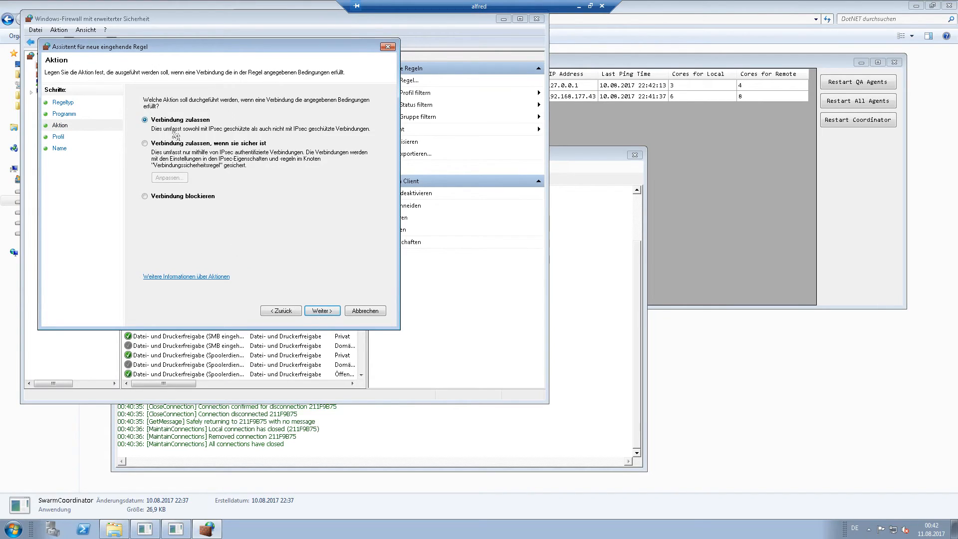
{"action": "left_click", "coordinate": [321, 311]}
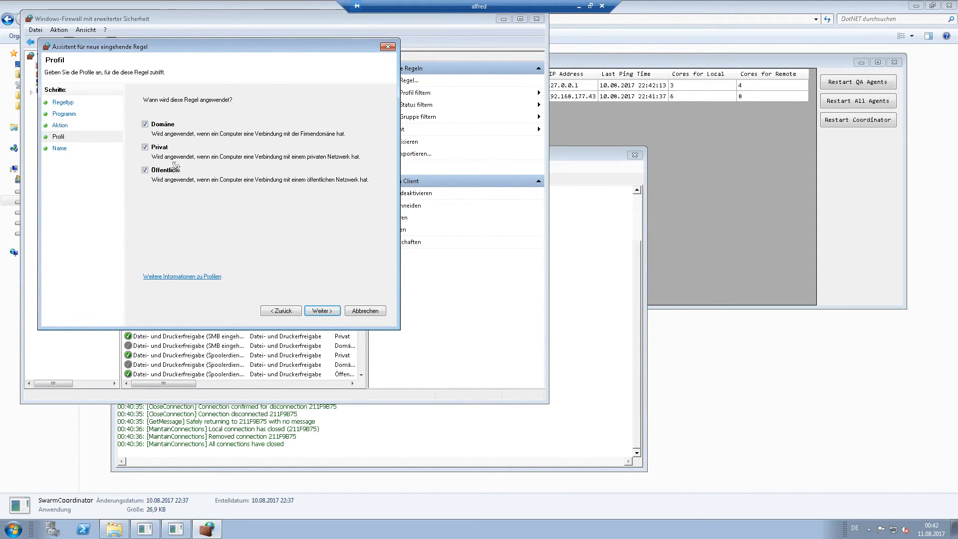
{"action": "left_click", "coordinate": [144, 169]}
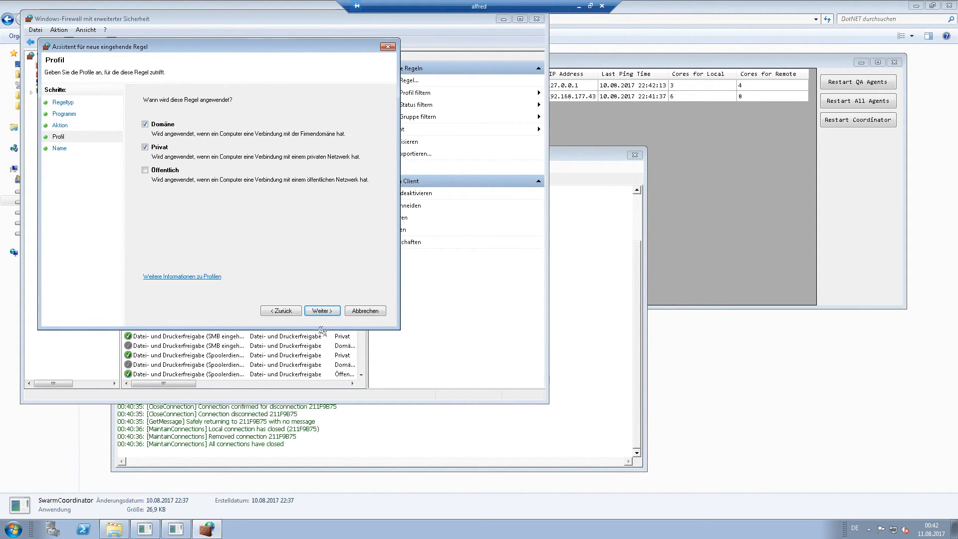
{"action": "left_click", "coordinate": [321, 310]}
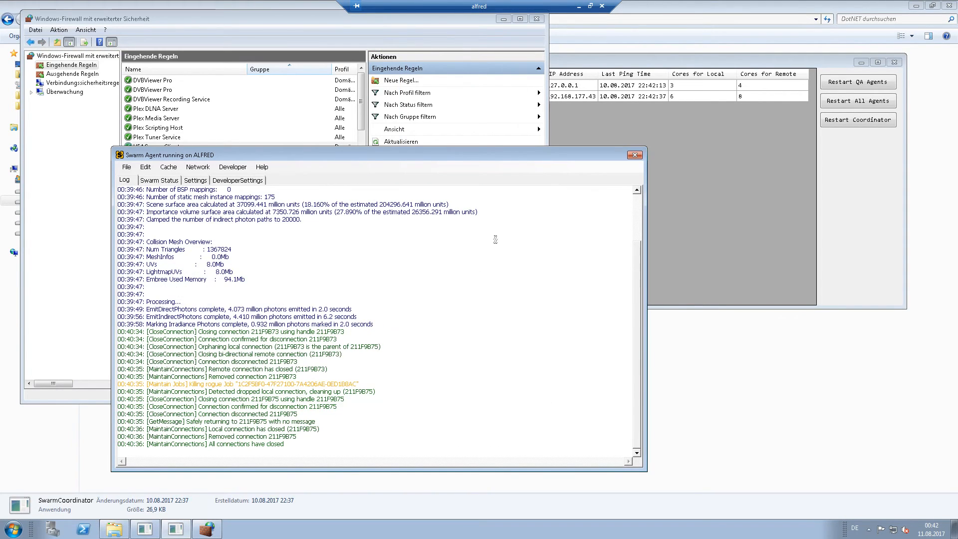
Confirm Swarm Coordinator lists ALFRED and BATMAN, then minimize the remote session
{"action": "left_click", "coordinate": [156, 146]}
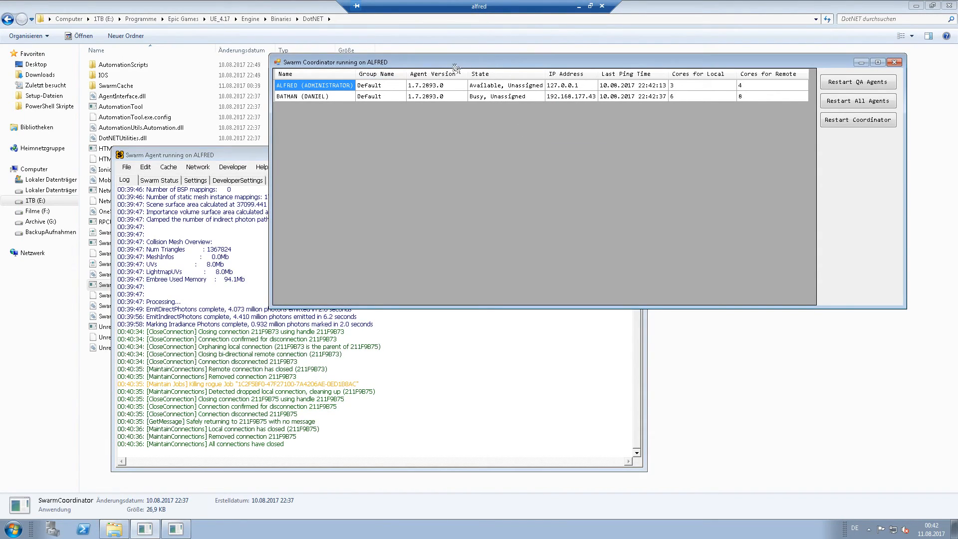
{"action": "mouse_move", "coordinate": [474, 65]}
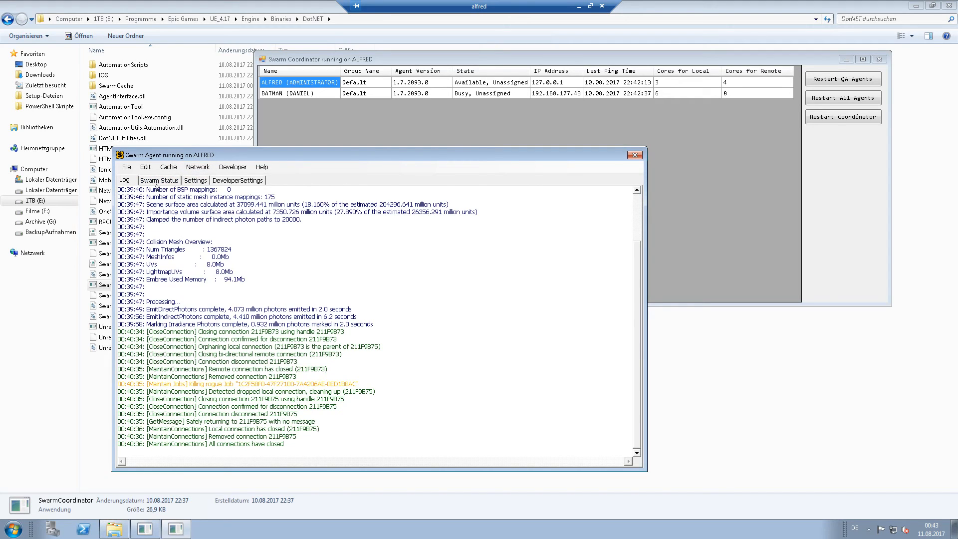
{"action": "mouse_move", "coordinate": [577, 6]}
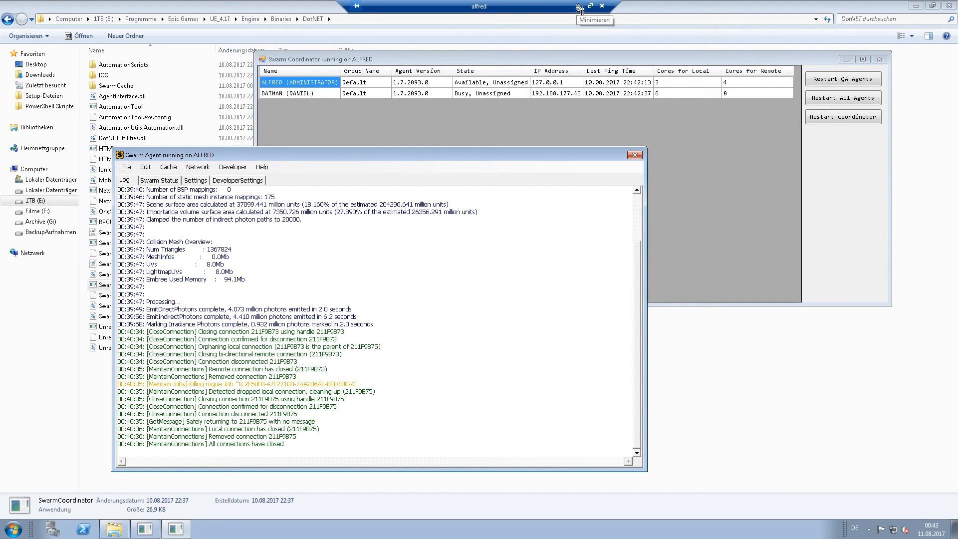
{"action": "left_click", "coordinate": [280, 529]}
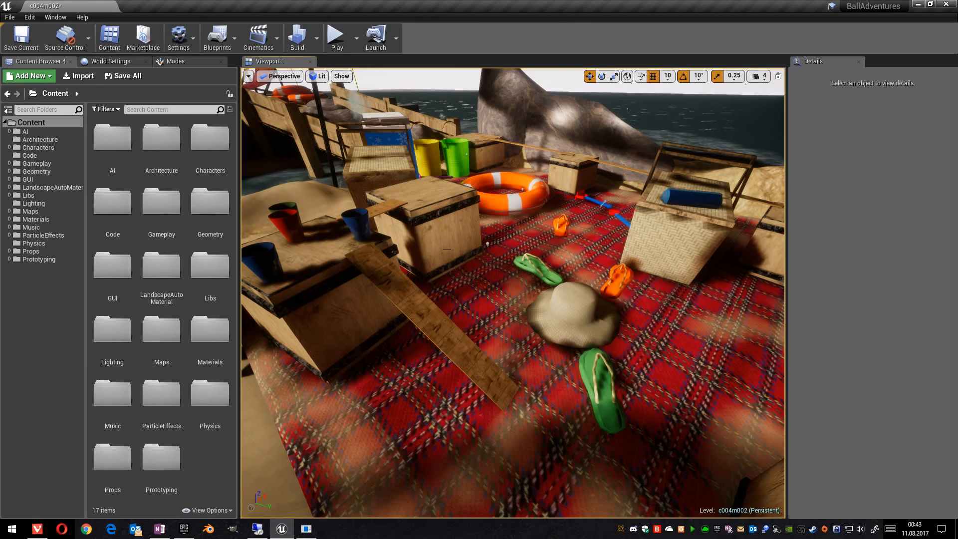